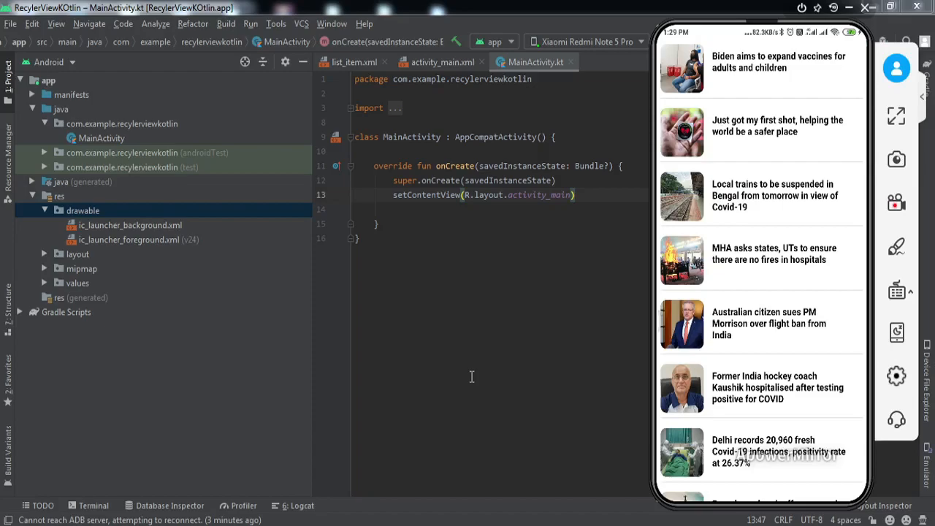
Step: Add a match_parent RecyclerView with id recyclerView inside activity_main.xml's ConstraintLayout
scroll("down", 3)
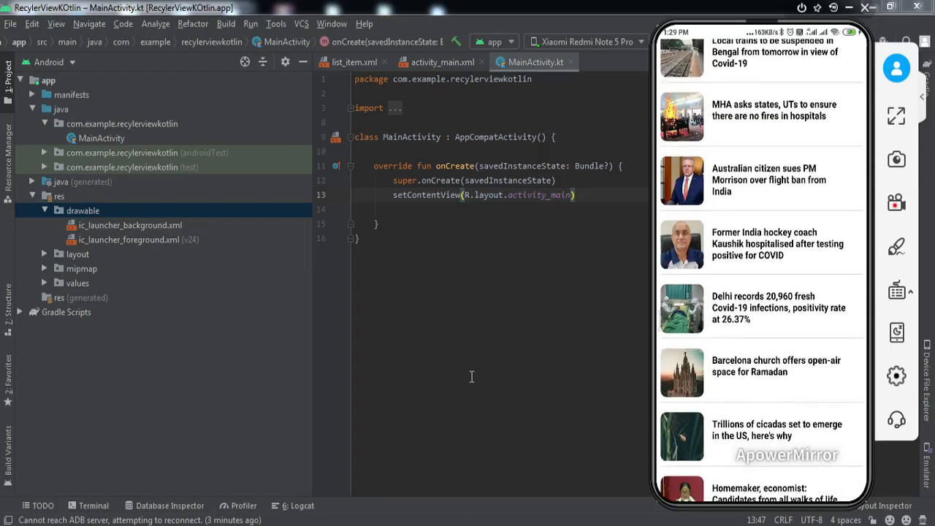
scroll("down", 3)
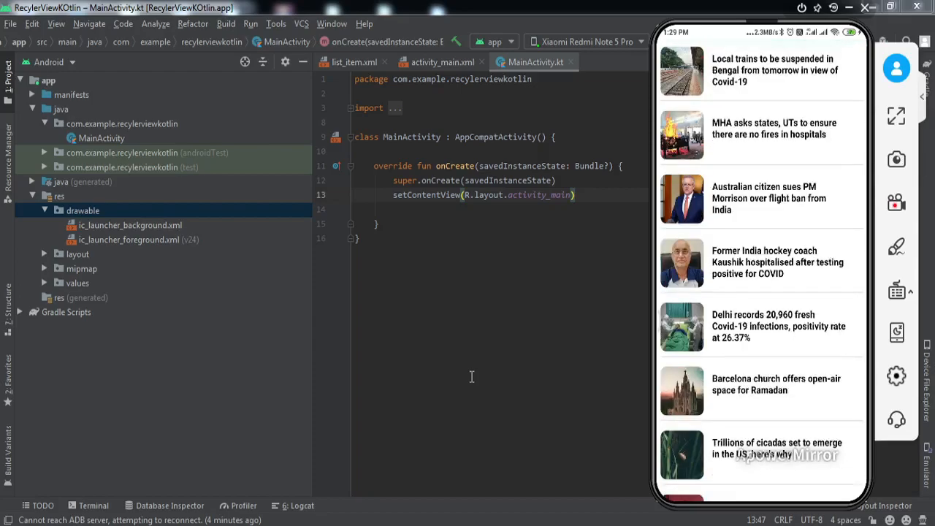
scroll("down", 3)
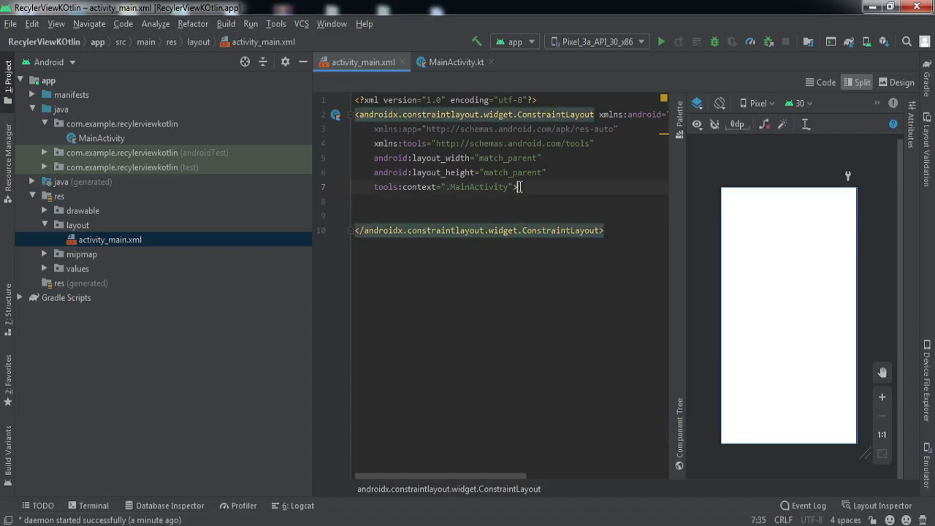
type("<Rec")
type("android:id=\"@+id/recyclerView")
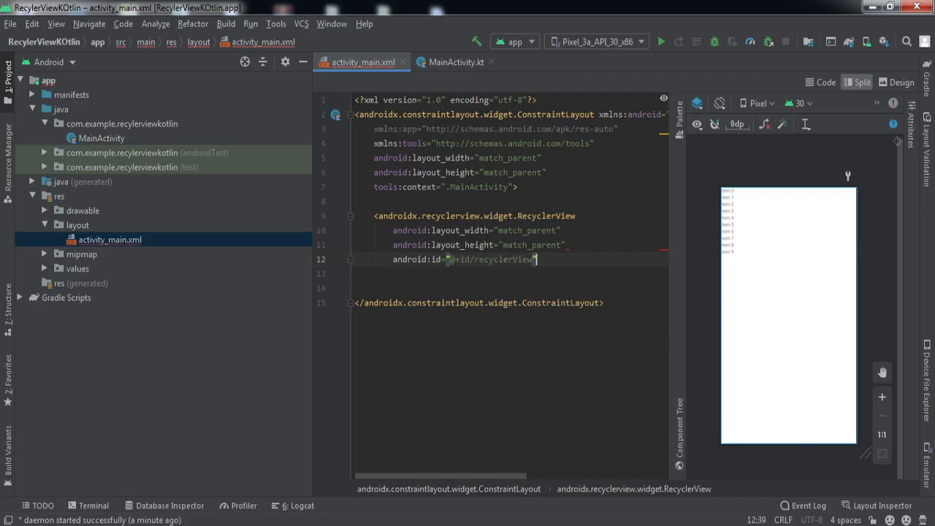
type("/>")
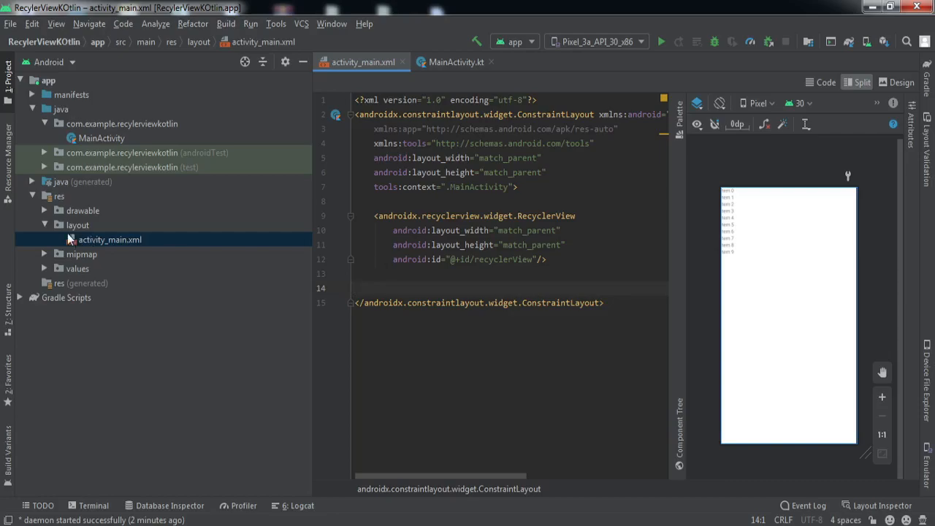
Step: Create a new layout resource file named list_item in res/layout
left_click(76, 225)
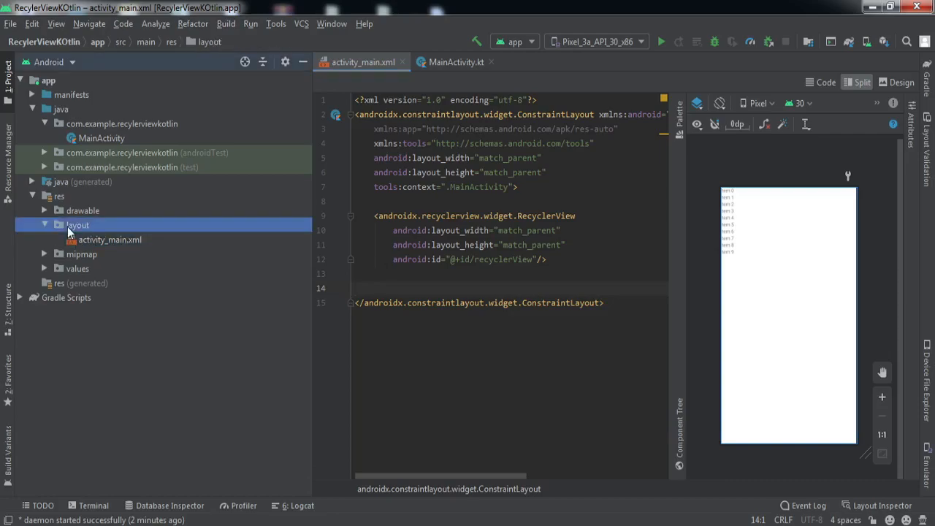
right_click(77, 225)
type("list_item")
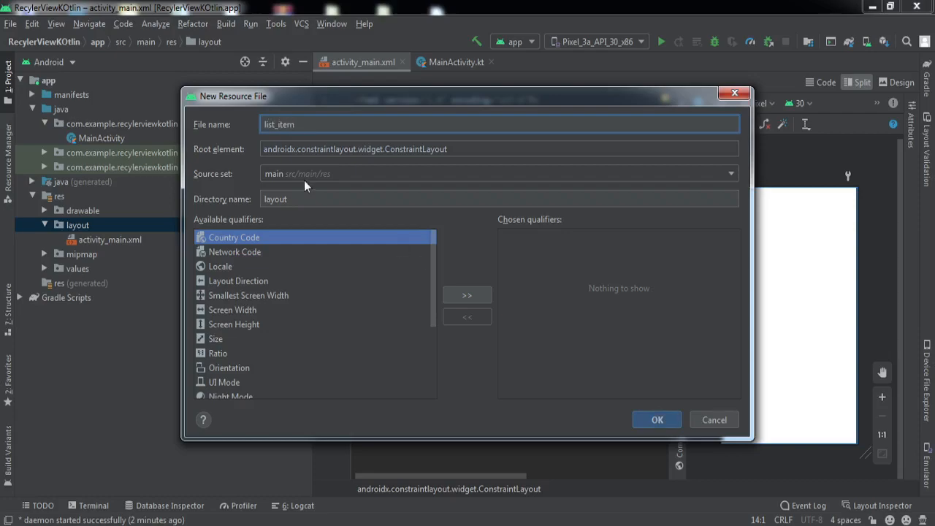
left_click(656, 419)
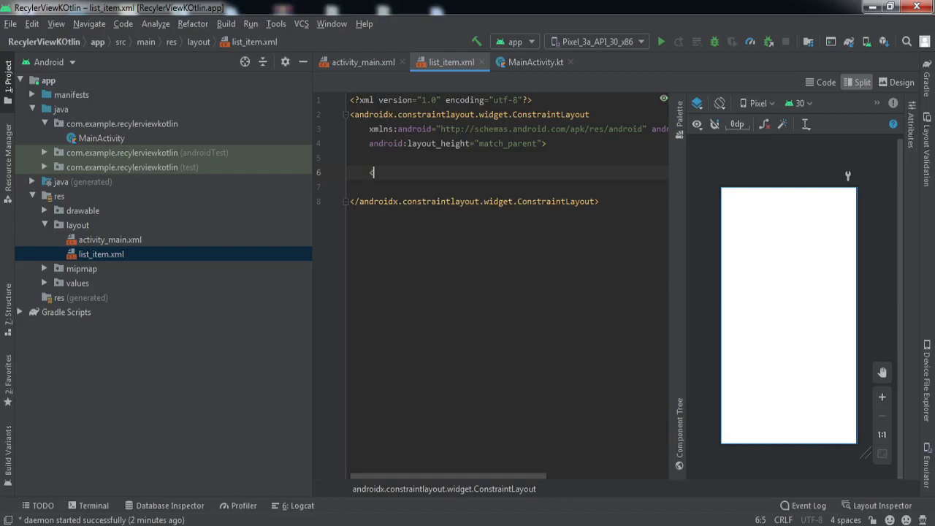
Step: Add an 80dp ShapeableImageView title_image with centerCrop, top-start parent constraints and 8dp margin
type("<Sha")
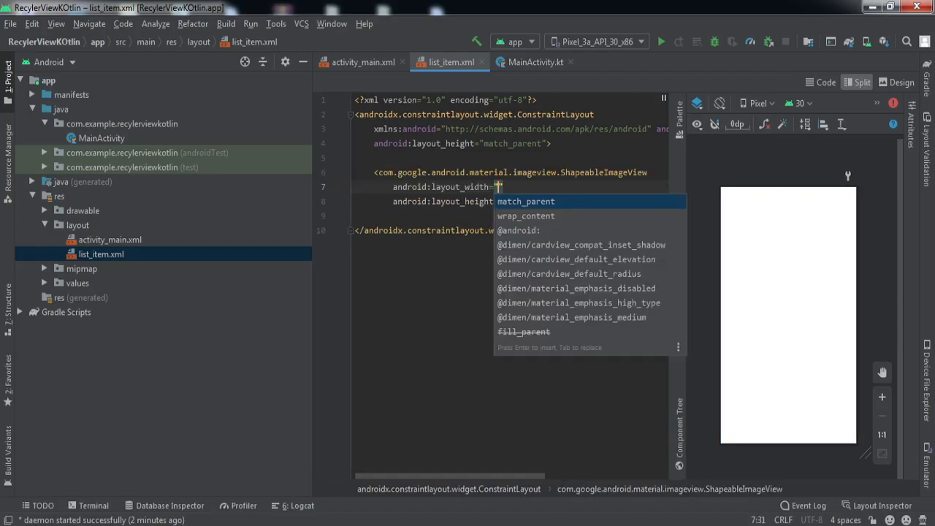
type("8d")
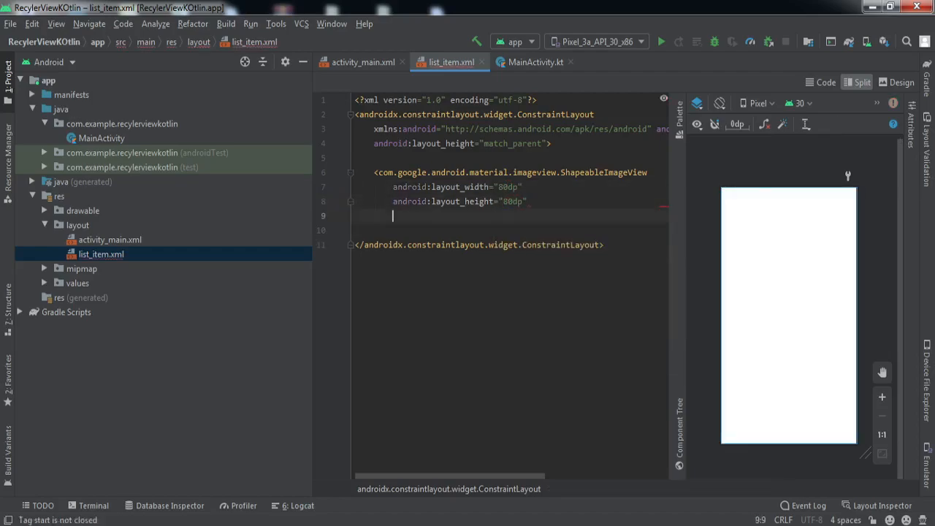
type("android:id=\"@+id/\"")
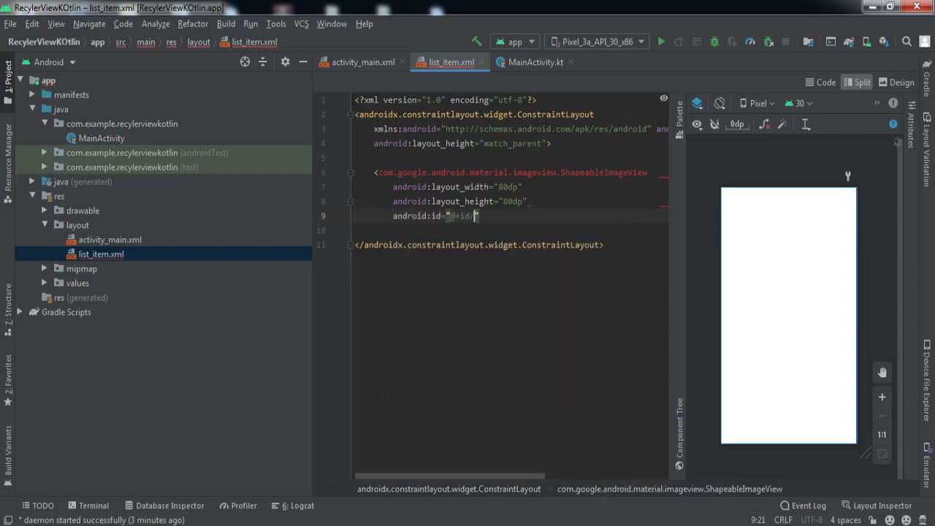
type("title")
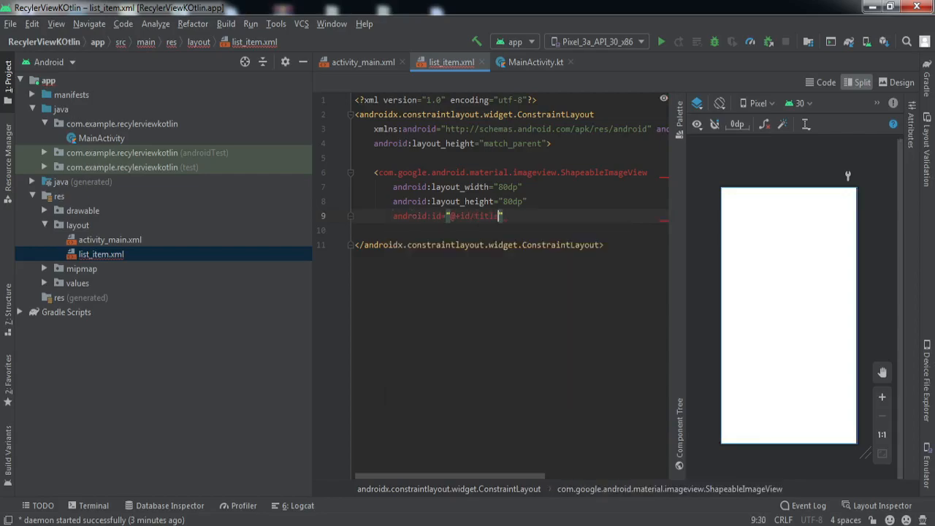
type("_image")
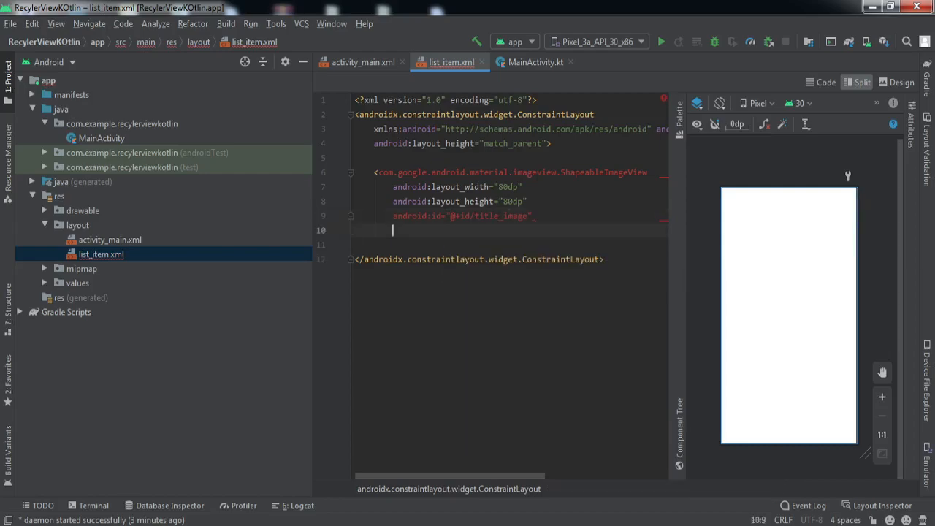
type("android:scaleType=\"centerCrop")
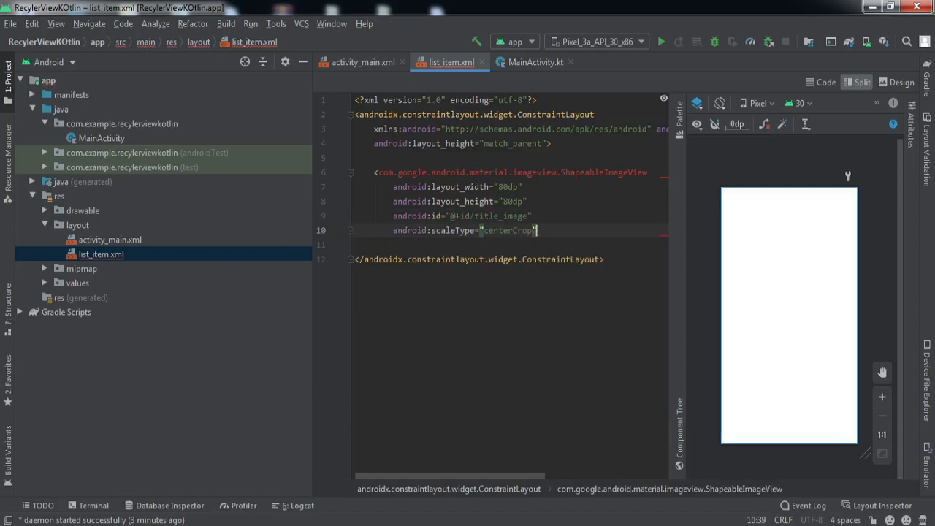
type("adjustViewBounds=\"true\"")
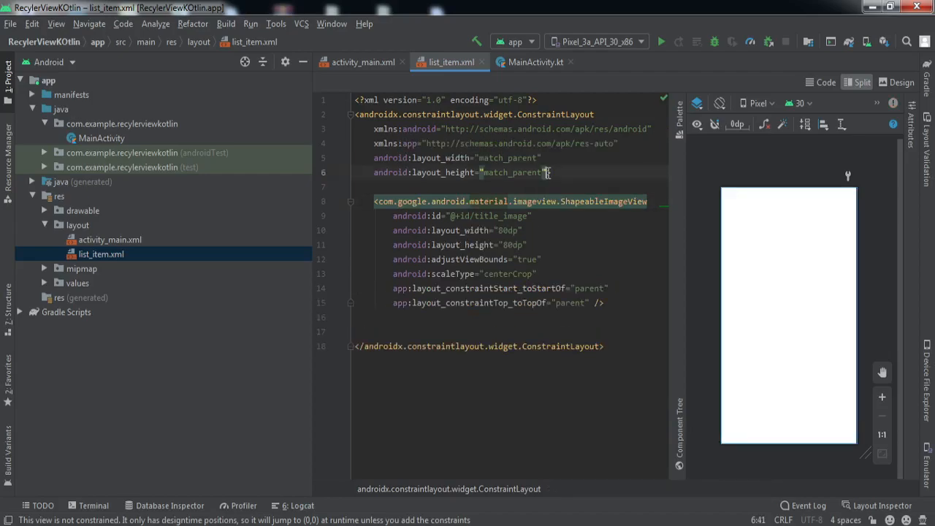
type("android:layout_margin=\"8dp\">")
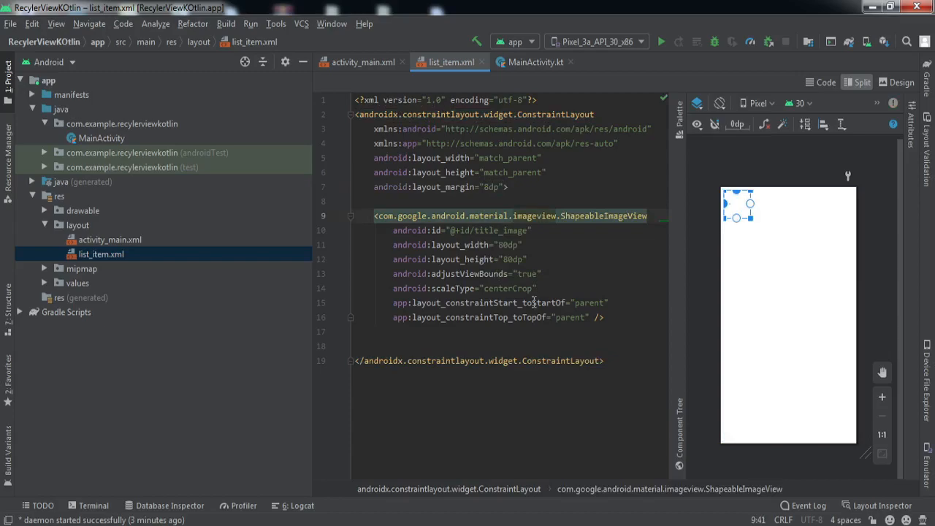
type("sha")
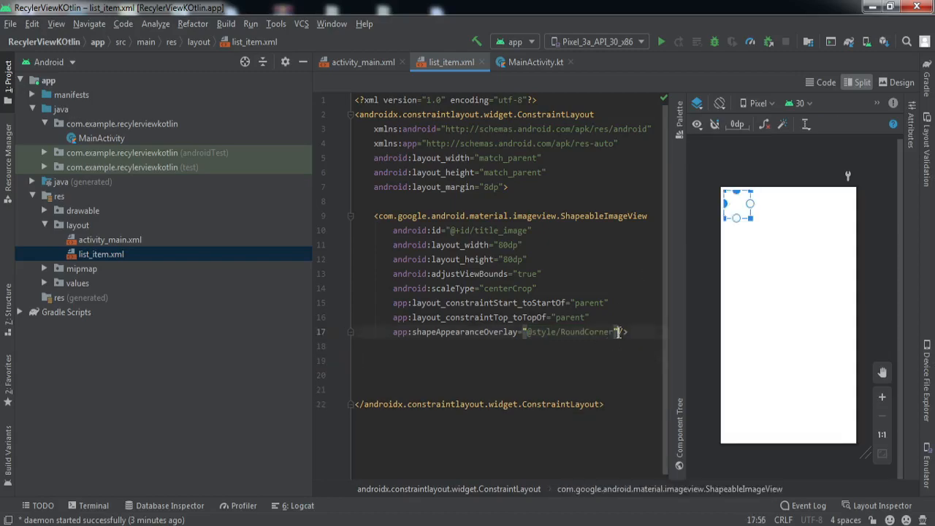
double_click(570, 331)
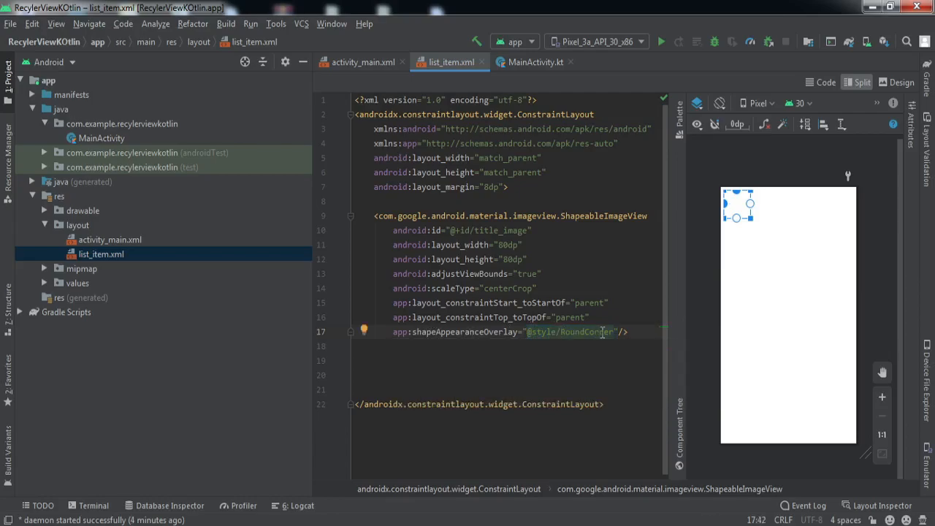
double_click(584, 332)
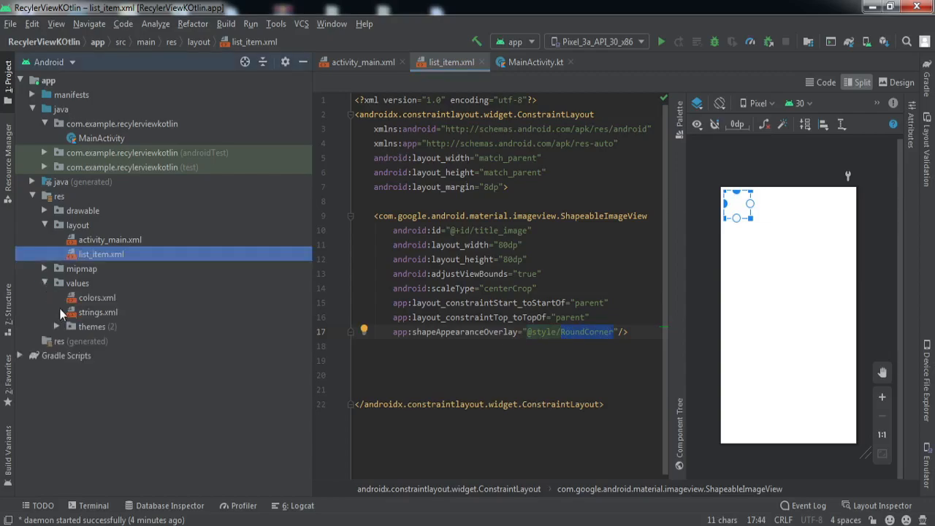
Step: Define RoundCorner in themes.xml with rounded 10dp corners, then return to list_item.xml
left_click(57, 327)
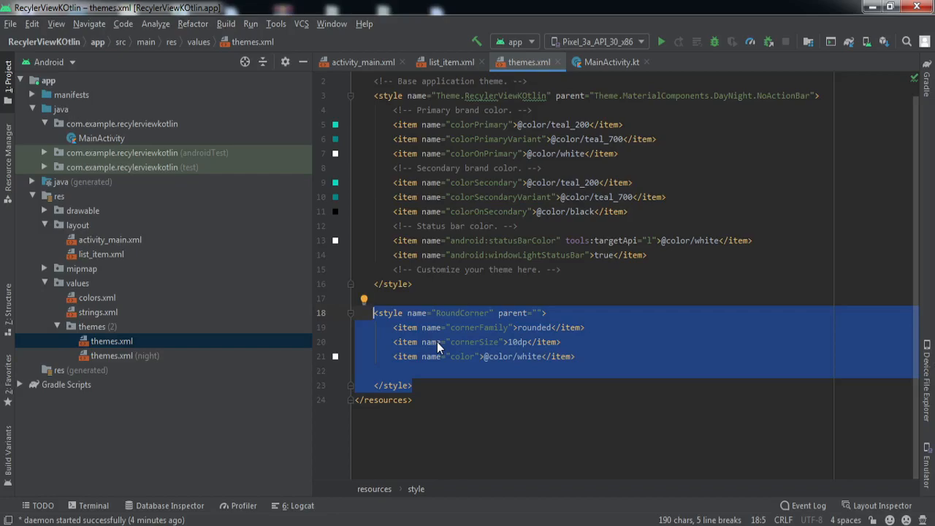
left_click(102, 255)
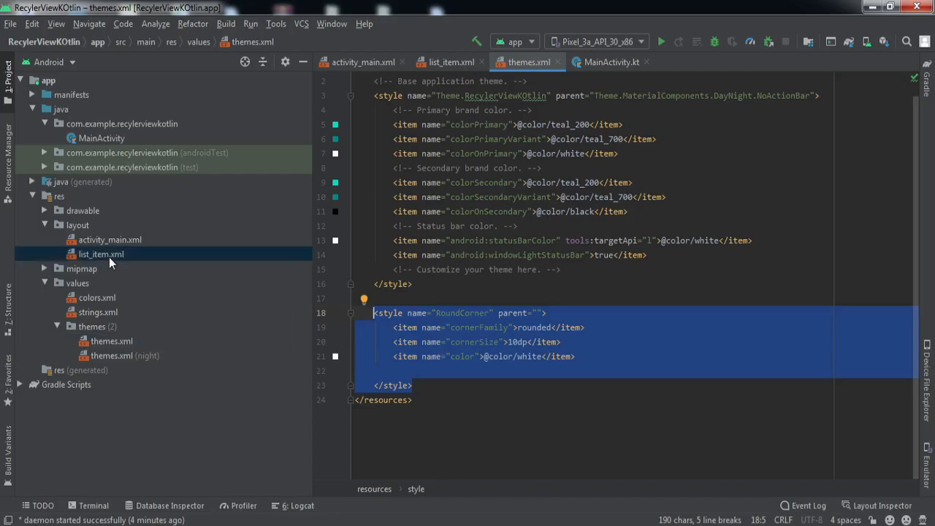
left_click(452, 61)
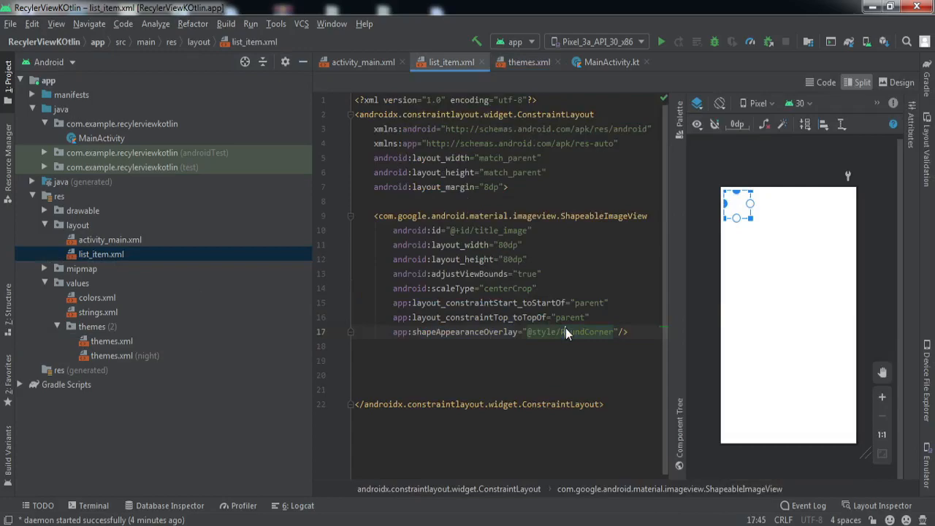
left_click(111, 341)
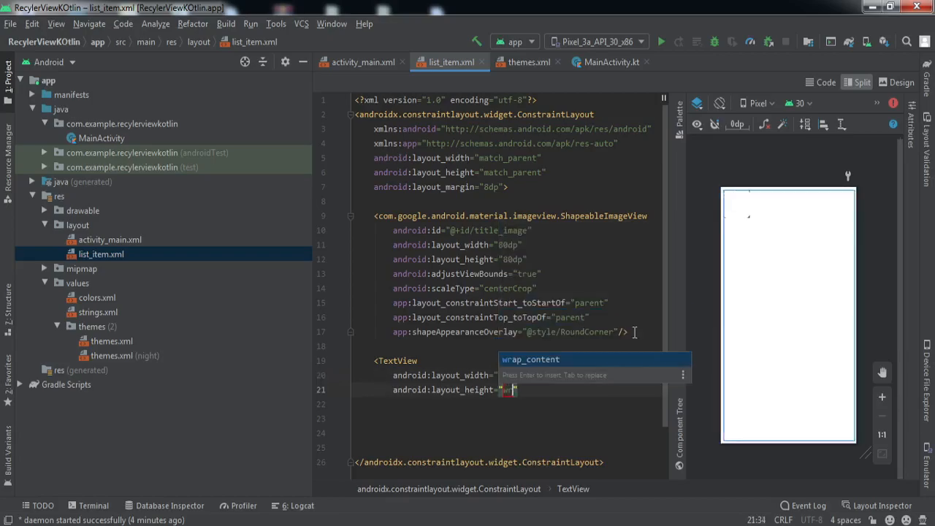
Step: Add TextView tvHeading, 0dp by wrap_content, bold black, with sample headline text about Saudi Arabia
key("Enter")
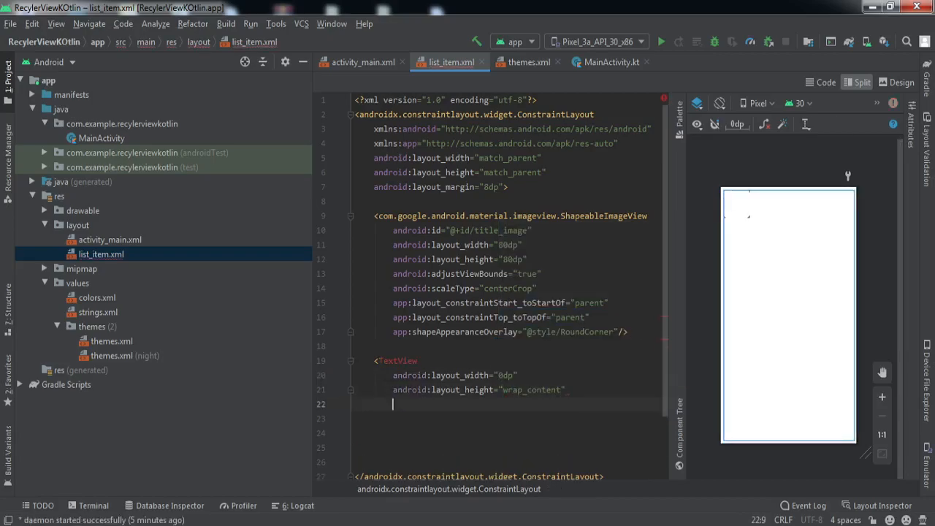
type("android:id=\"@+id/tvHeading")
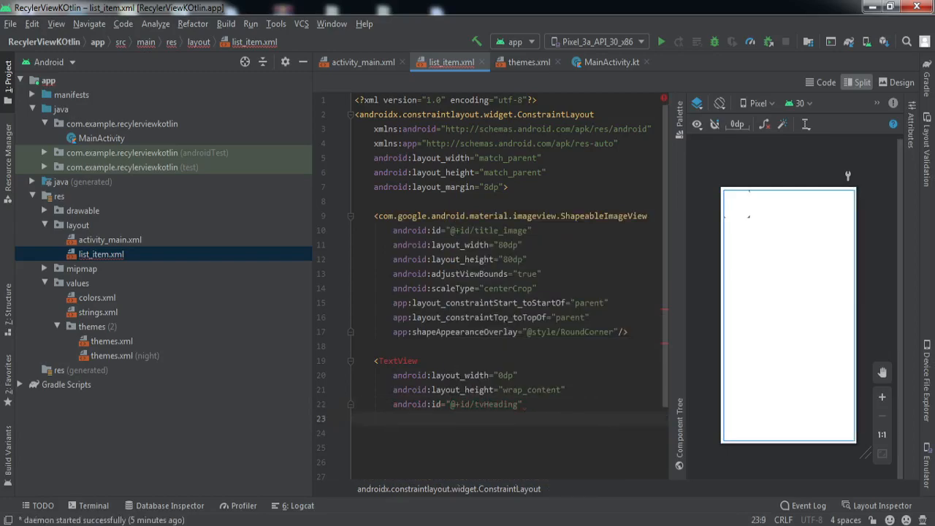
type("text")
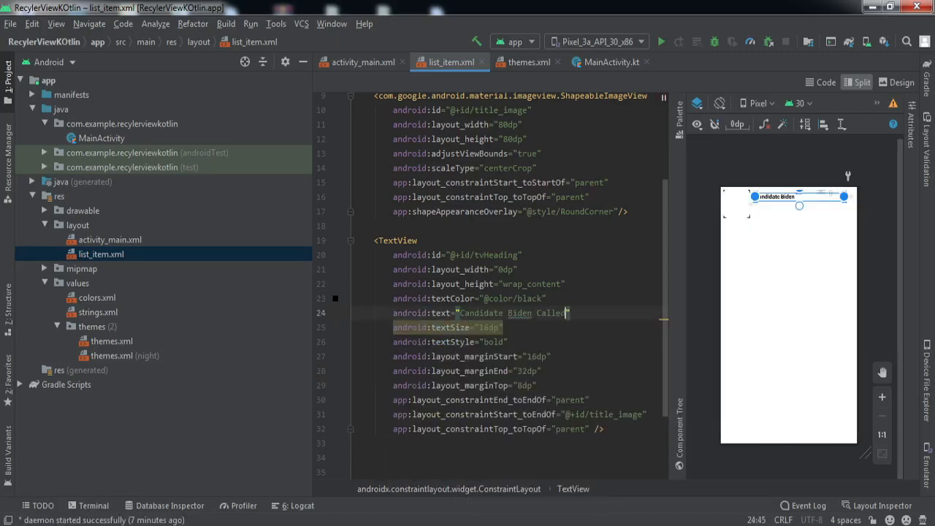
type("Saudi Arabia a Paecf")
type("android:layout_height=\"")
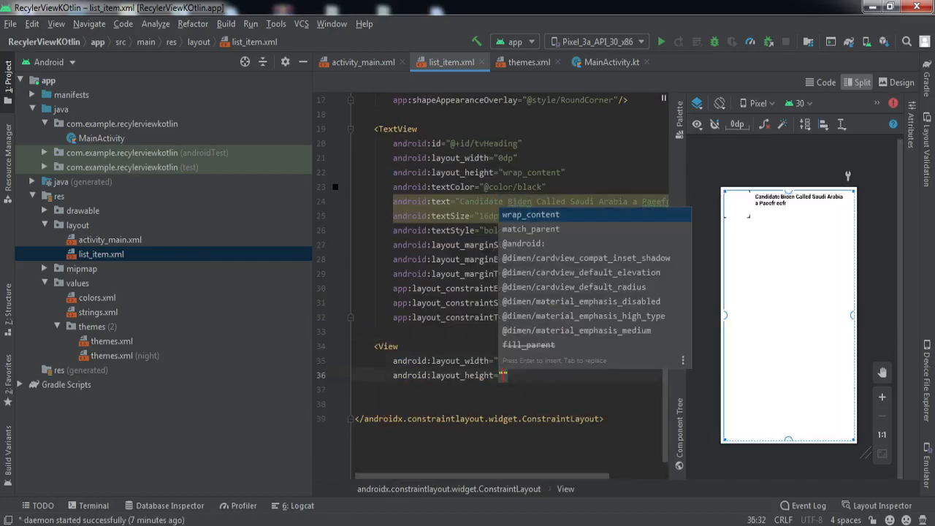
type("layout_constraintTop_toBottomOf=\"\"/>")
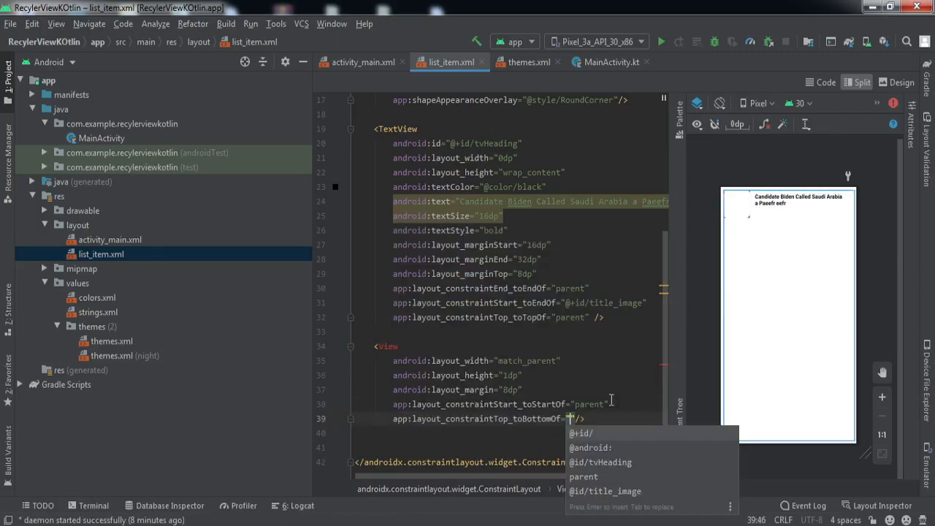
left_click(616, 491)
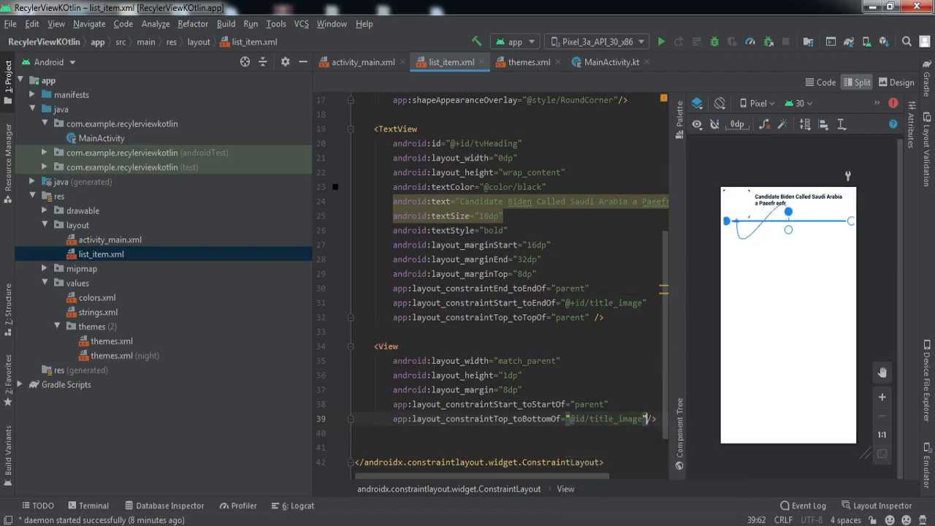
type("background=\"@color/underline\"/>")
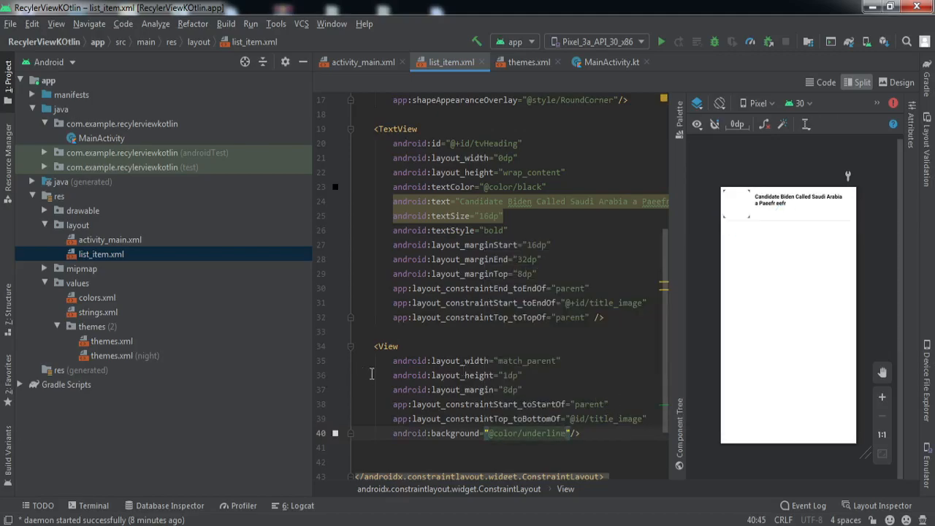
scroll("down", 3)
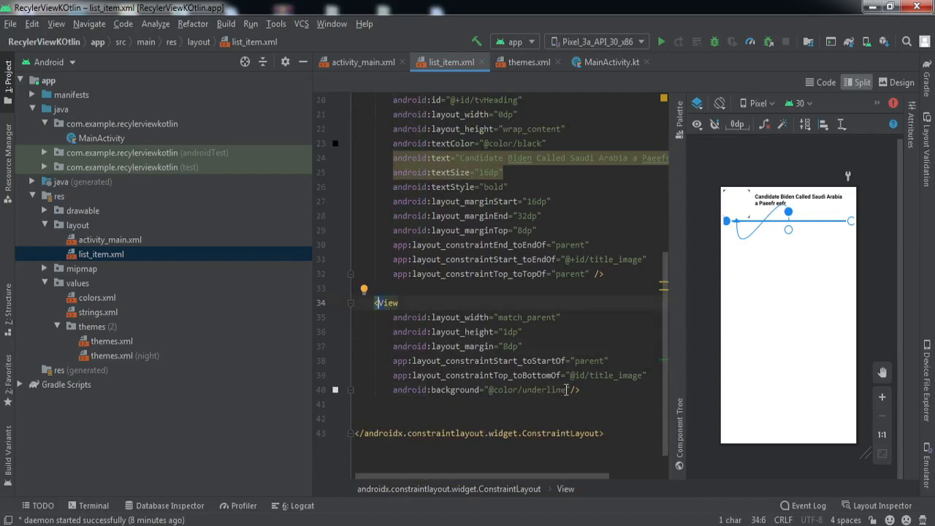
double_click(544, 389)
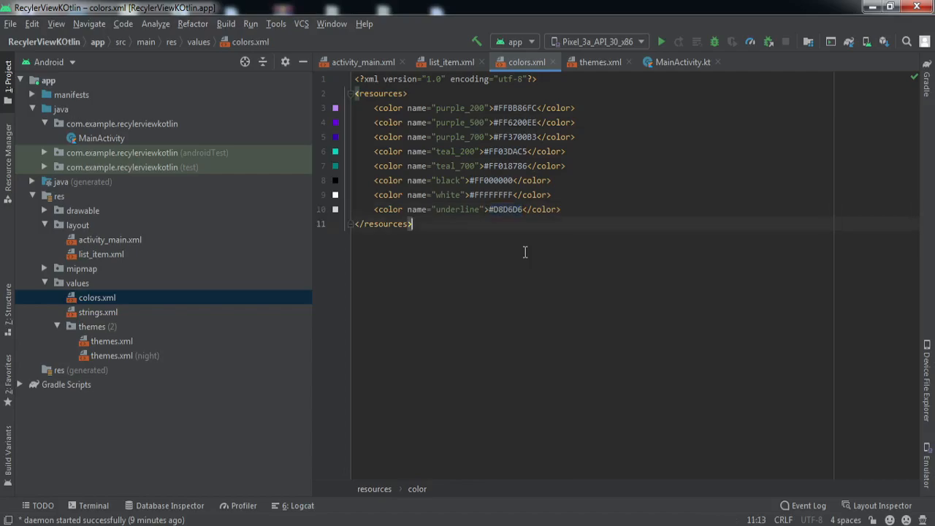
Step: Show colors.xml with the underline colour definition among the other colours
double_click(506, 211)
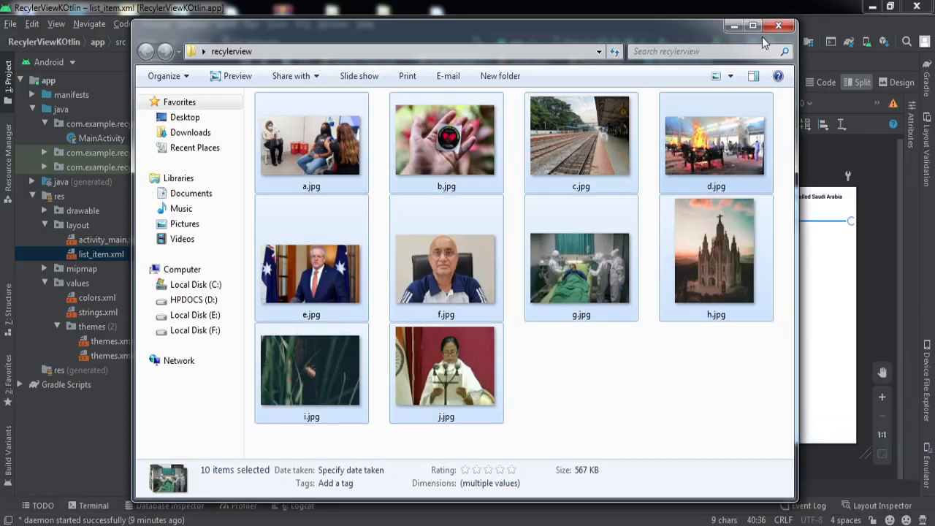
Step: Paste the ten news photos a.jpg through j.jpg into res/drawable, confirming Refactor
left_click(780, 25)
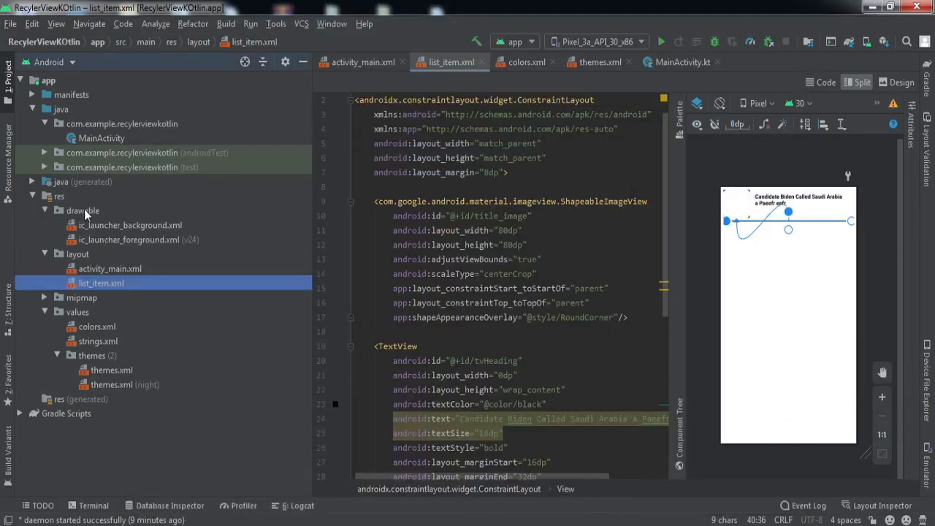
right_click(73, 210)
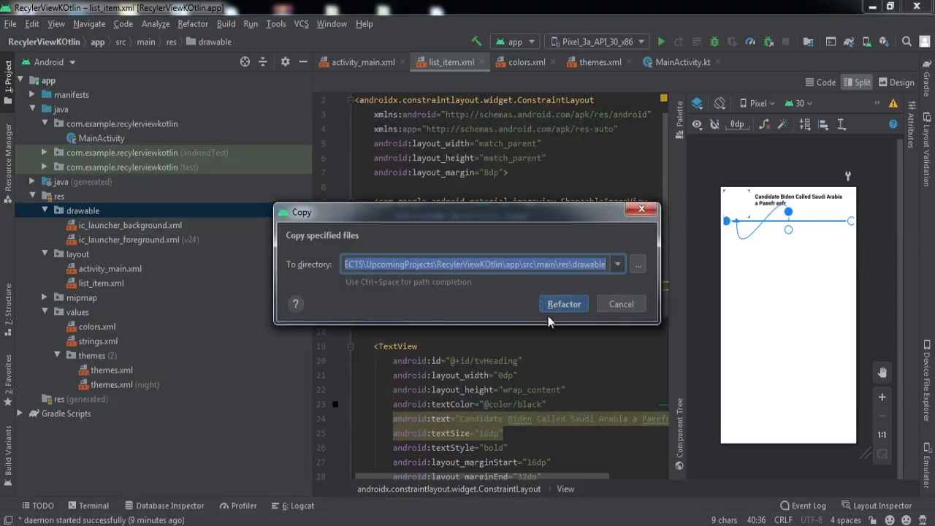
left_click(564, 303)
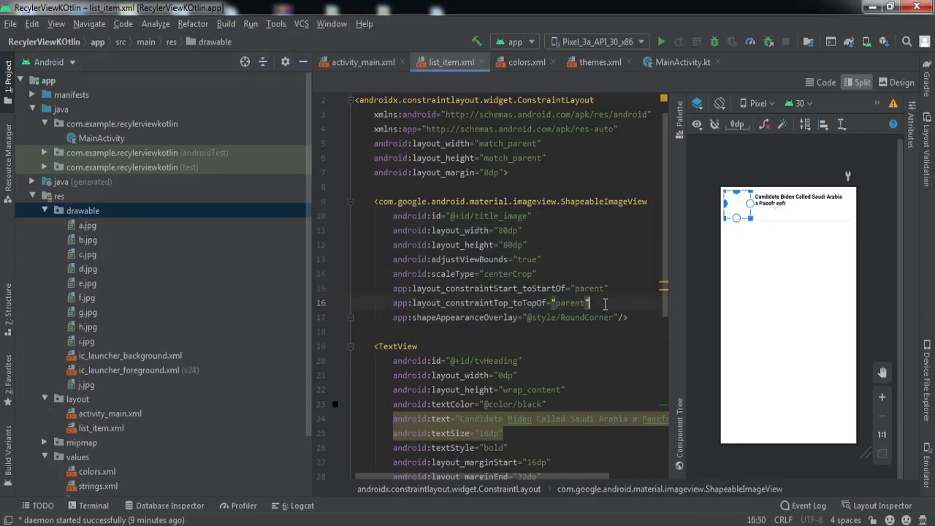
type("src=\"@drawable/a")
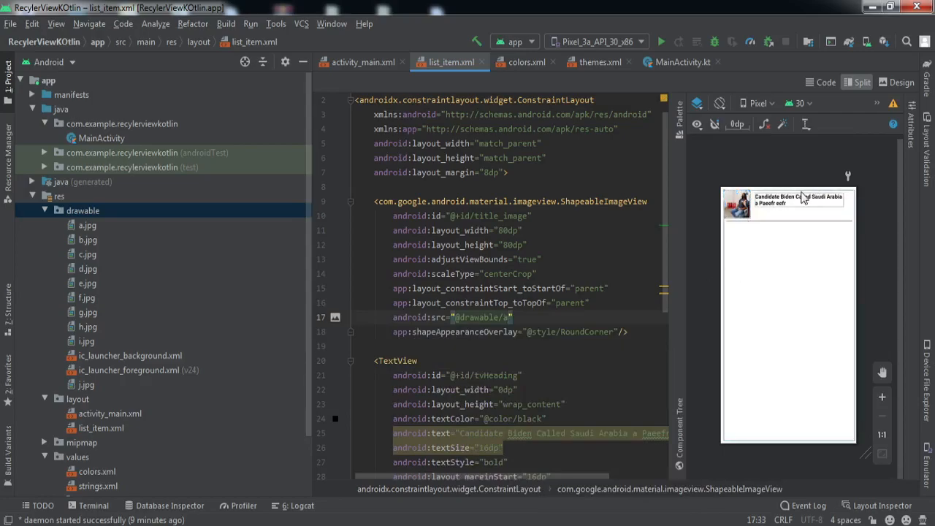
mouse_move(732, 205)
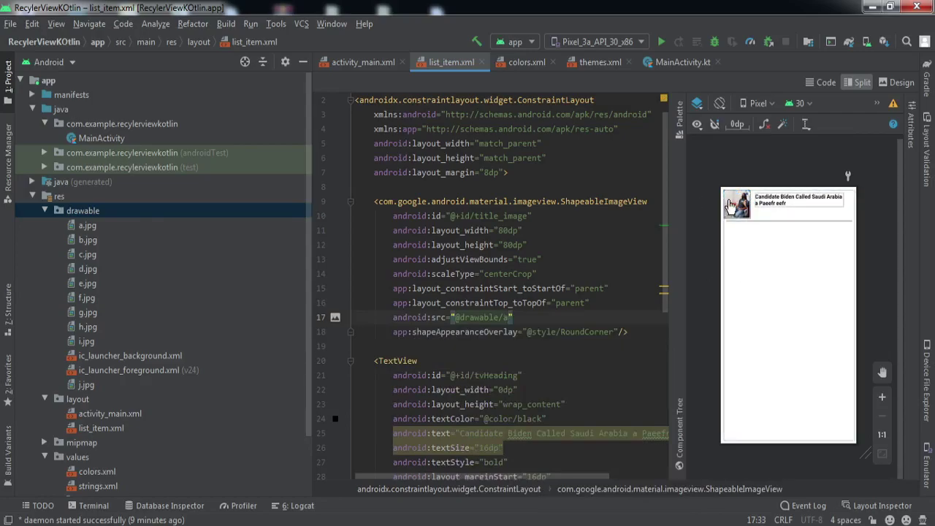
mouse_move(776, 228)
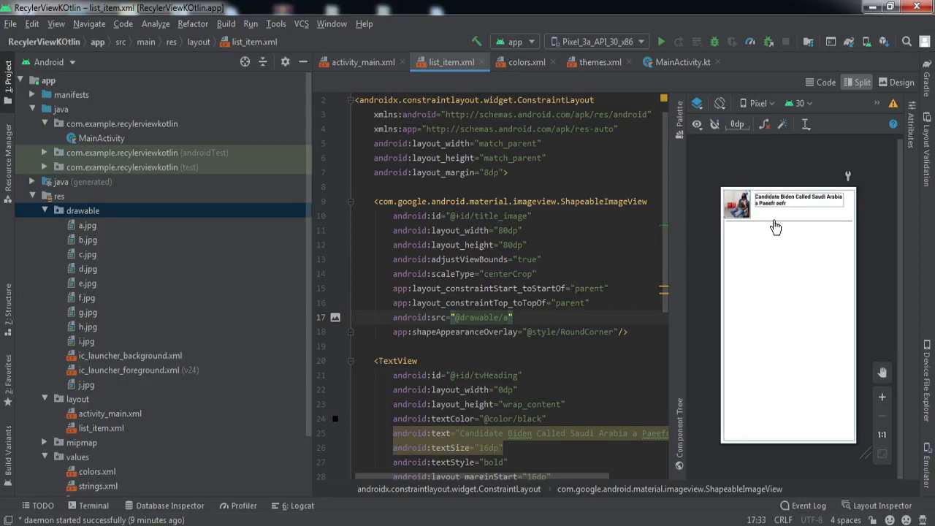
mouse_move(792, 227)
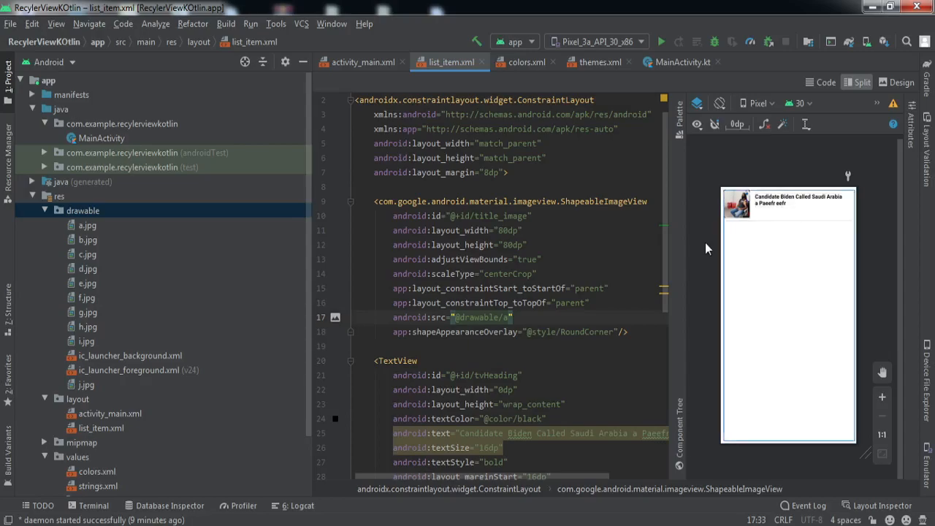
mouse_move(696, 250)
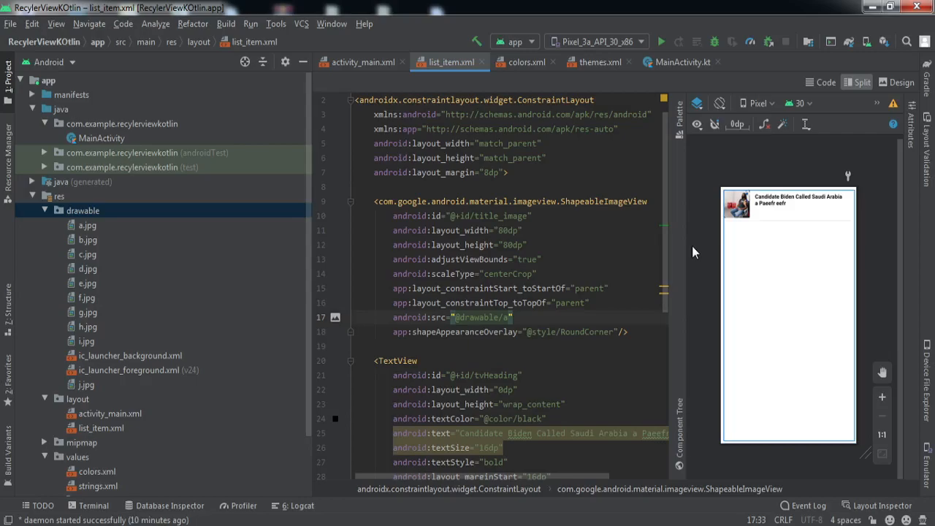
mouse_move(749, 210)
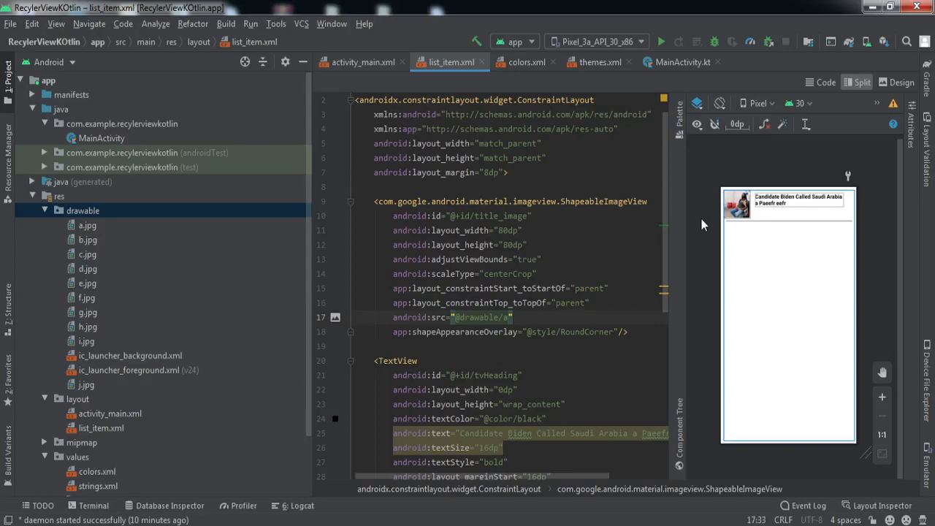
mouse_move(733, 205)
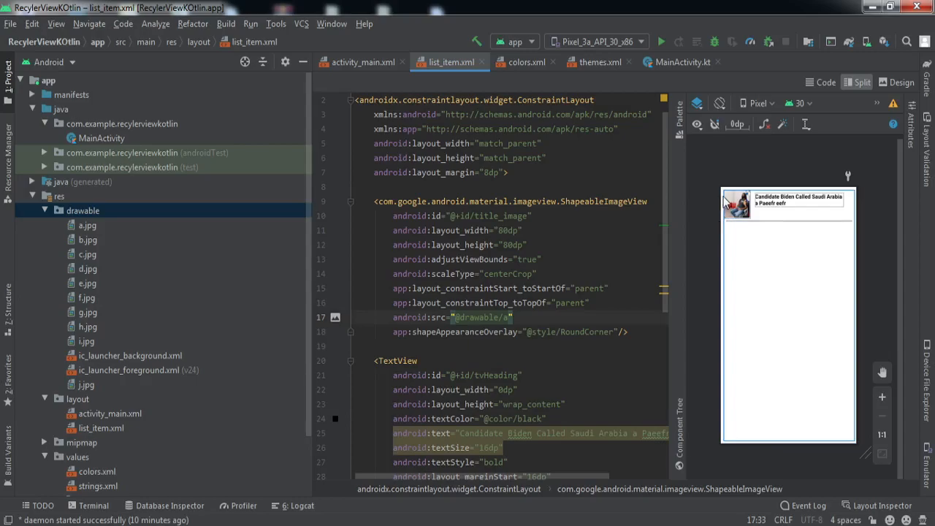
left_click(123, 122)
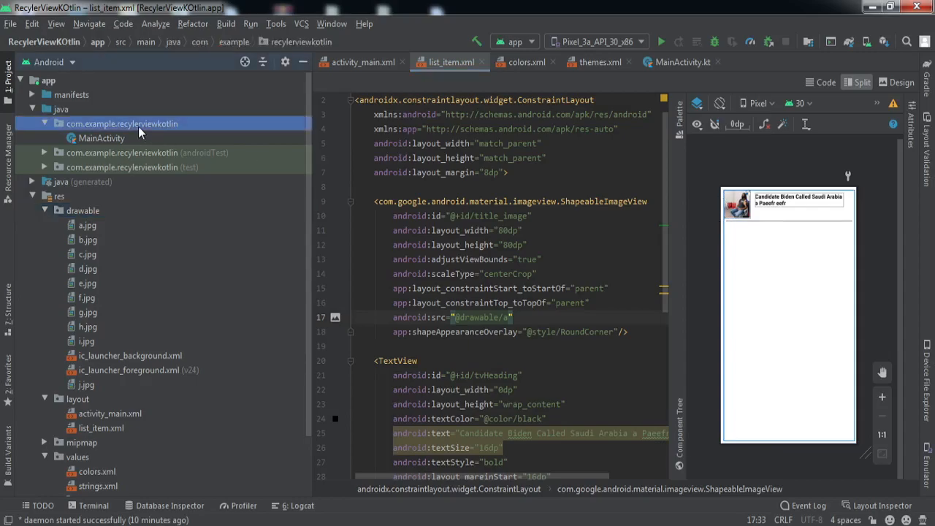
Step: Create a new Kotlin data class file named News in the main package and open it
right_click(123, 123)
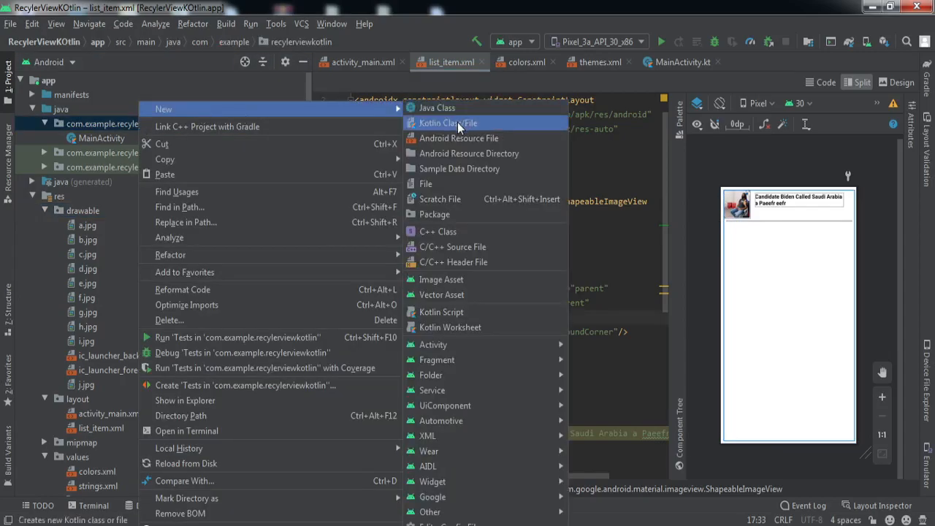
left_click(441, 122)
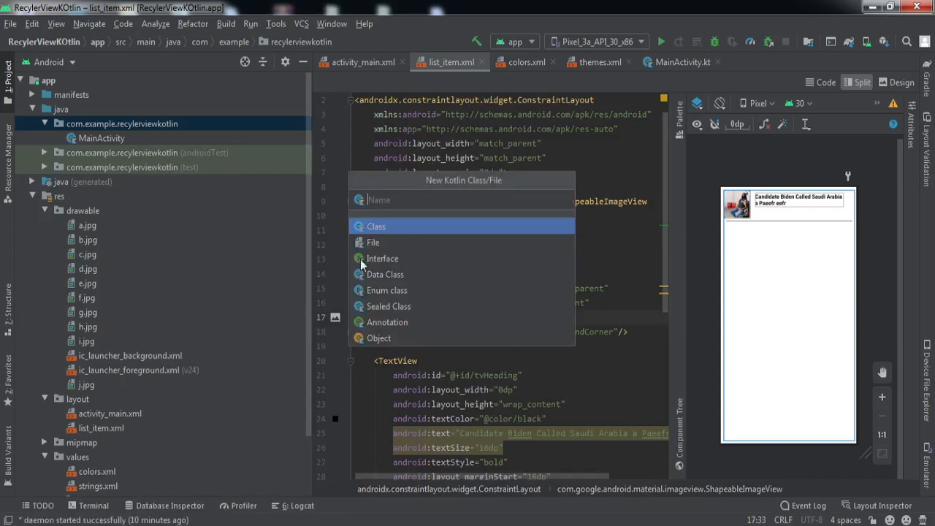
mouse_move(377, 307)
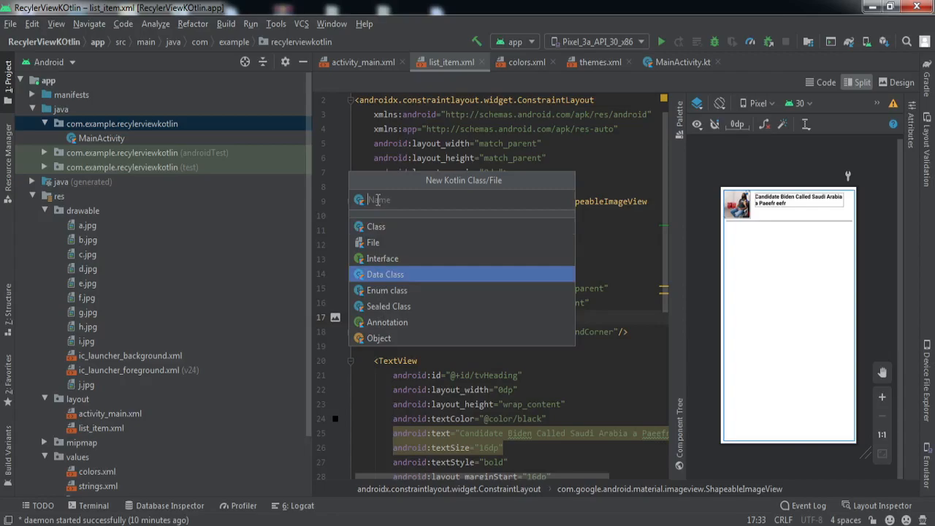
type("New")
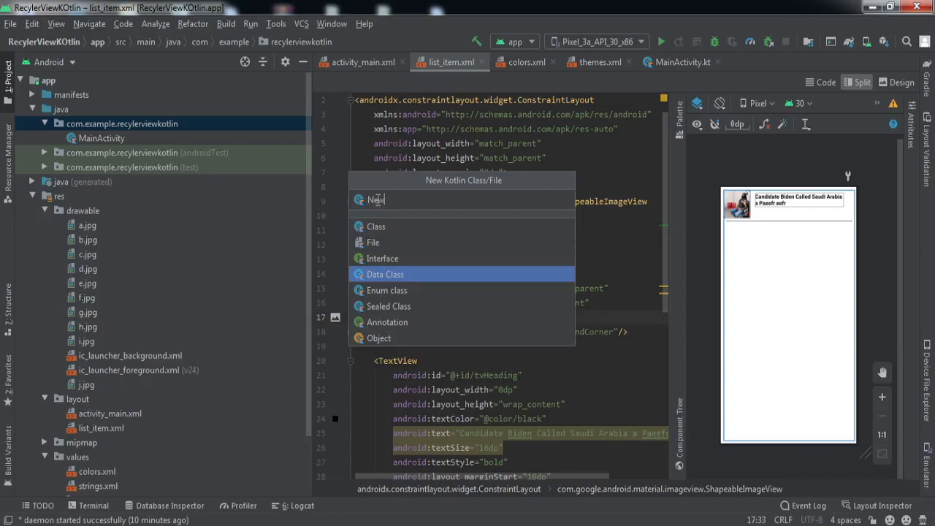
key("Escape")
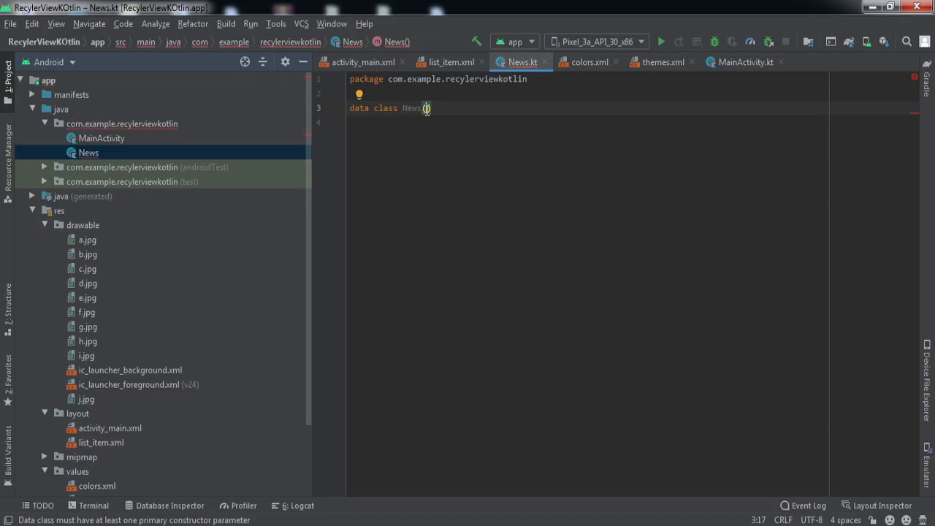
left_click(445, 61)
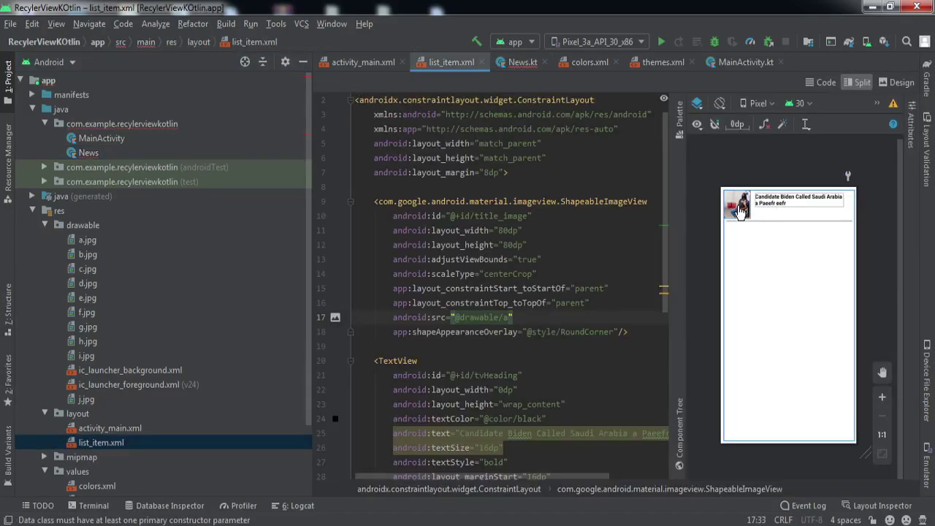
left_click(88, 153)
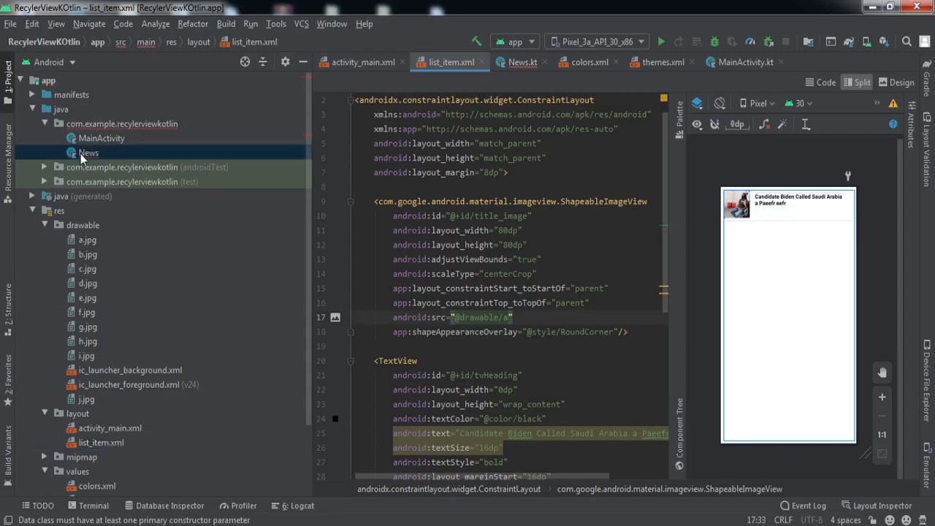
double_click(87, 152)
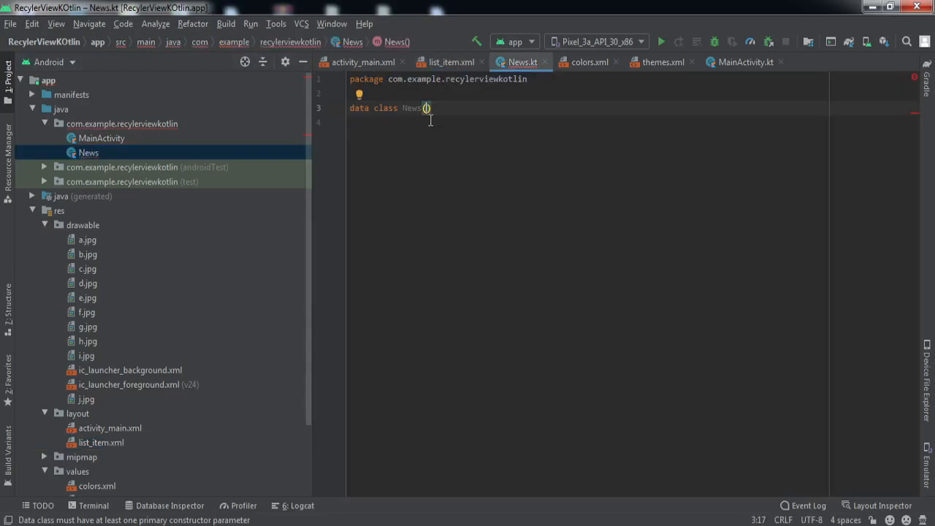
Step: Give the News data class properties var titleImage : Int and var heading : String
type("var")
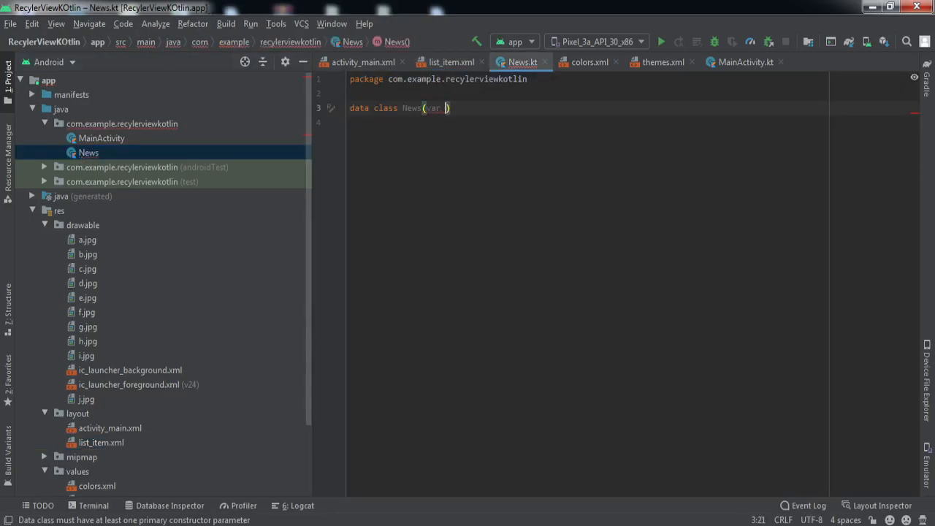
type("tit")
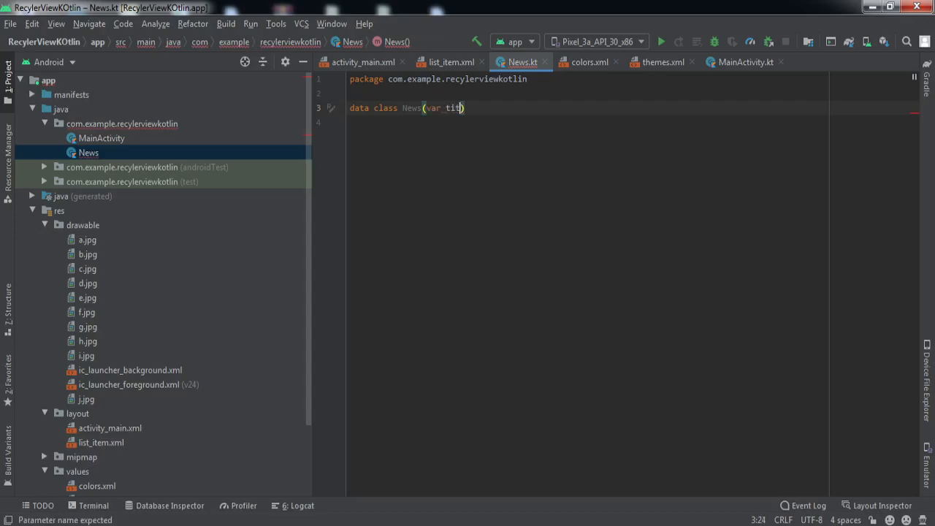
type("leImage")
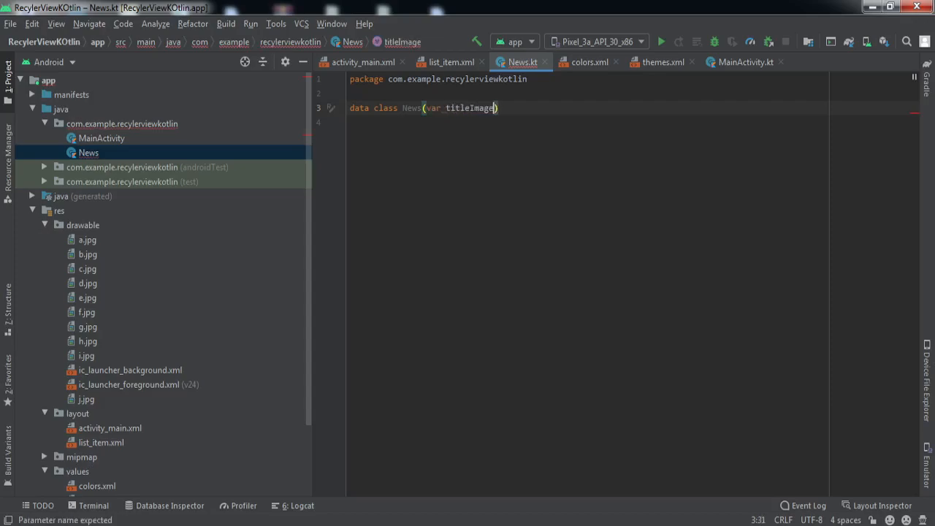
type(": Int,")
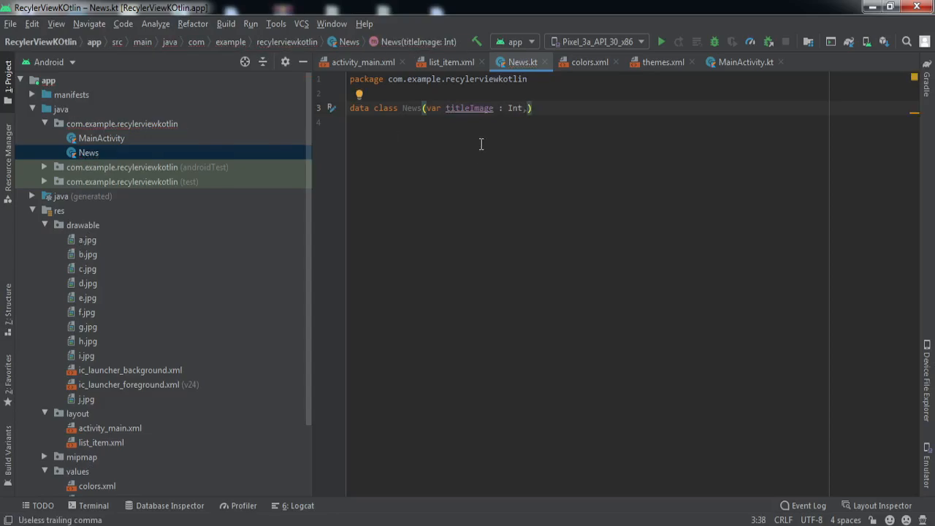
type("var")
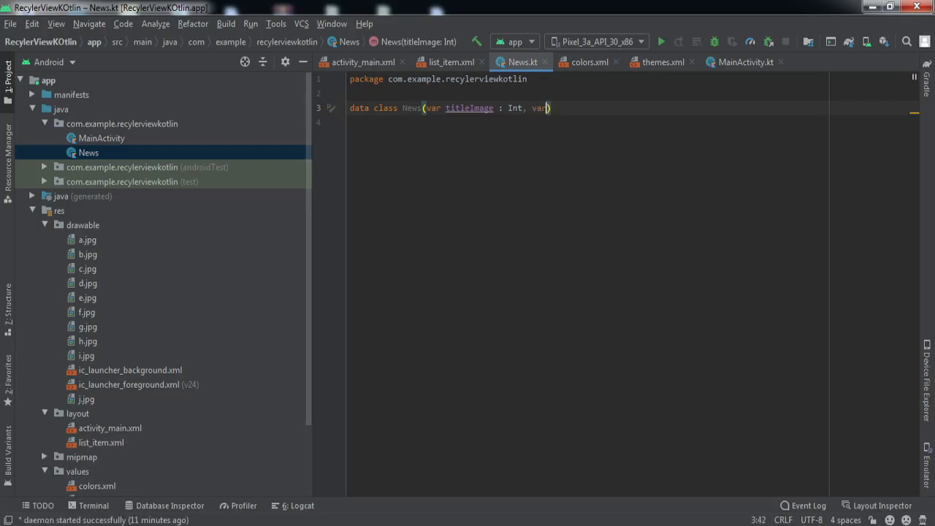
type("heading :")
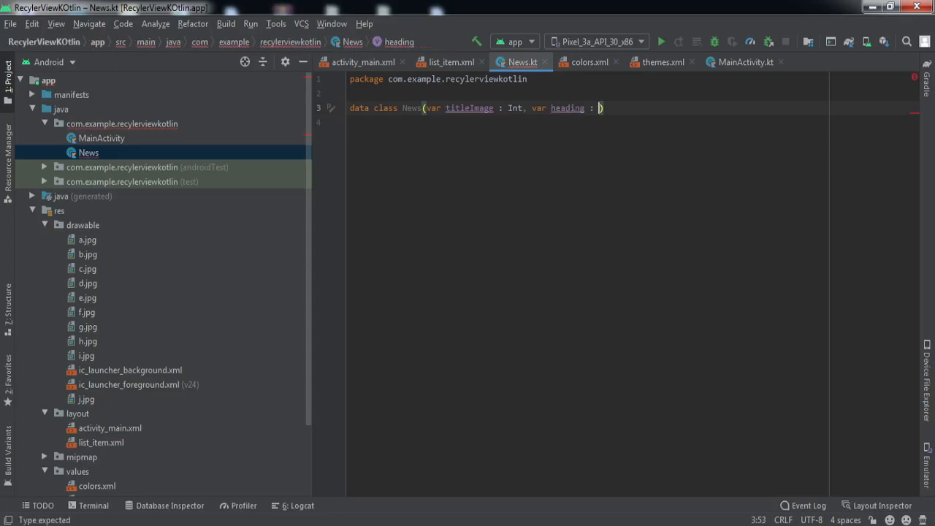
type("String")
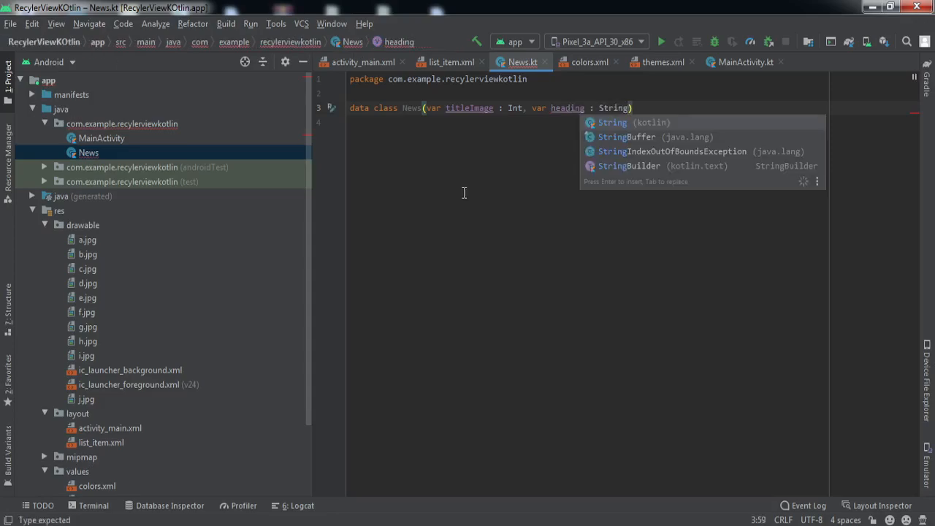
key("Escape")
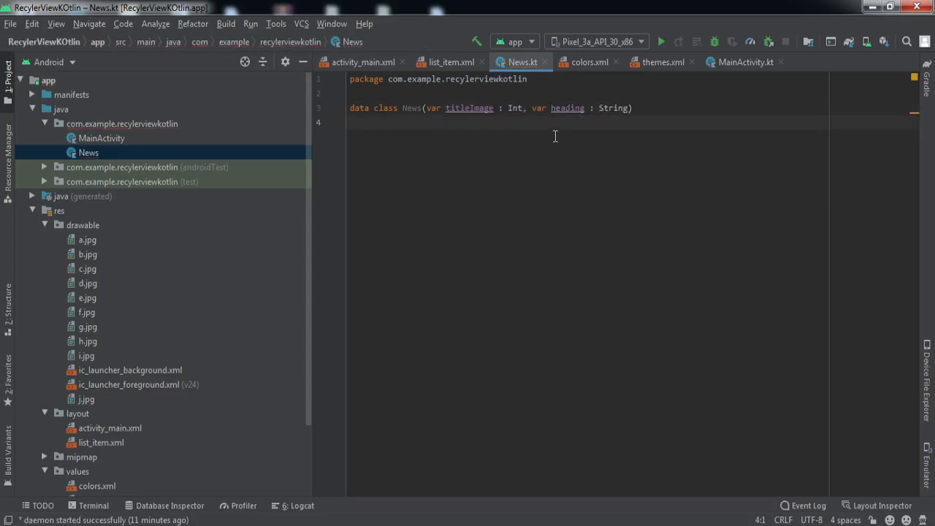
left_click(634, 108)
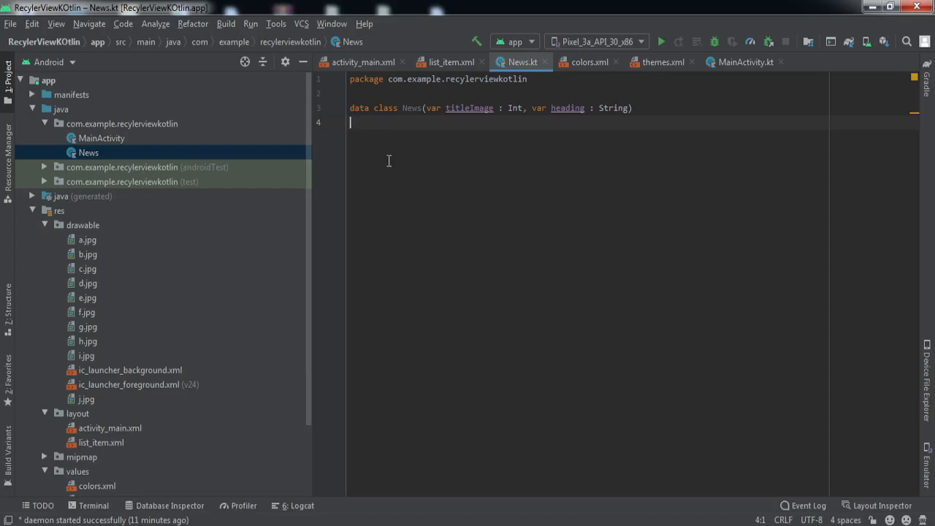
mouse_move(164, 146)
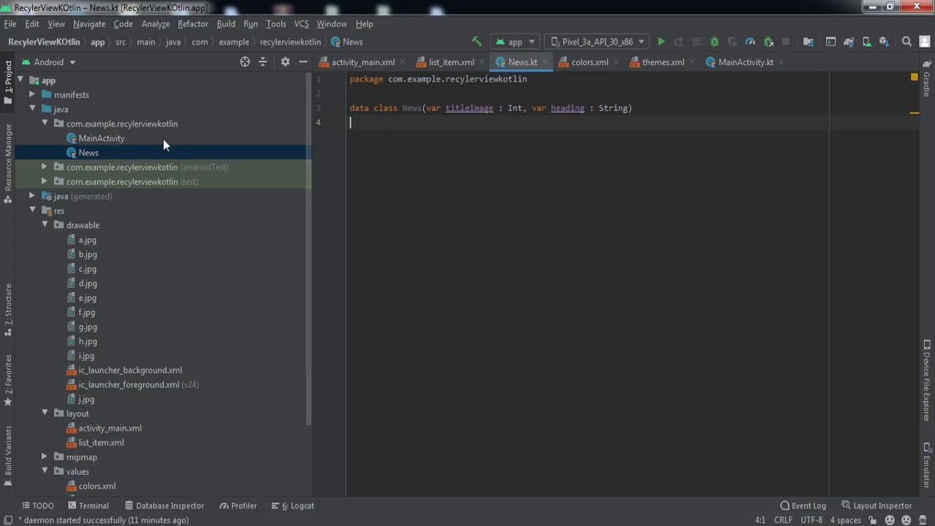
Step: Create a new Kotlin class file named MyAdapter in the main code package
right_click(123, 123)
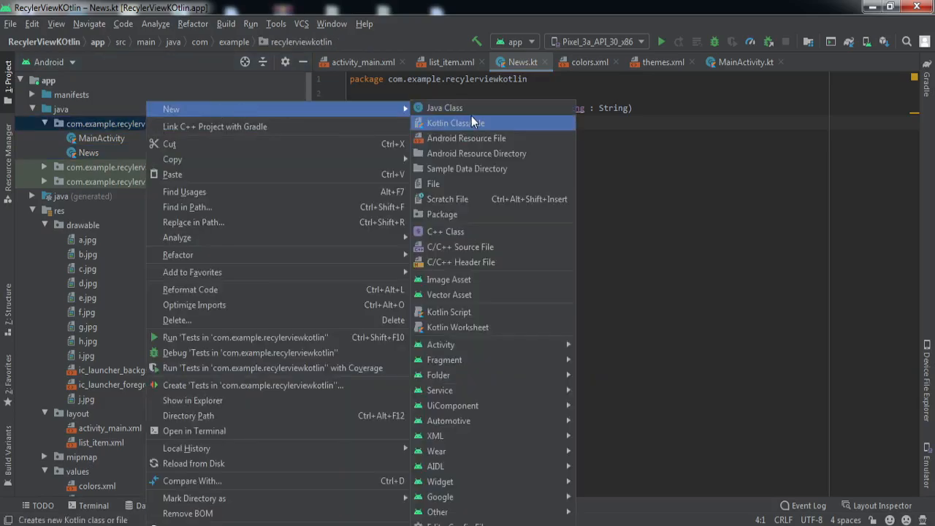
left_click(456, 122)
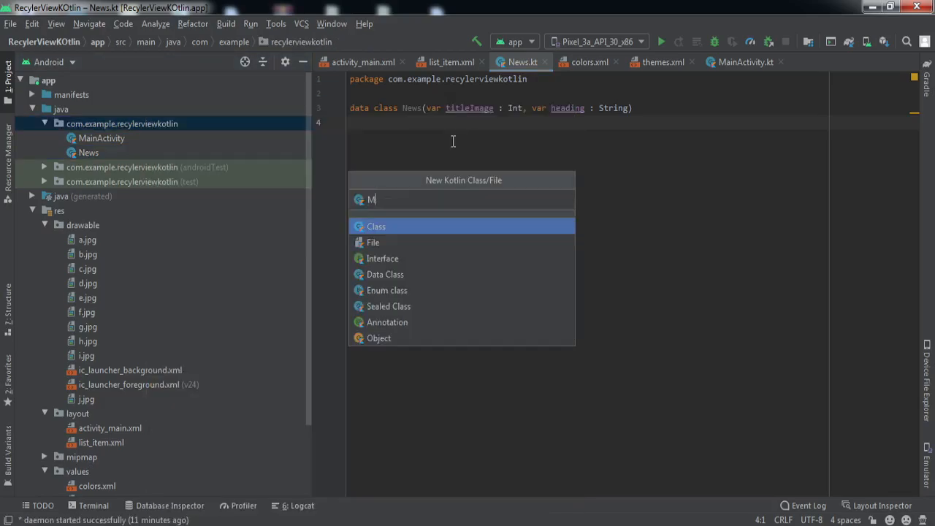
type("yadapter")
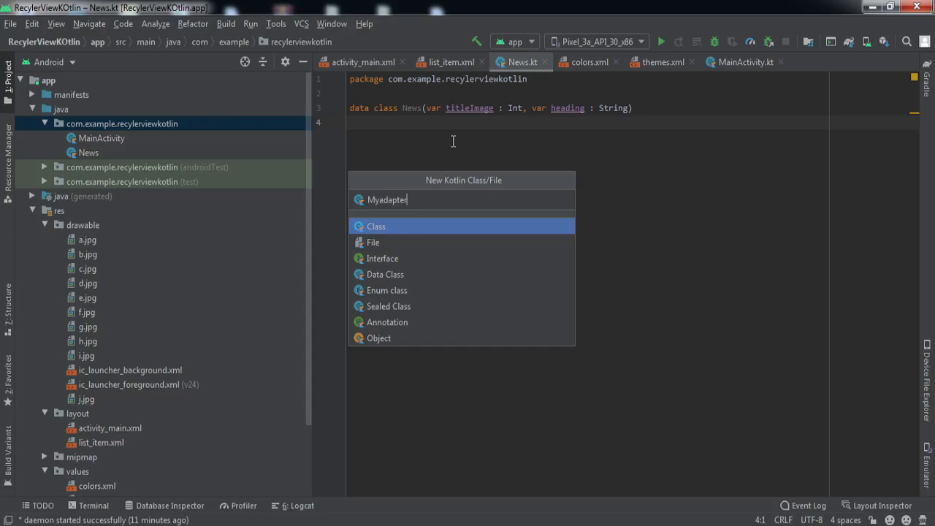
type("MyAdapter")
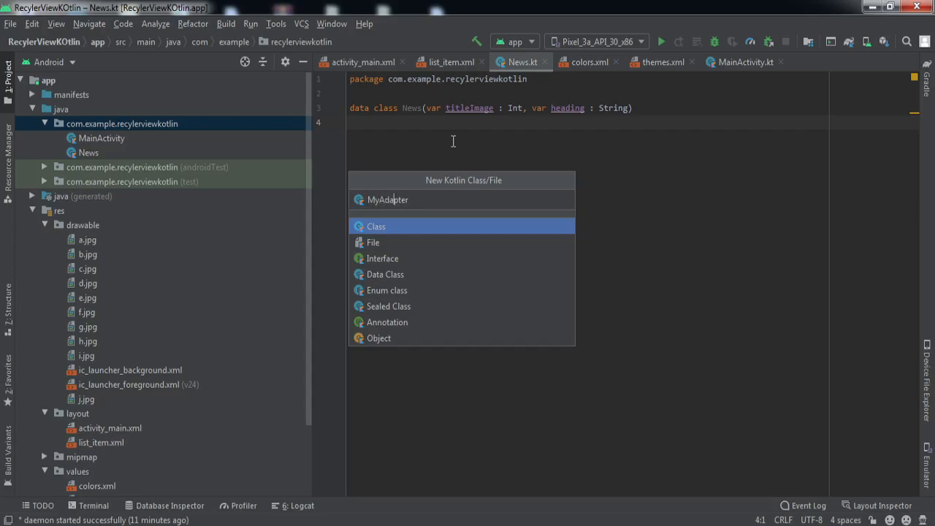
left_click(377, 225)
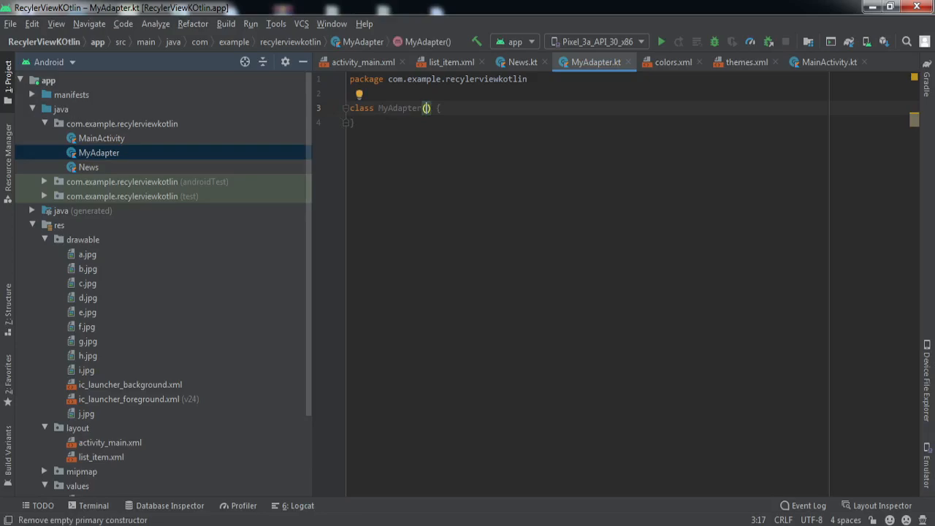
Step: Give MyAdapter a constructor parameter private val newsList : ArrayList<News>
type("pr")
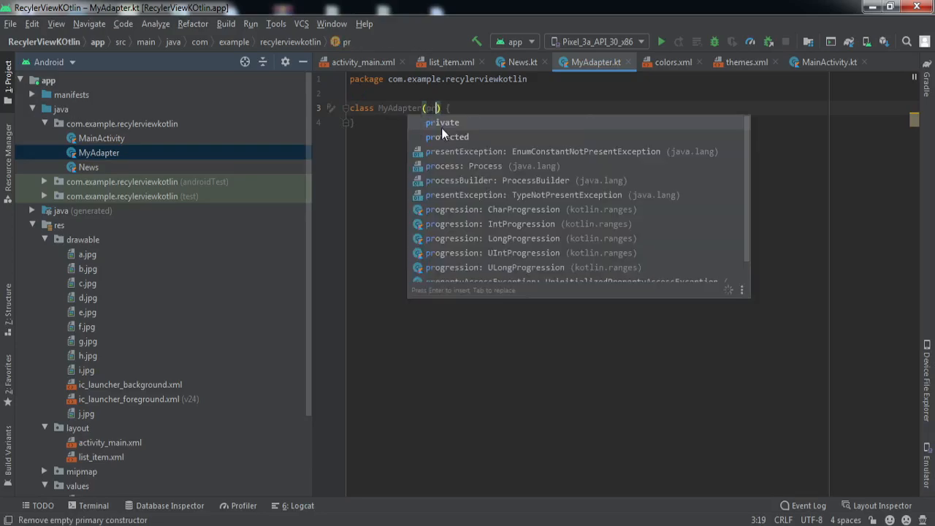
left_click(442, 123)
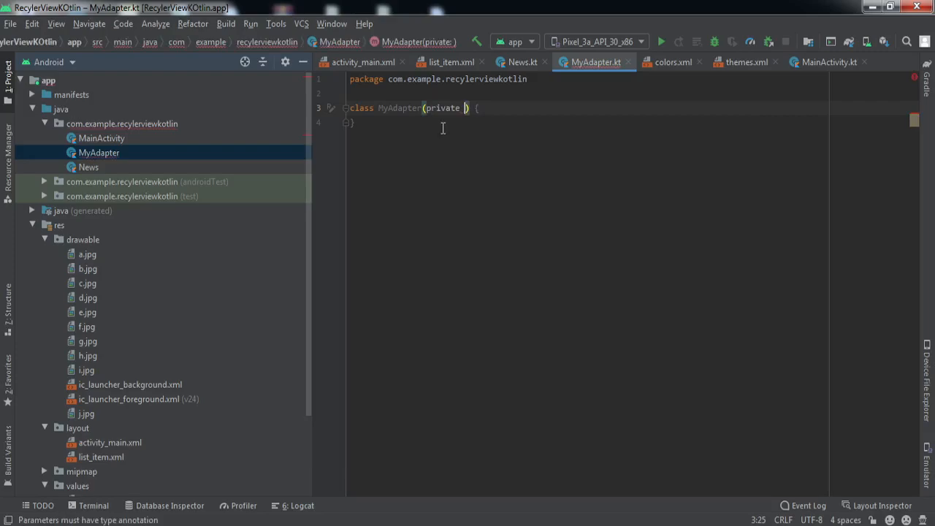
type("val")
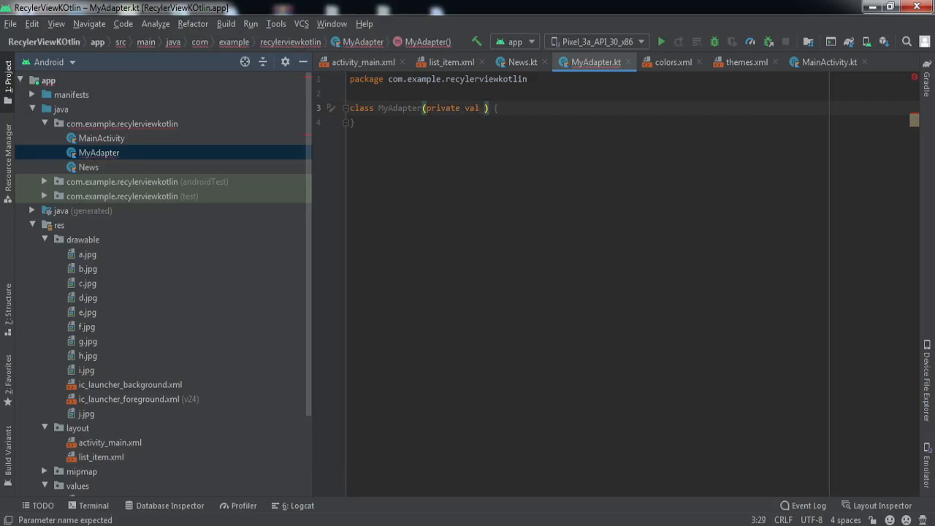
type("newsList :")
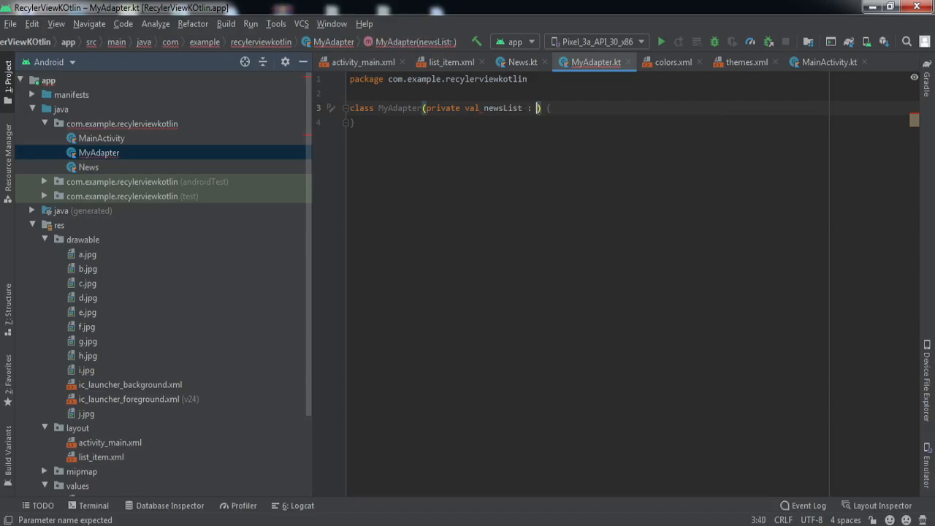
type("Array")
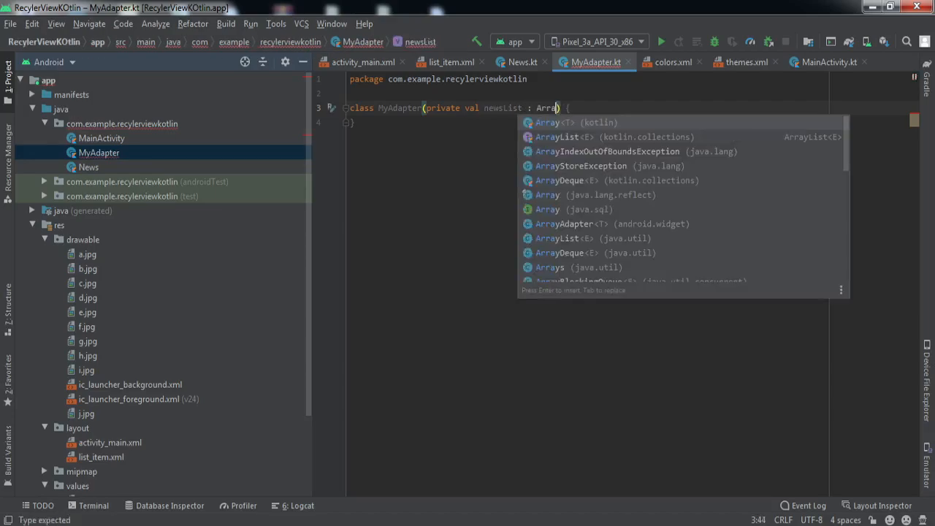
key("Down")
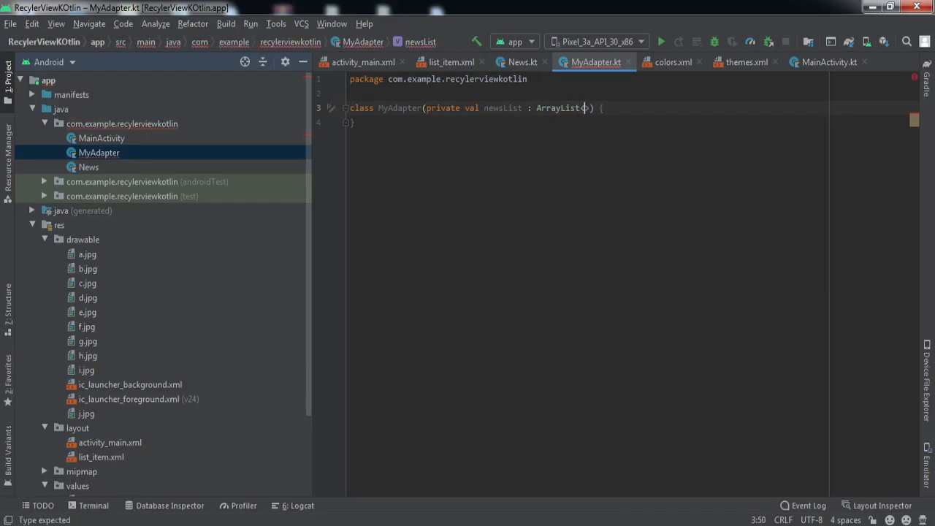
type("New")
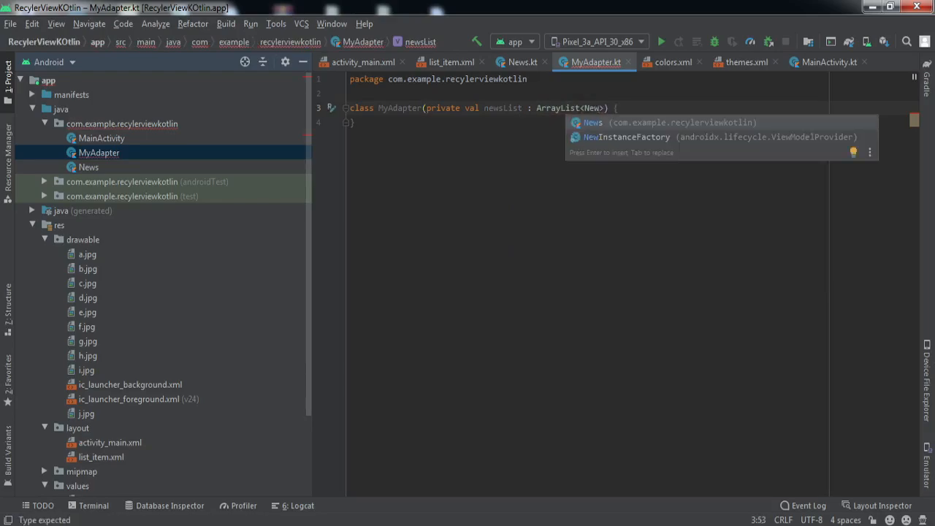
key("Enter")
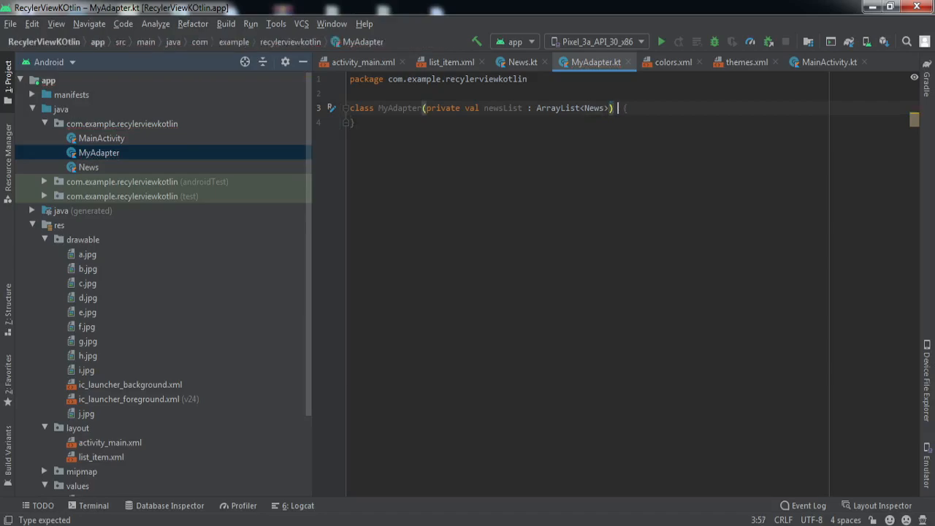
Step: Make MyAdapter extend RecyclerView.Adapter<MyAdapter.MyViewHolder> and move into the class body
type(": R")
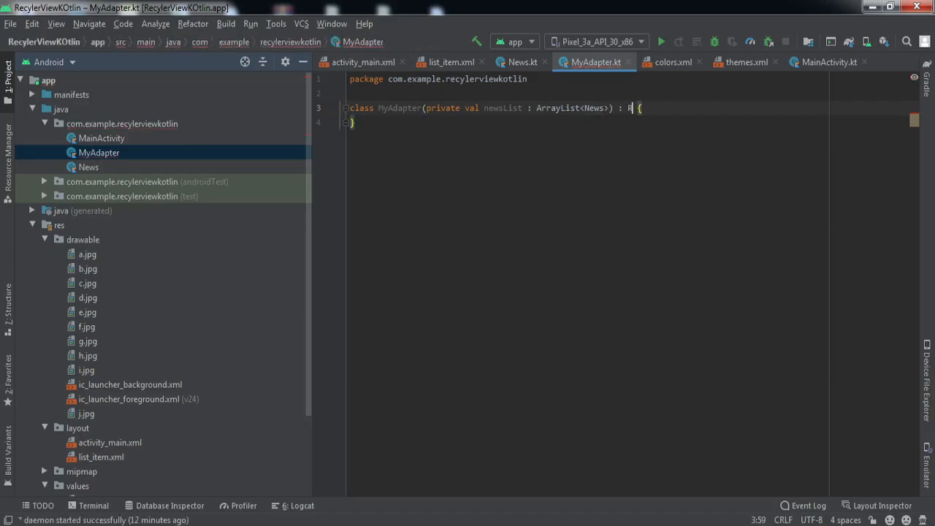
type("RecyclerView")
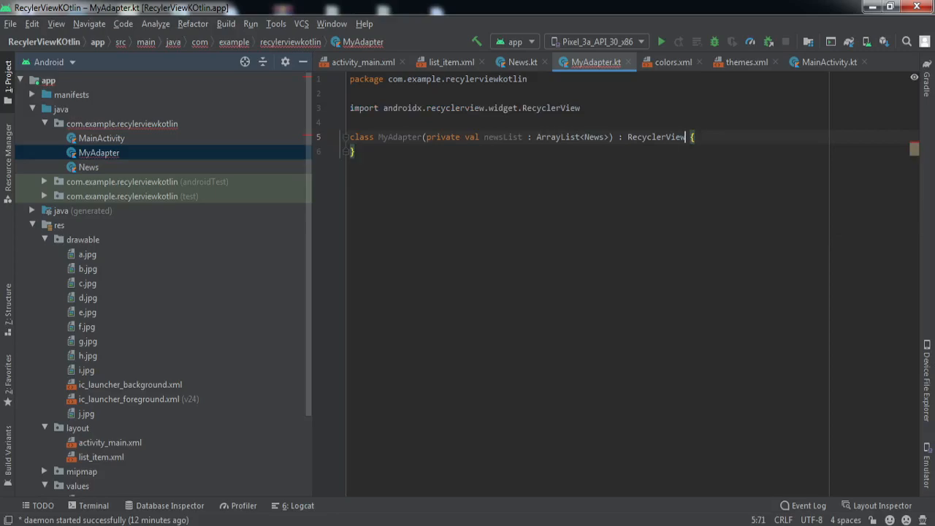
type(".Ada")
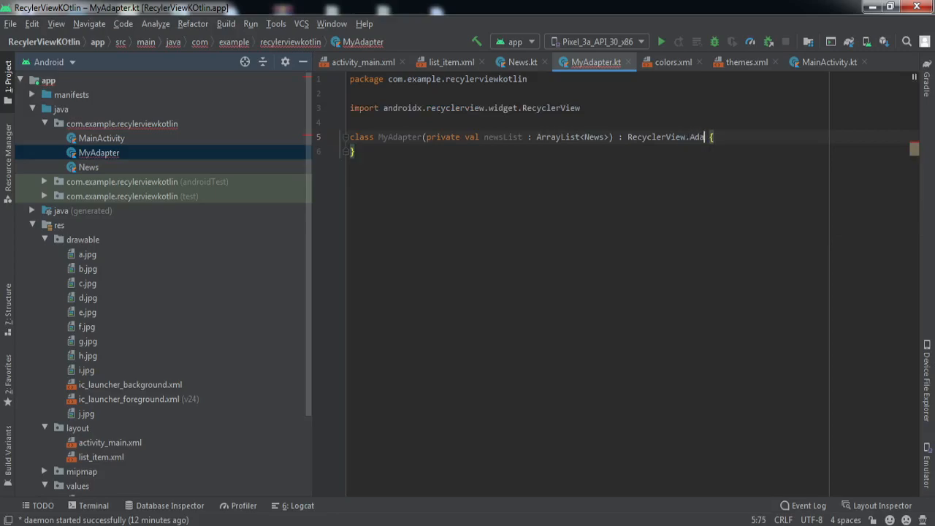
type("Ada")
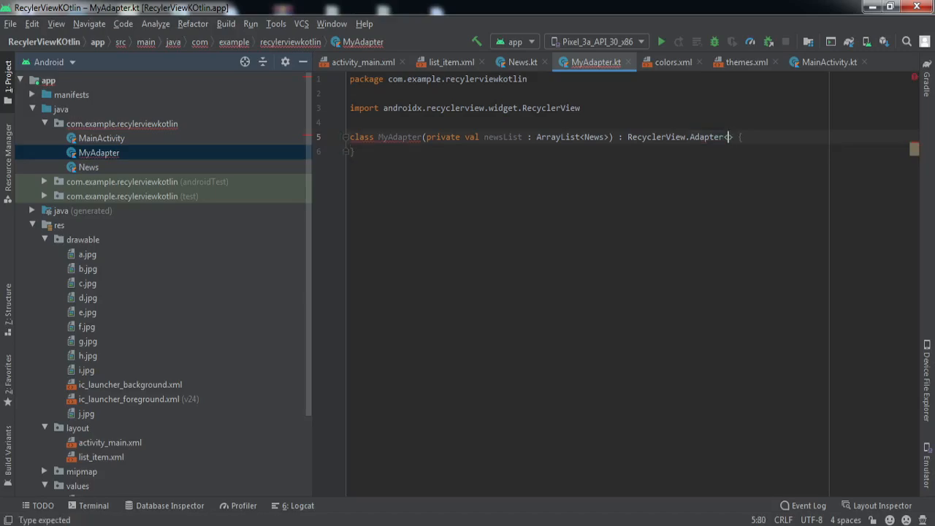
type("MyAdapter.")
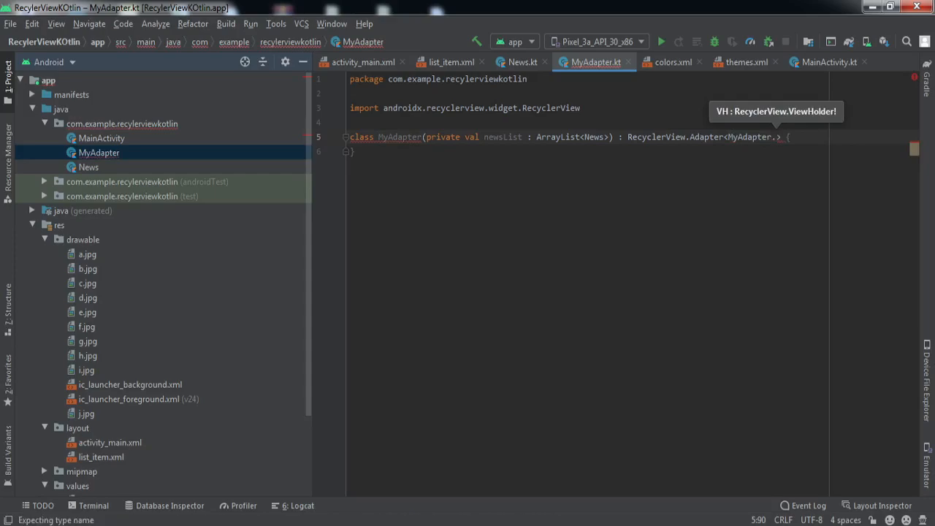
type("MyViewHolder")
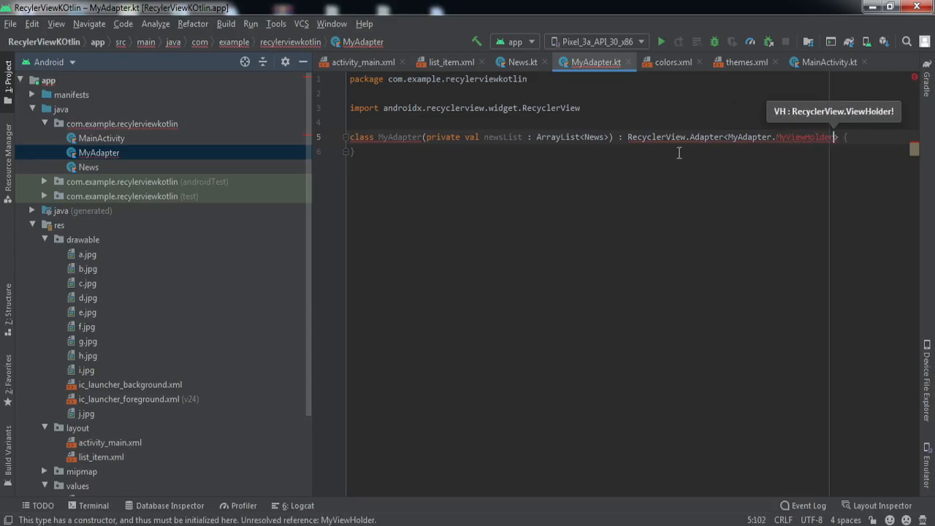
left_click(788, 137)
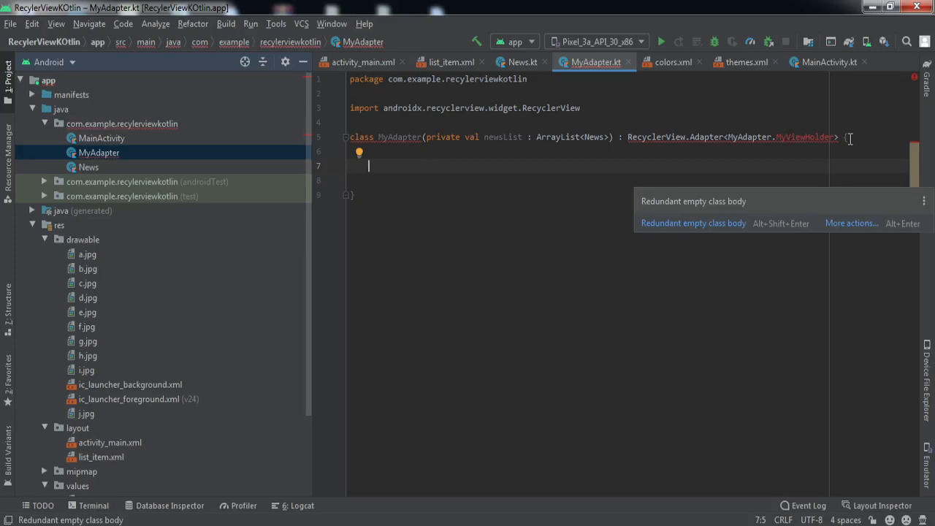
Step: Declare nested class MyViewHolder(itemView : View) : RecyclerView.ViewHolder(itemView) { } inside MyAdapter
type("cal")
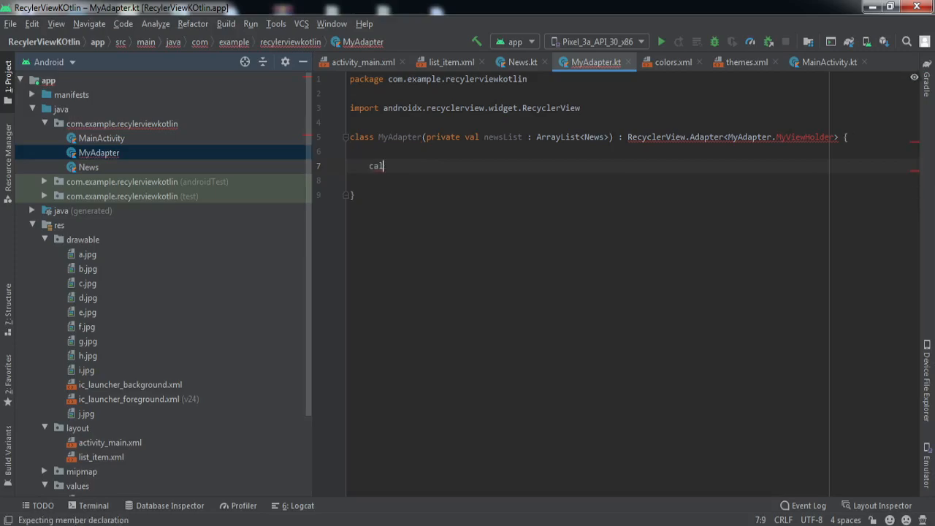
key("BackSpace")
type("lass My")
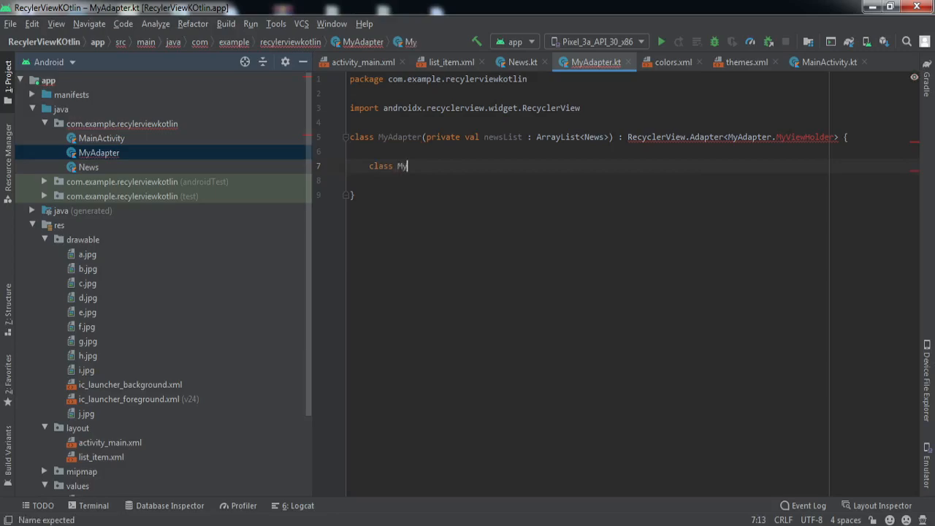
type("View")
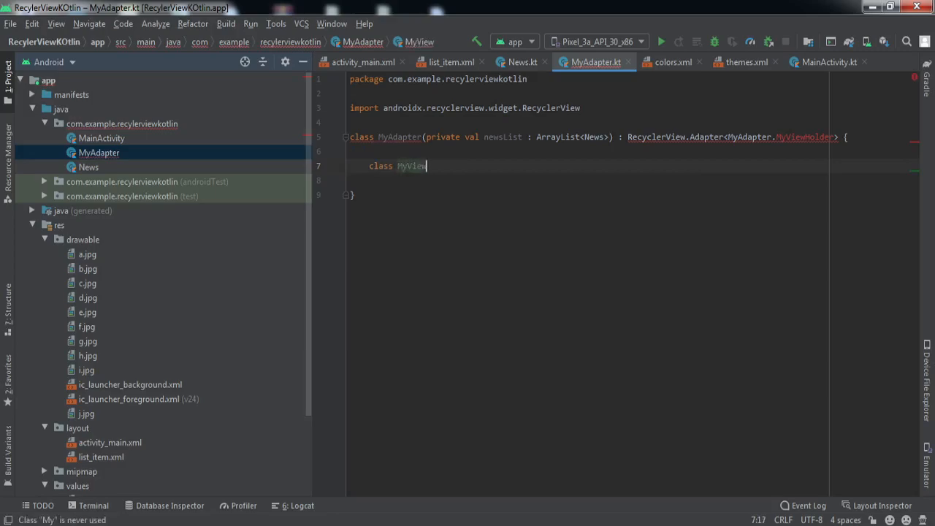
type("Holder()")
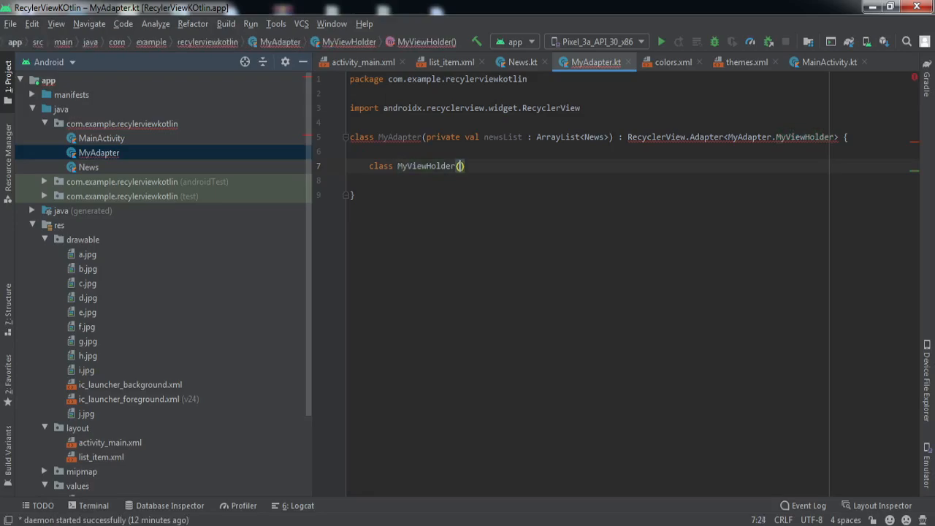
type("itemView")
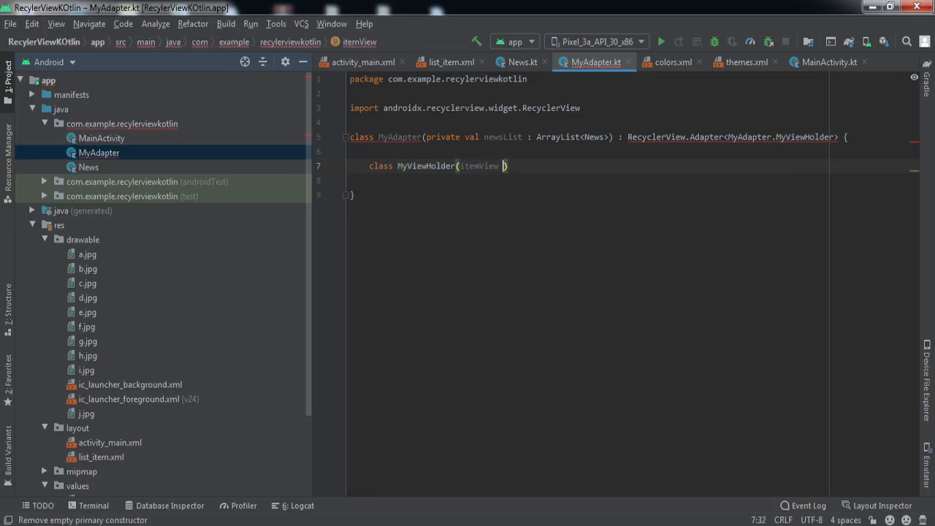
type(": View")
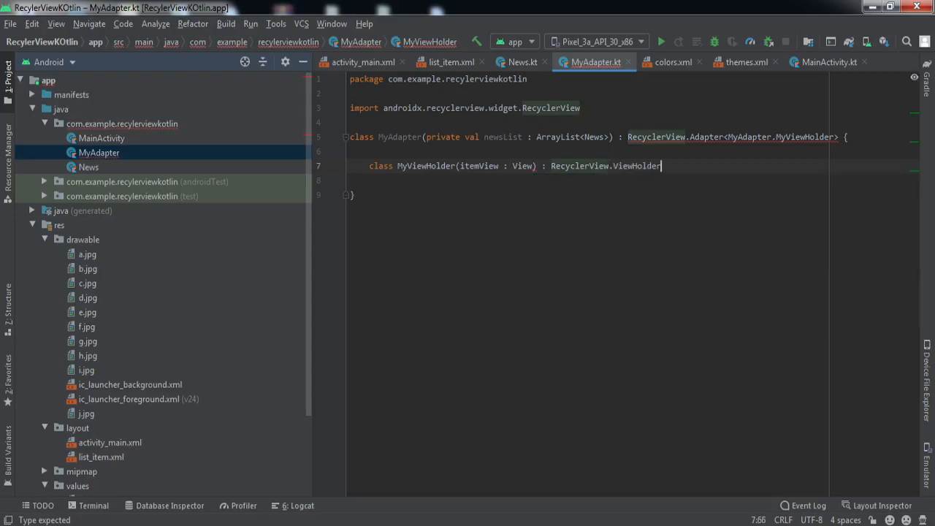
type("{")
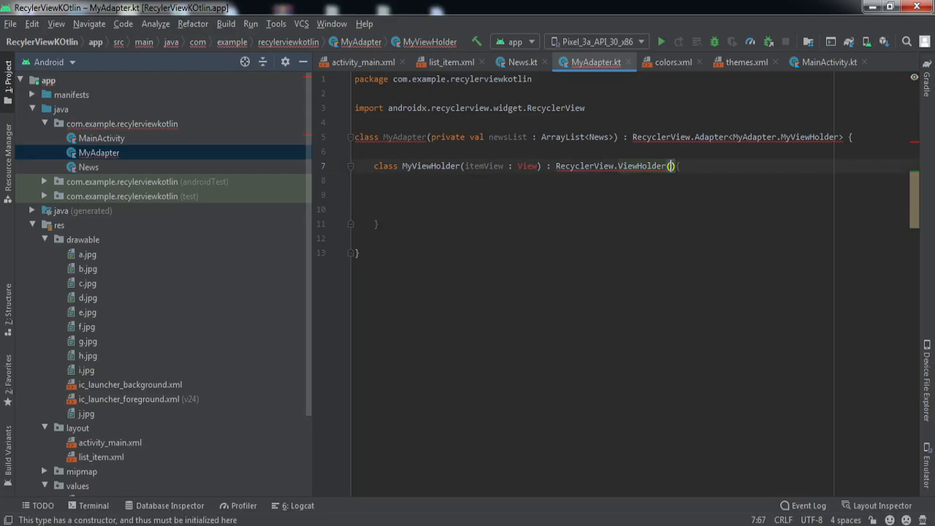
type("itemView")
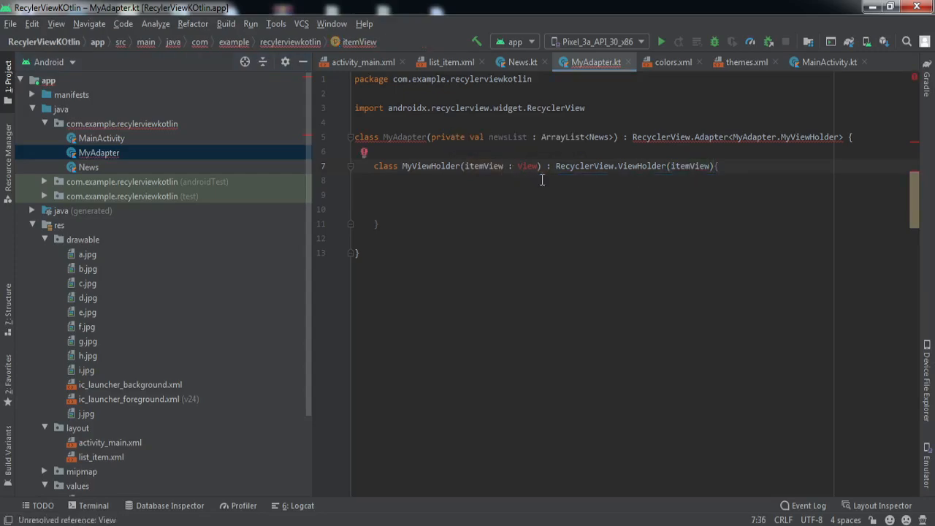
Step: Add the import android.view.View line for the view holder's parameter
type("import android.view.View")
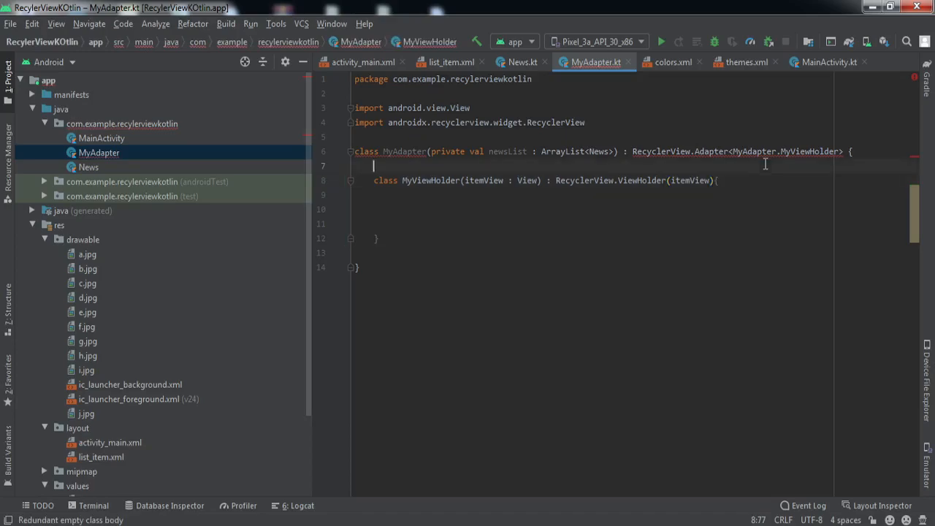
key("Enter")
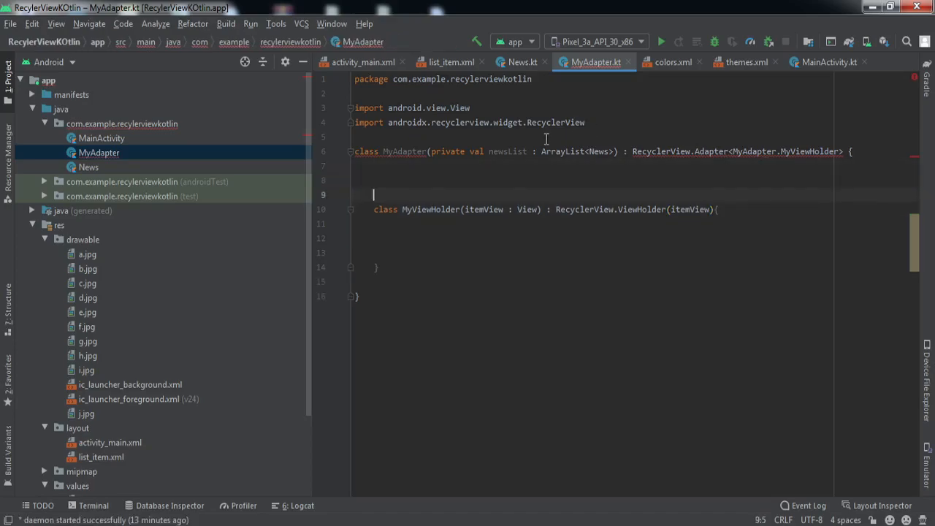
Step: Generate the onCreateViewHolder, onBindViewHolder and getItemCount overrides and move MyViewHolder below them
left_click(409, 150)
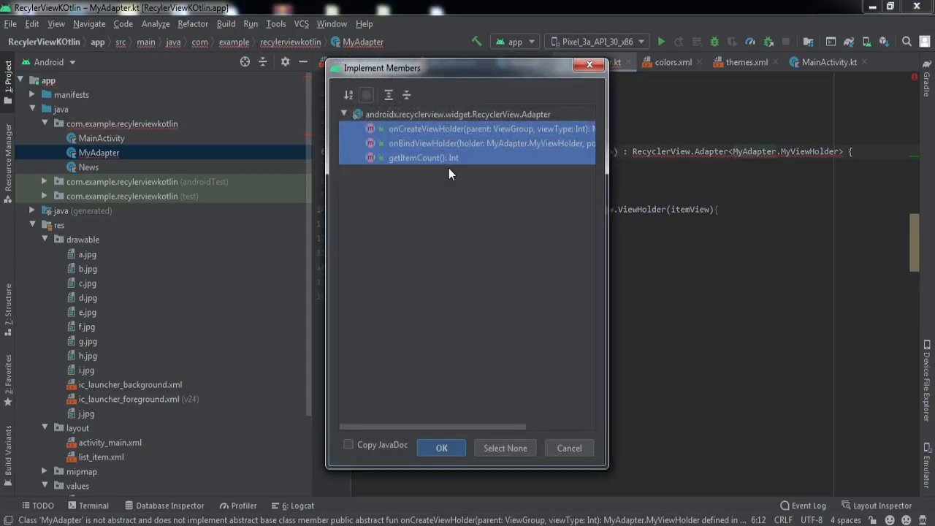
left_click(441, 447)
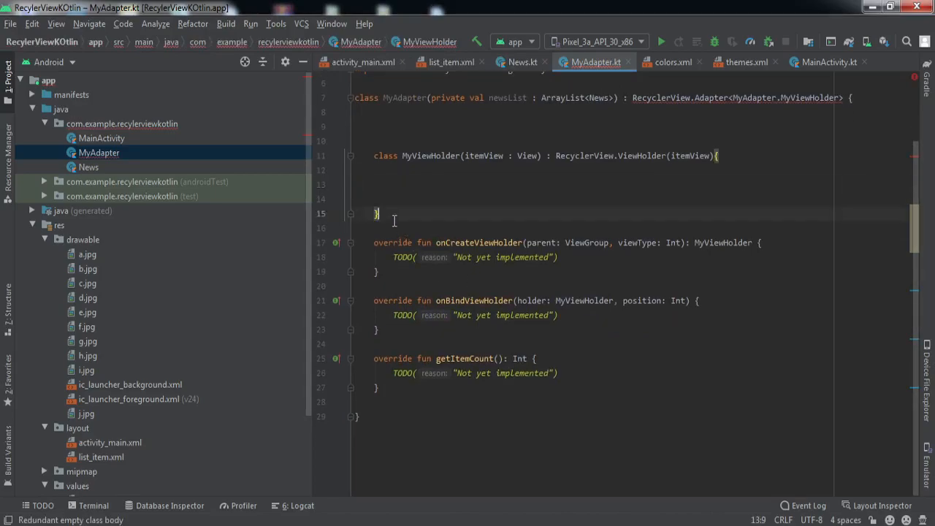
left_click_drag(374, 155, 377, 214)
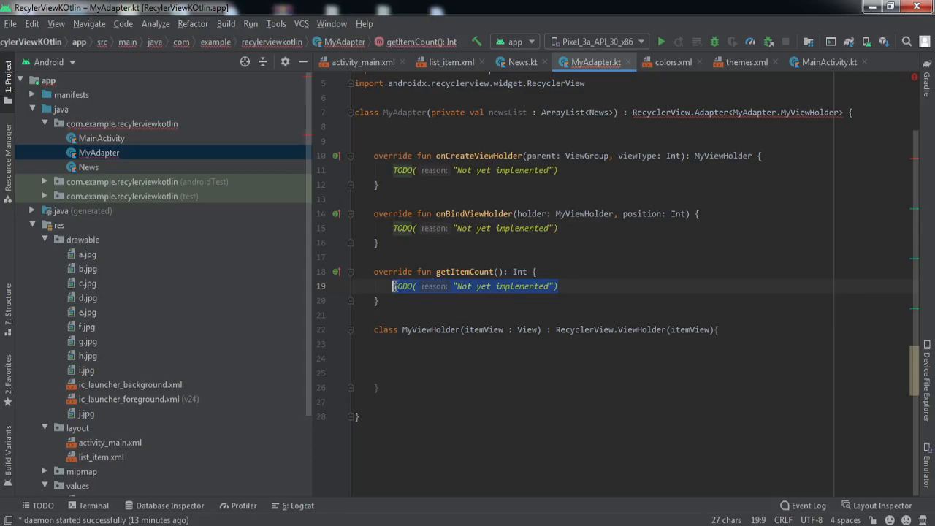
Step: Make getItemCount return newsList.size
type("return")
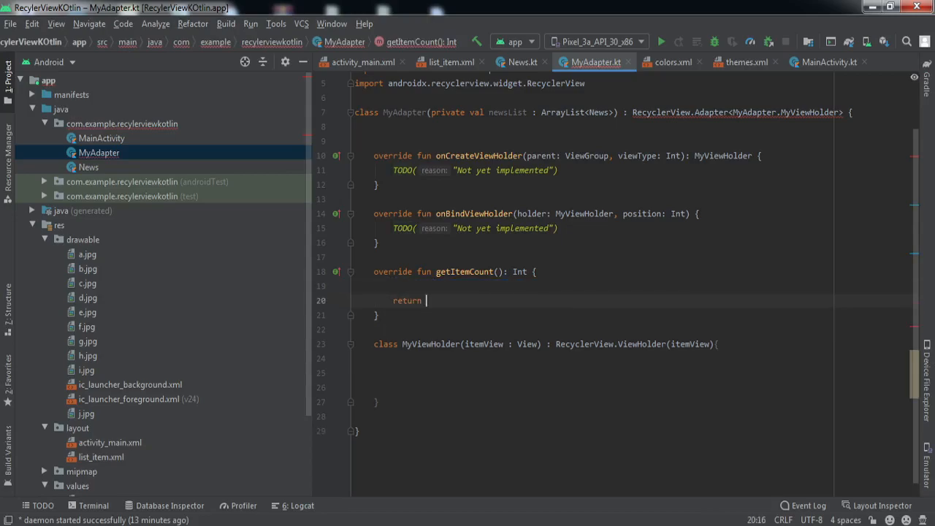
type("n")
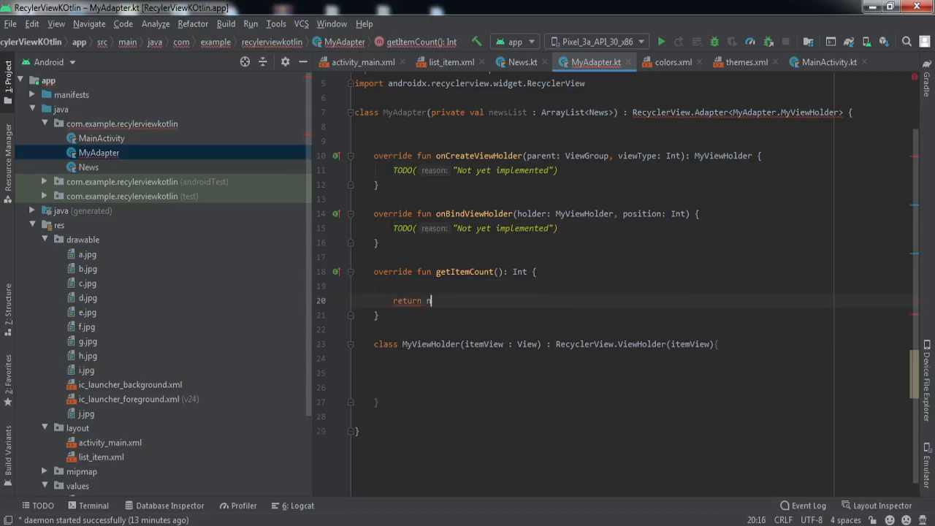
type("ewsList.s")
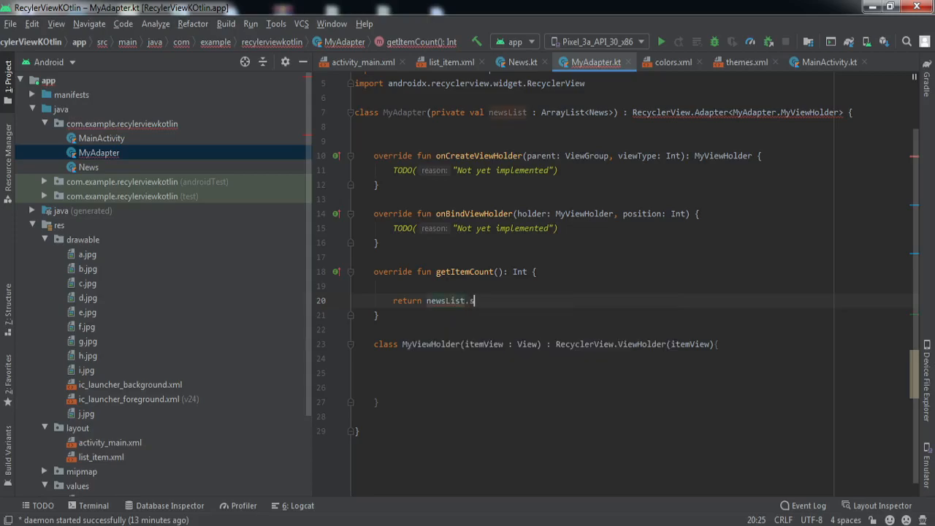
type("ize")
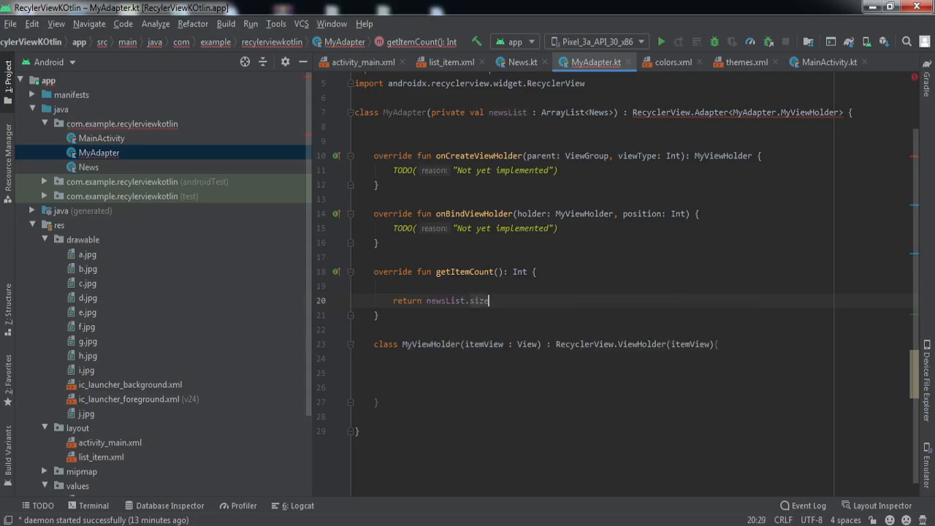
mouse_move(459, 307)
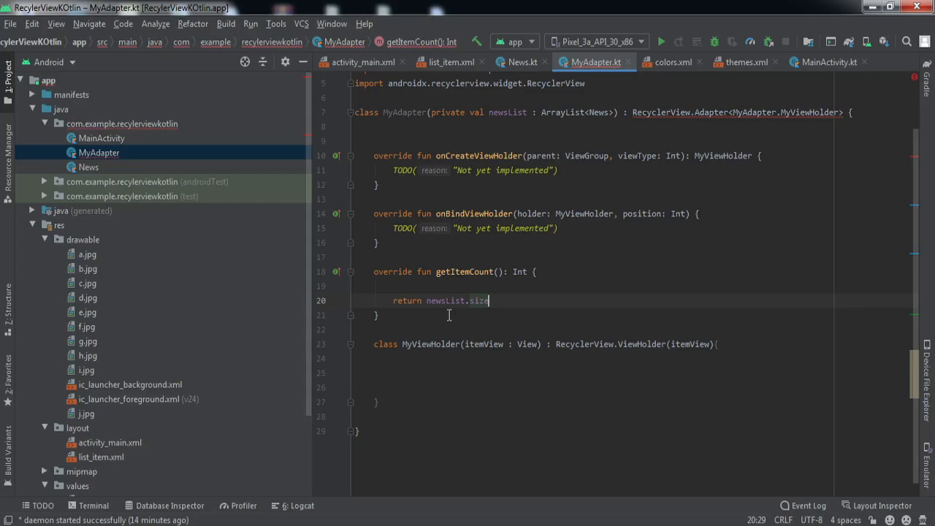
Step: Add val titleImage : ShapeableImageView = itemView.findViewById(R.id.title_image) to MyViewHolder
left_click(438, 373)
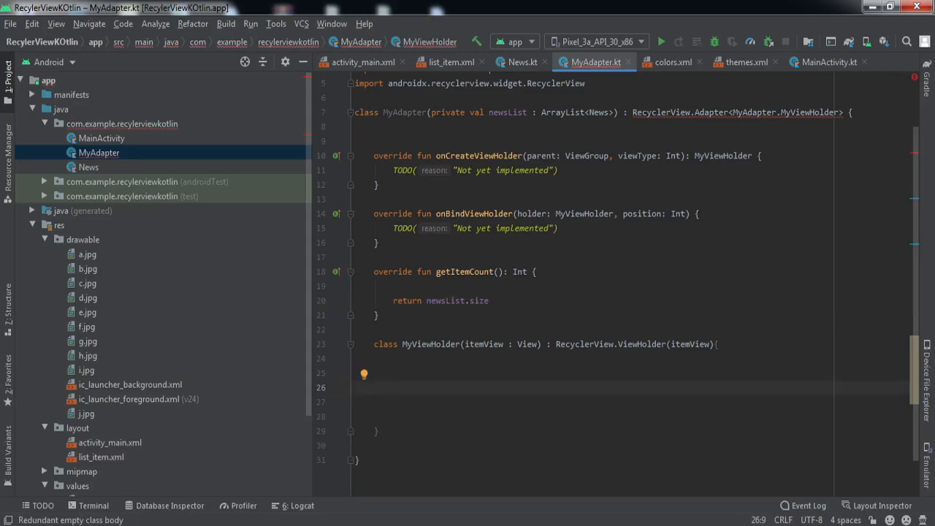
type("val")
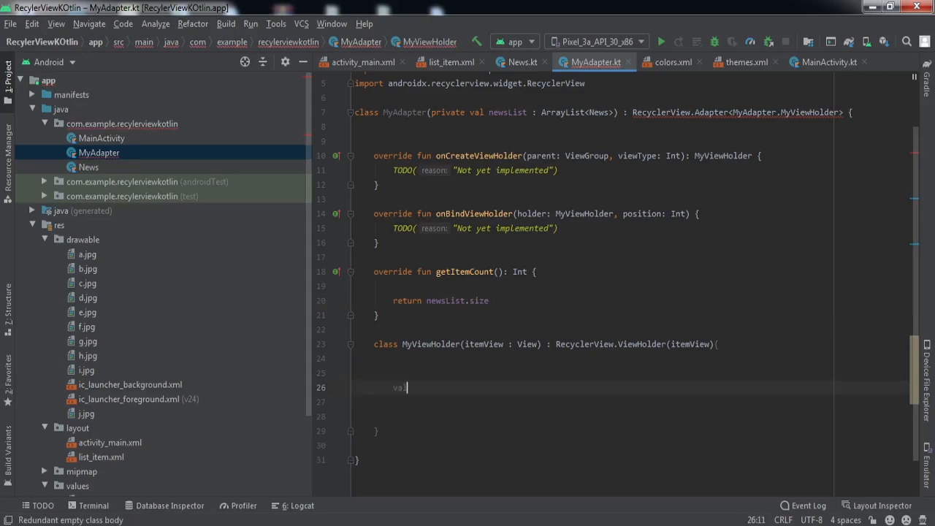
type("titleImage : ShapeableImageView = itemView.f")
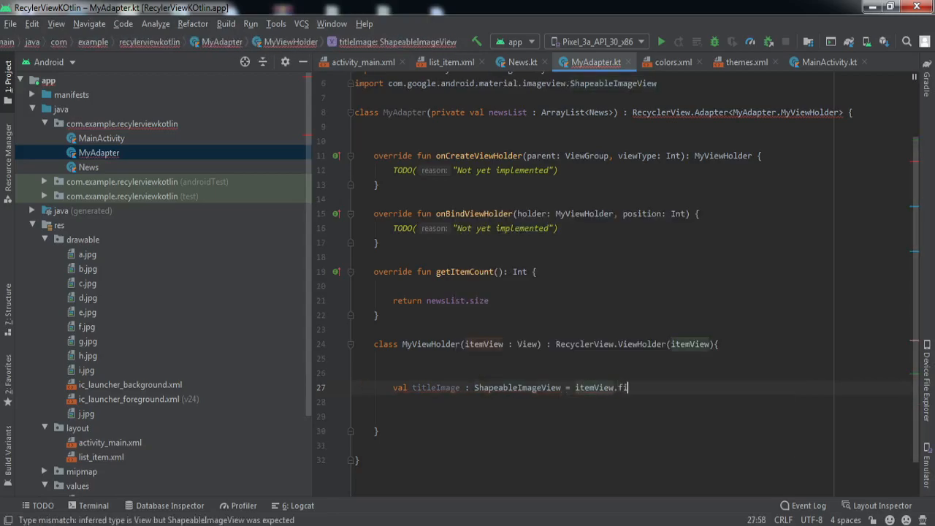
type("indViewById(R.id.title_image)")
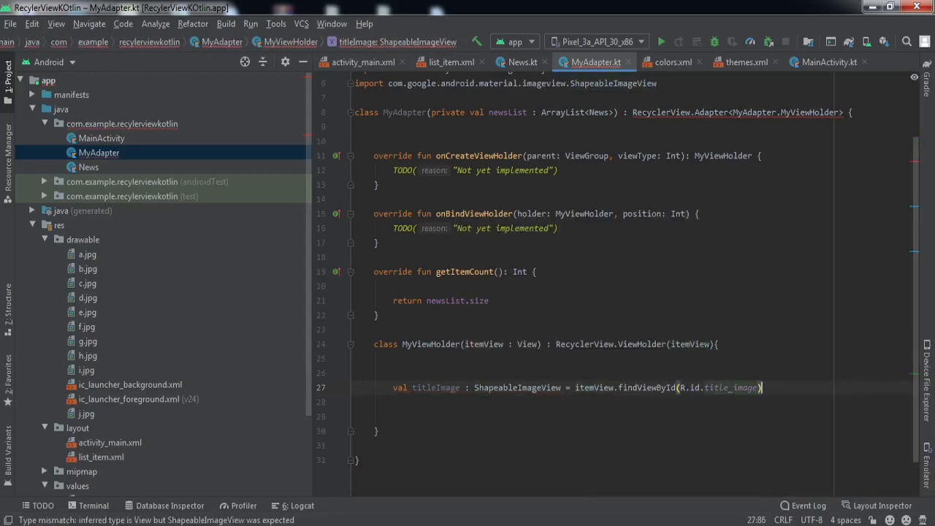
Step: Add val tvHeading : TextView = itemView.findViewById(R.id.tvHeading) and verify the ids in list_item.xml
type("val tvHeading :")
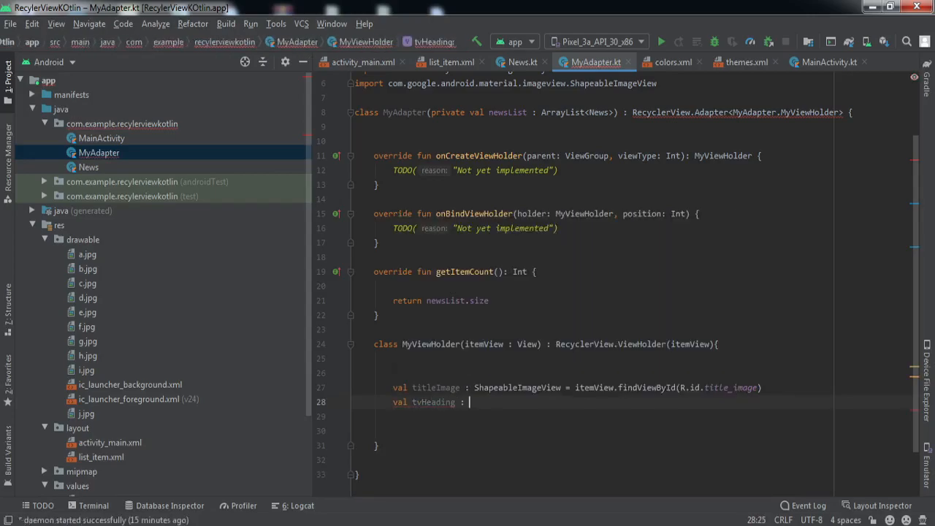
type("TextView = item")
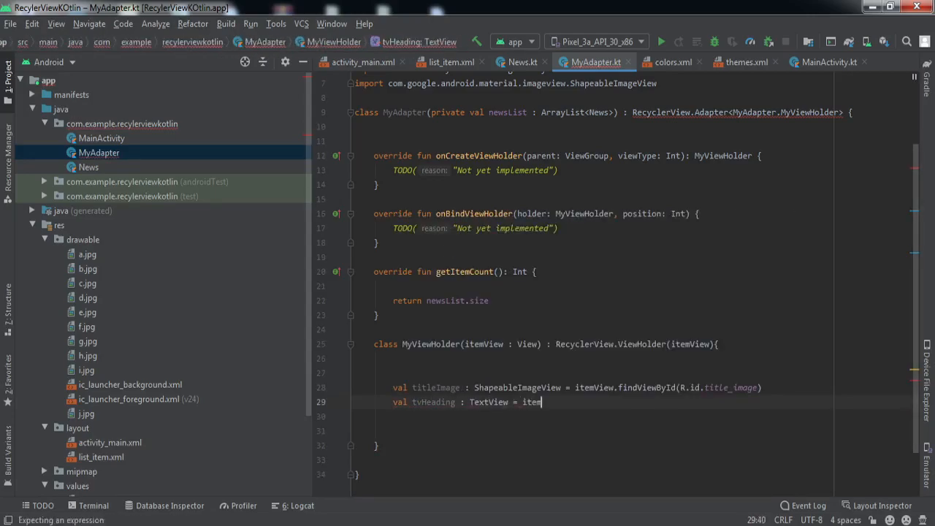
type("View.findViewById(R.id.tvHeading)")
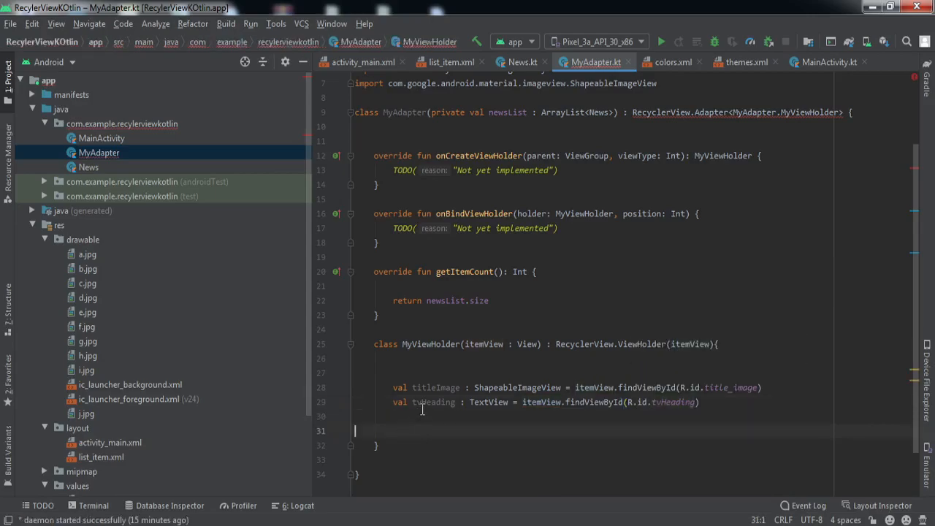
left_click(444, 62)
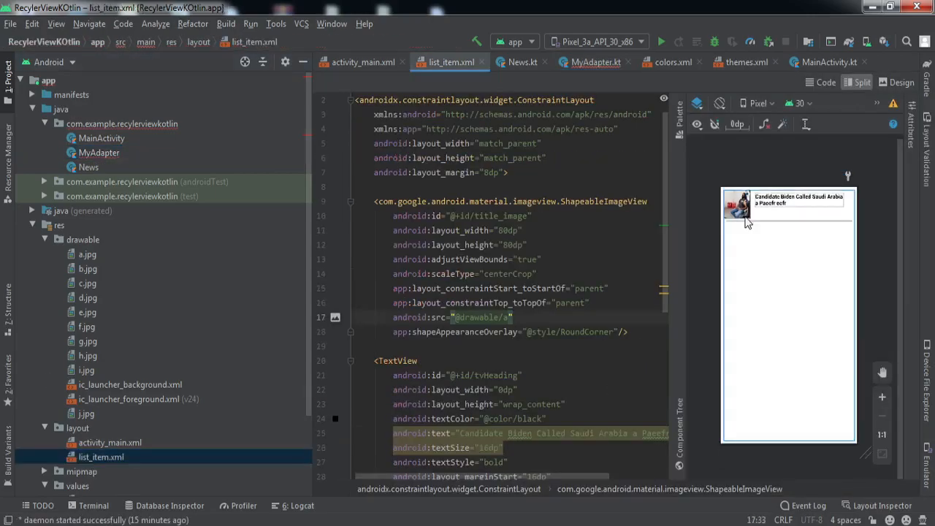
mouse_move(809, 203)
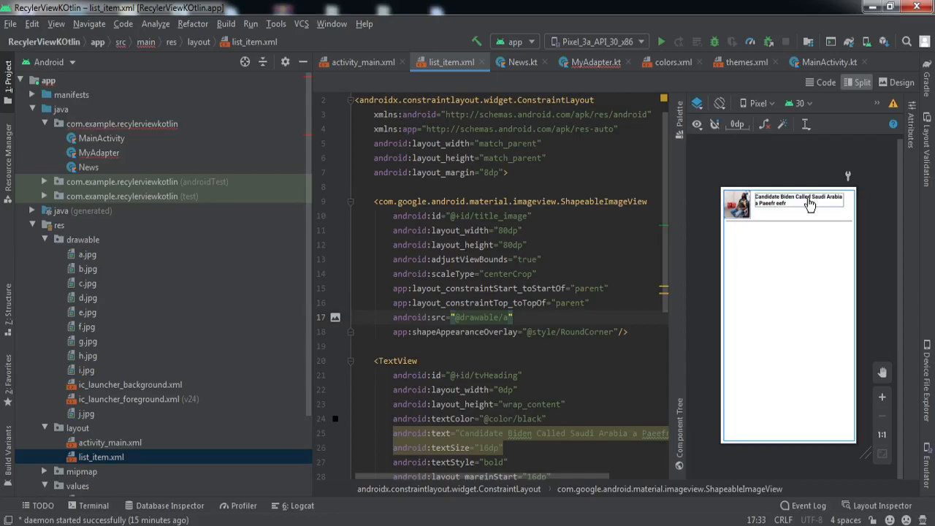
mouse_move(801, 211)
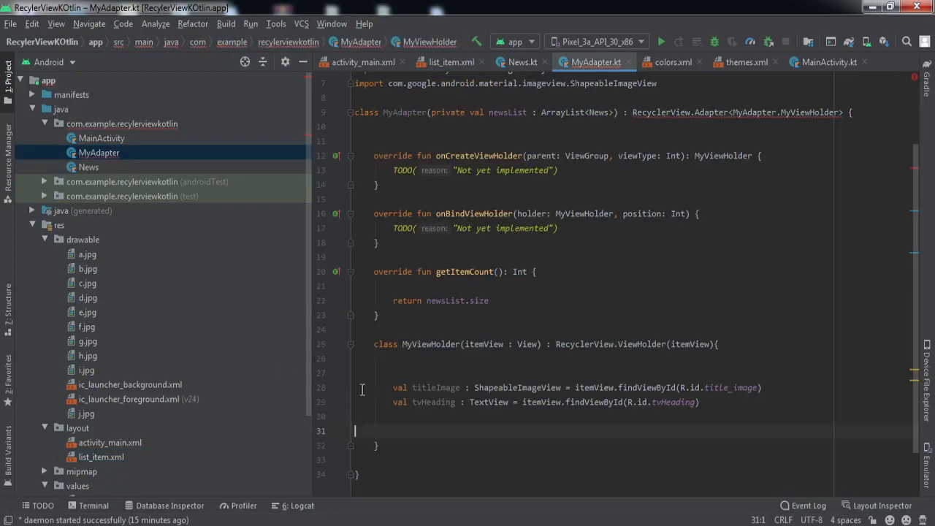
left_click(421, 406)
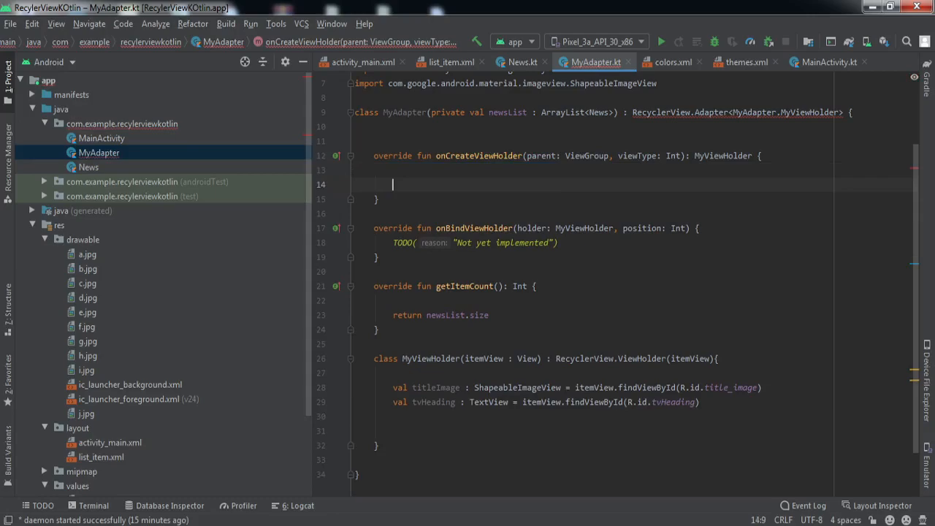
Step: Inflate R.layout.list_item from parent.context into val itemView in onCreateViewHolder
type("val")
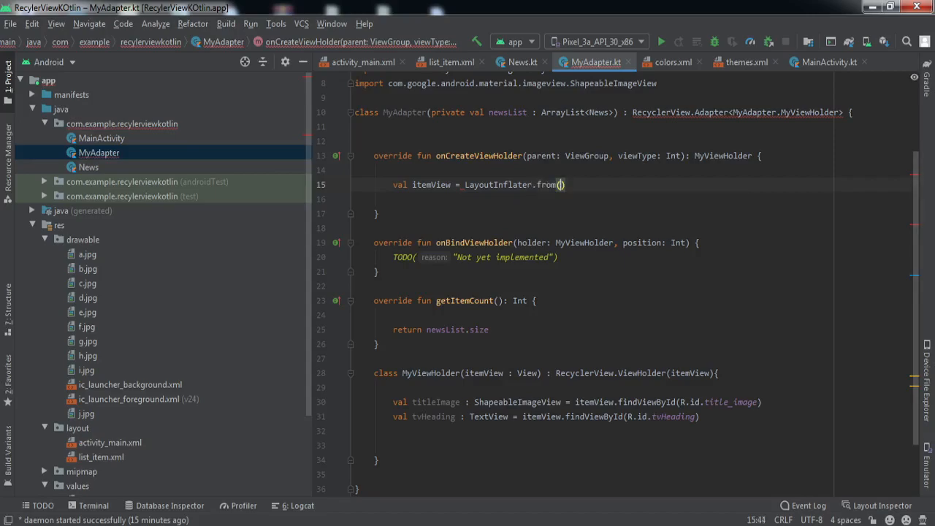
type("parent")
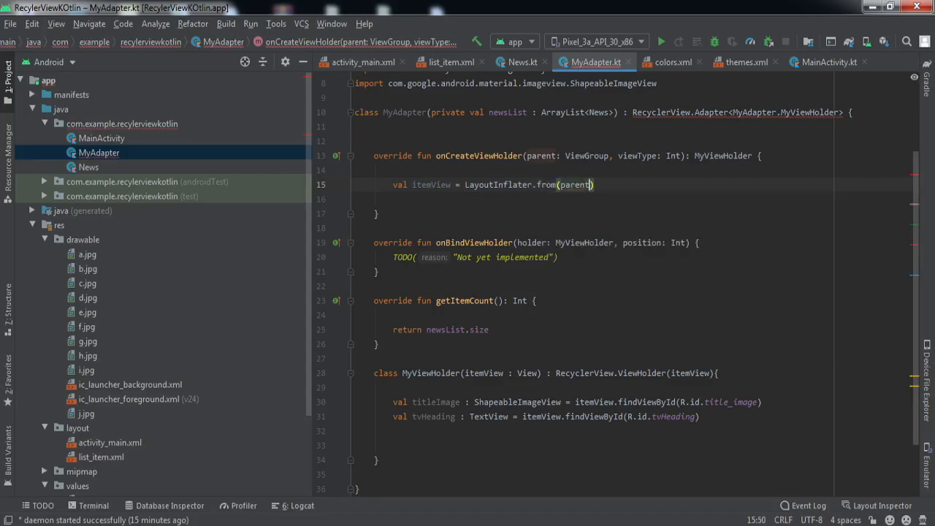
type(".context).inflate(R.layout.list_item,")
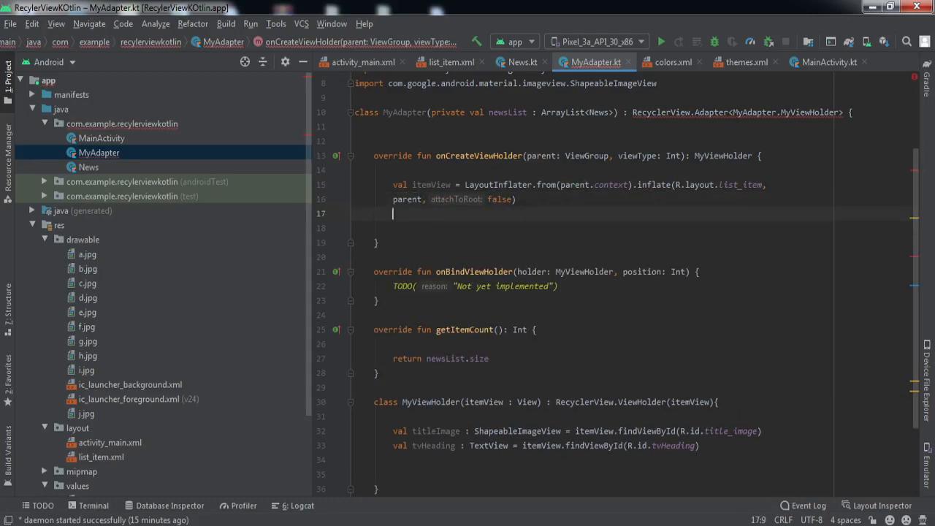
Step: Return MyViewHolder(itemView) from onCreateViewHolder
type("return")
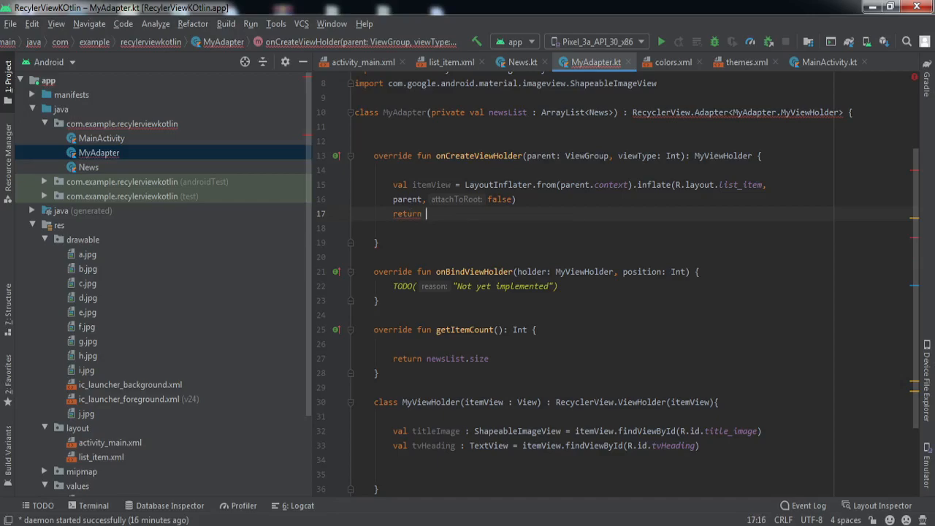
type("My")
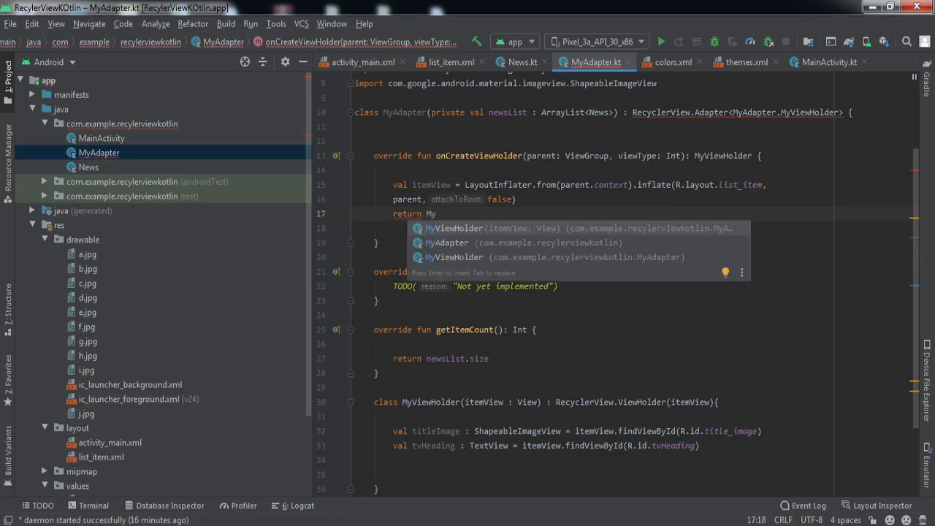
type("MyViewHolder(ite)")
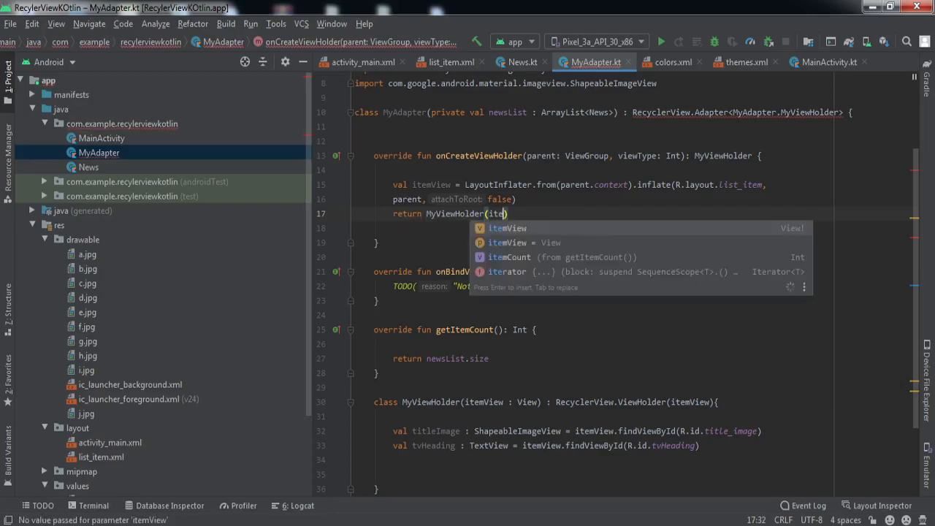
key("Enter")
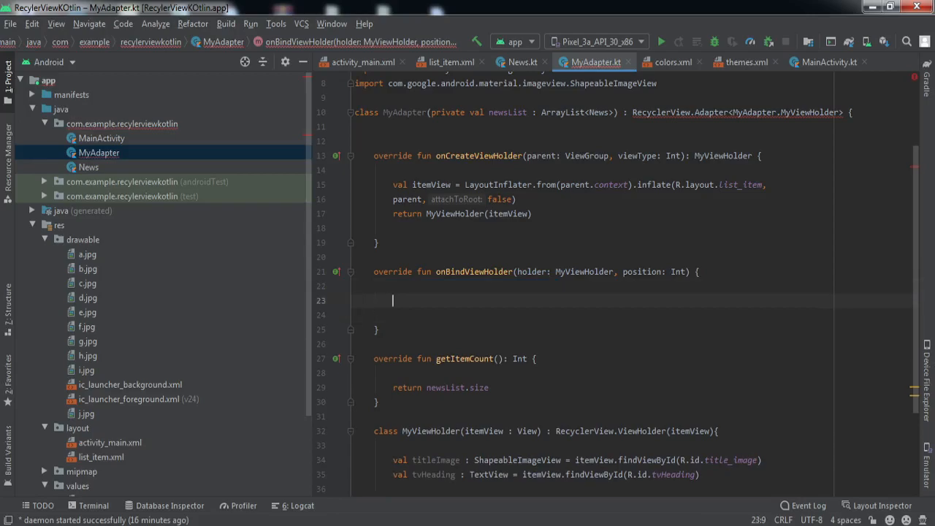
Step: Add val currentItem = newsList[position] in onBindViewHolder
type("val currentItem = n")
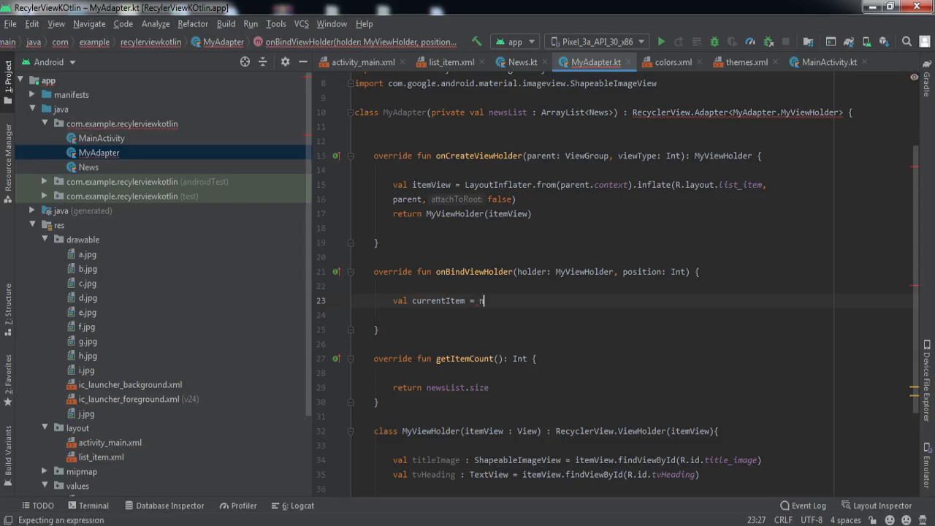
type("ewsList")
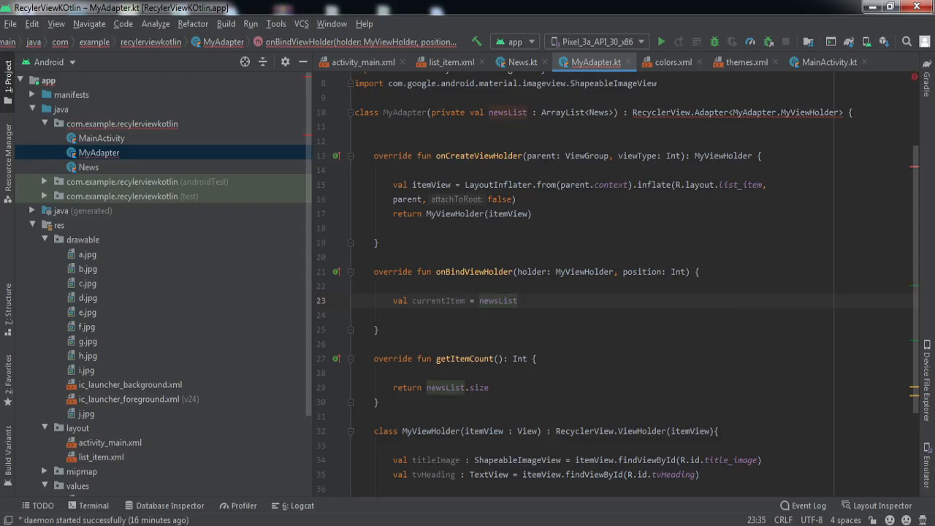
type("[po")
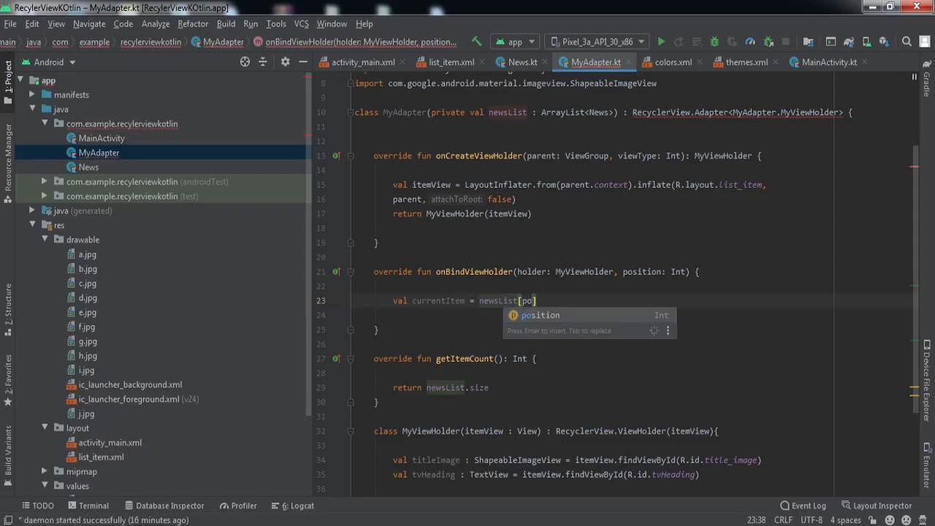
key("Enter")
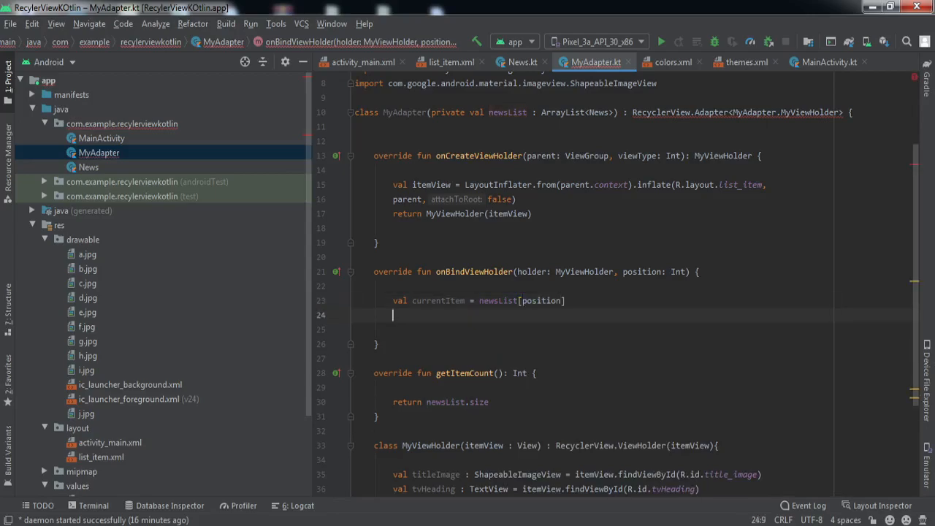
mouse_move(442, 309)
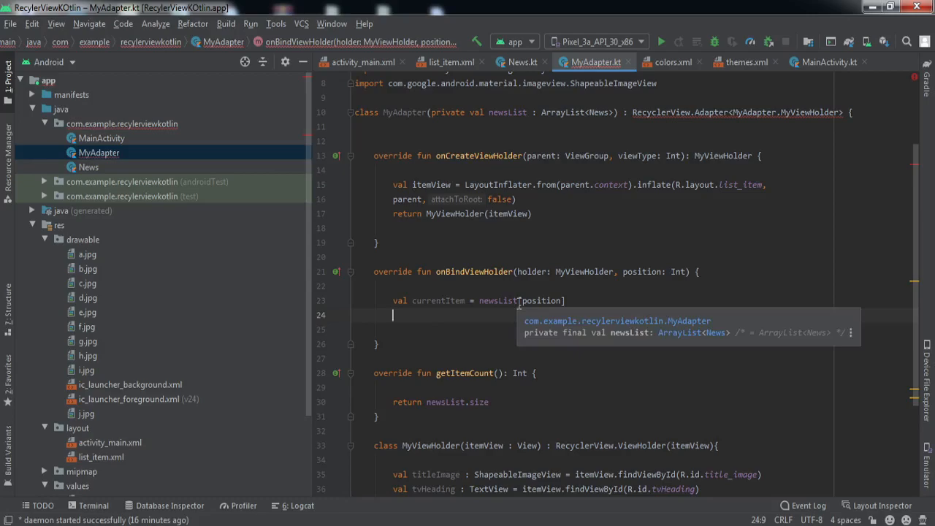
Step: Set holder.titleImage.setImageResource(currentItem.titleImage)
type("H")
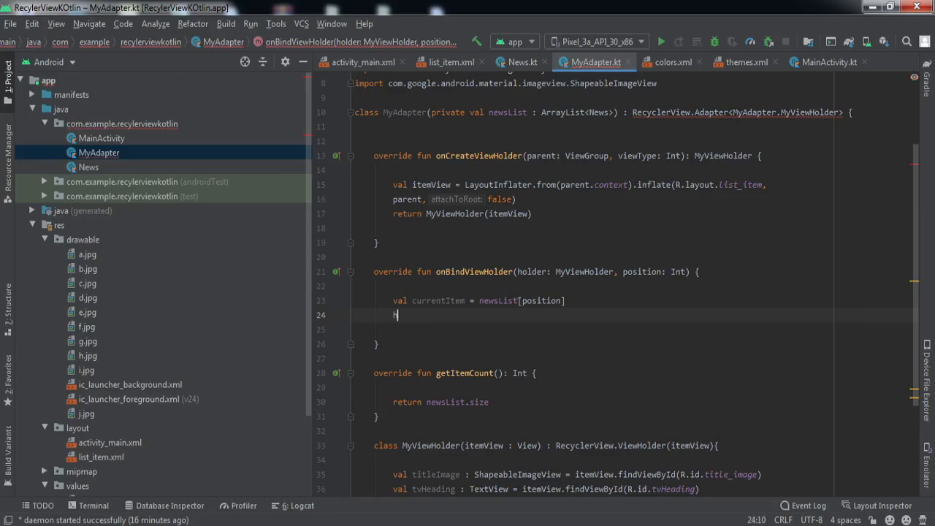
type("older.titleImage")
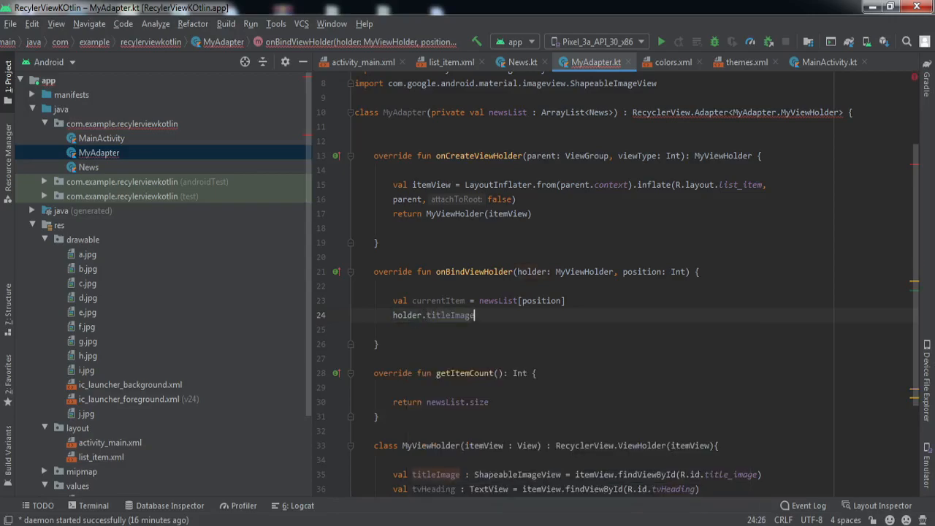
type(".set")
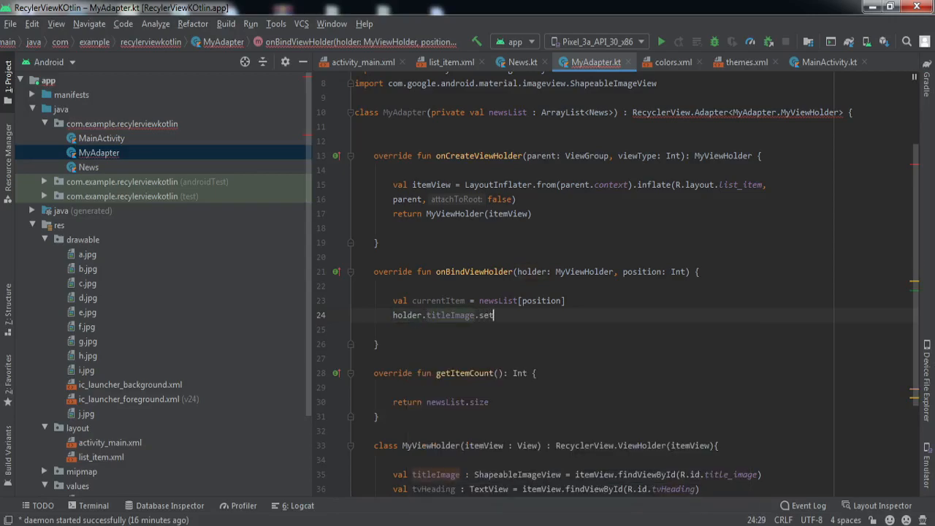
type("set")
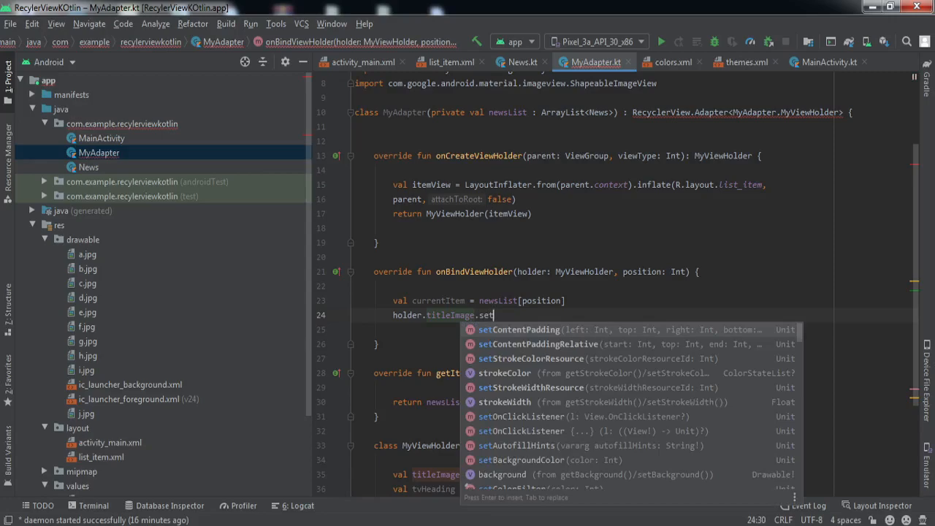
type("I")
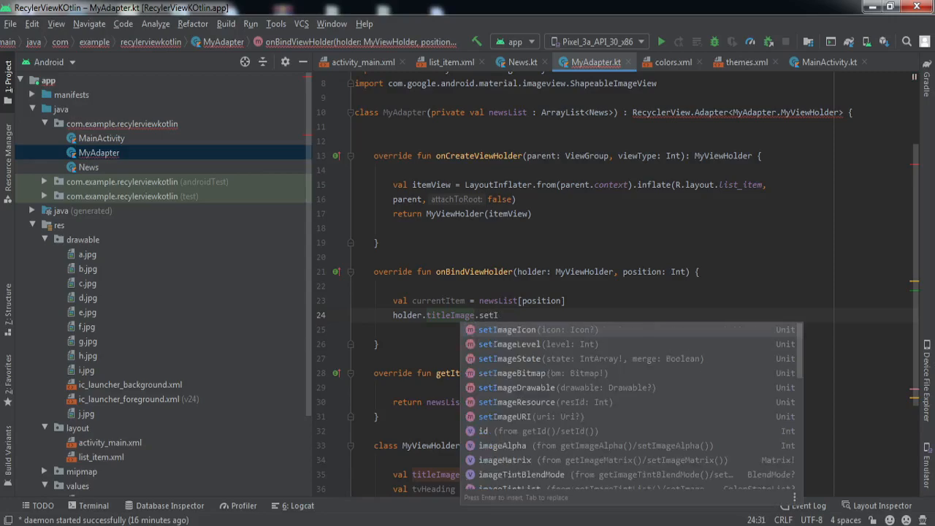
left_click(523, 401)
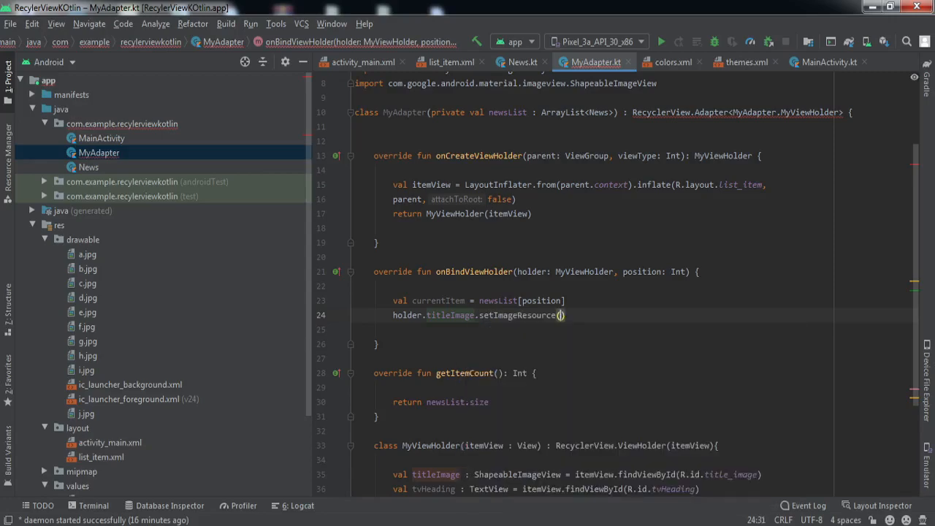
type("currentItem")
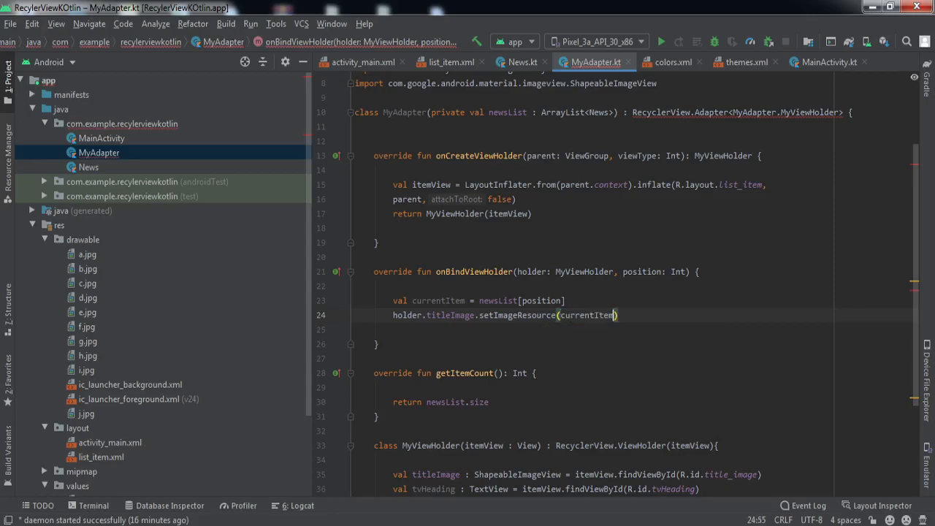
type(".tt")
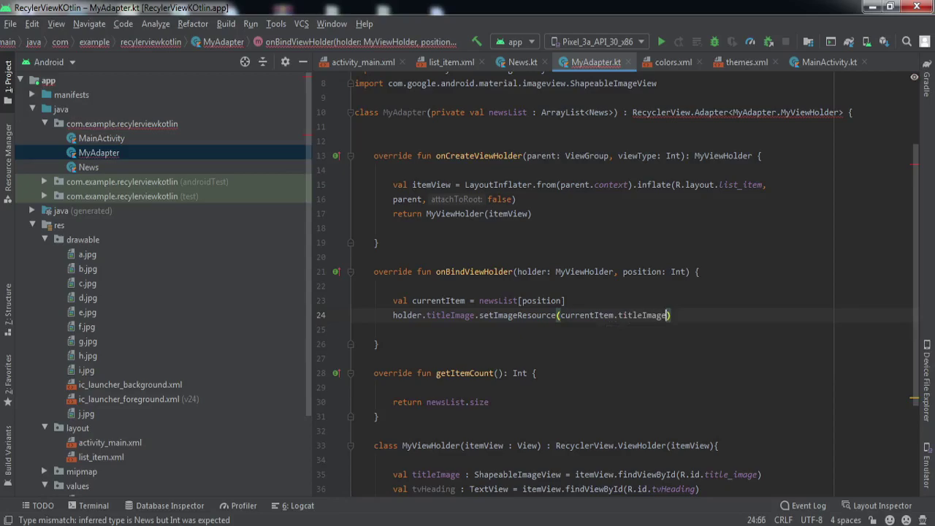
Step: Set holder.tvHeading.text = currentItem.heading
type("holder.tvHeading.")
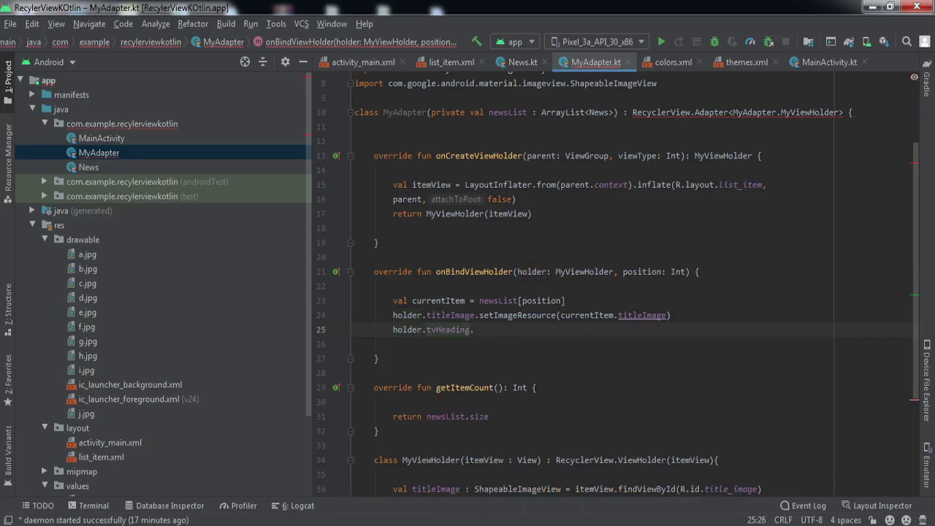
type("text")
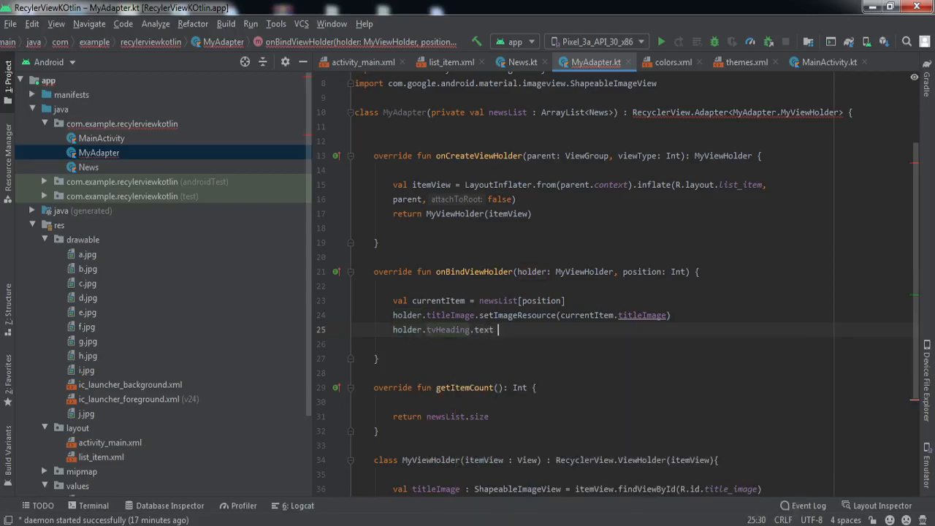
type("= curr")
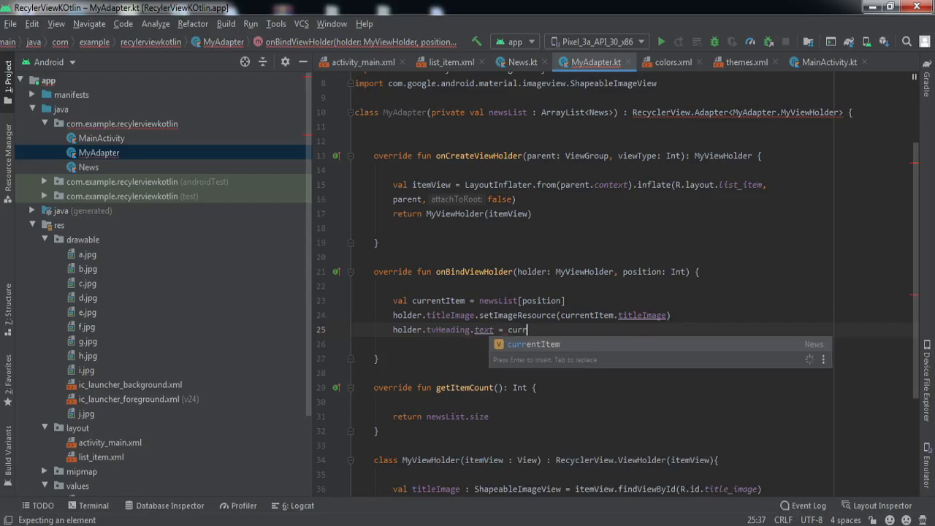
type("entItem.he")
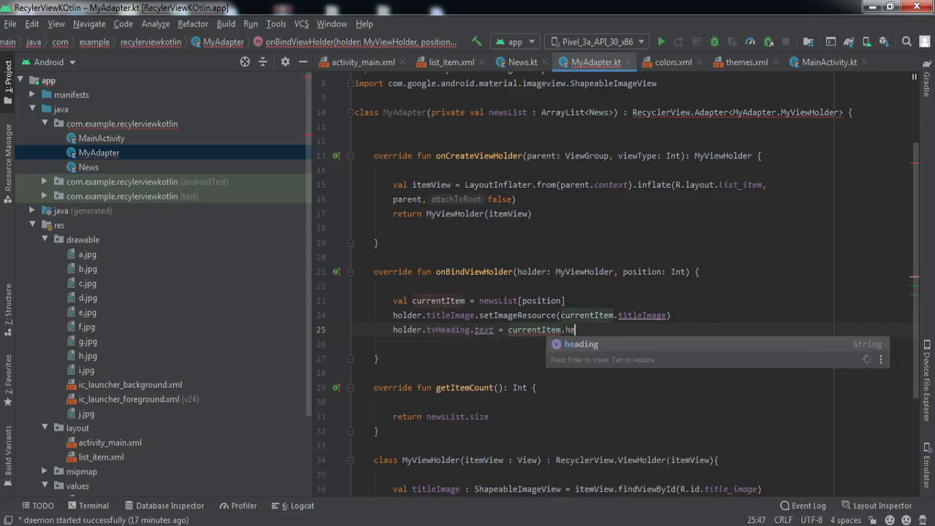
key("Enter")
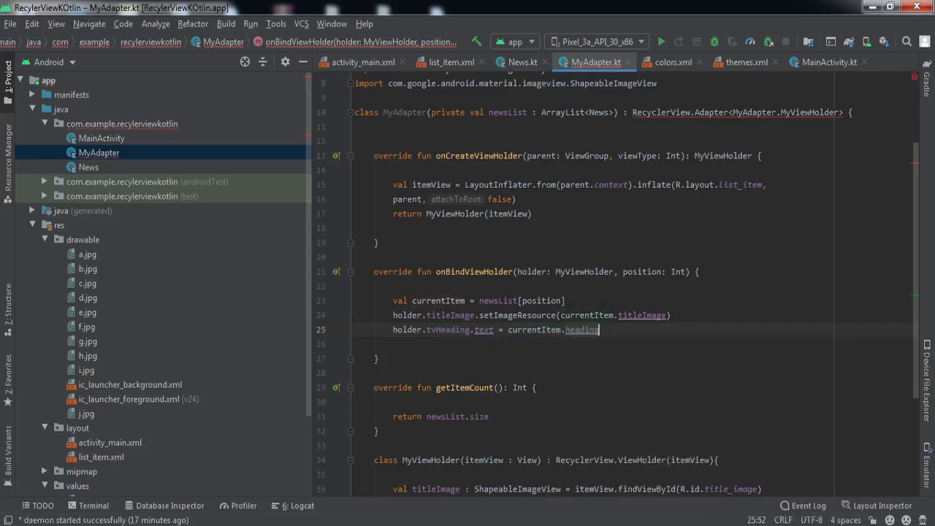
scroll("up", 3)
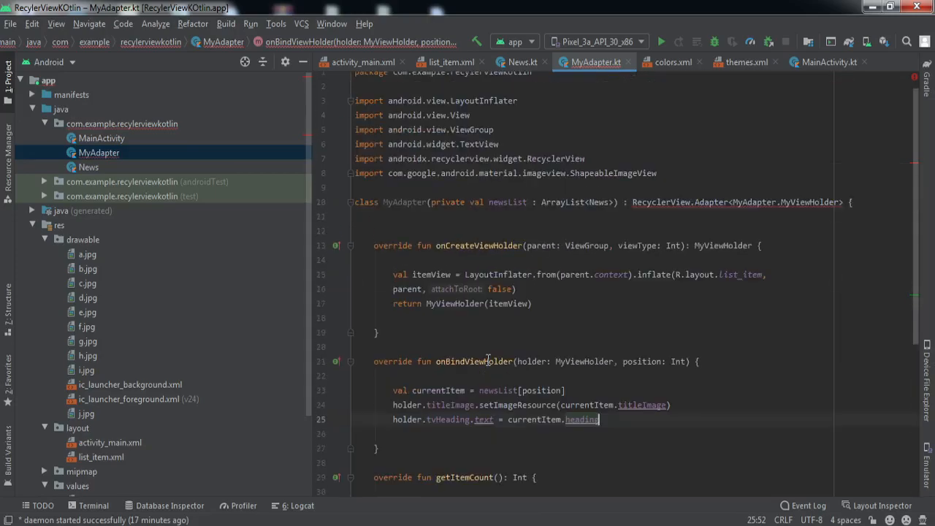
Step: Add () after RecyclerView.Adapter<MyAdapter.MyViewHolder> in the class header to clear the constructor error
scroll("down", 3)
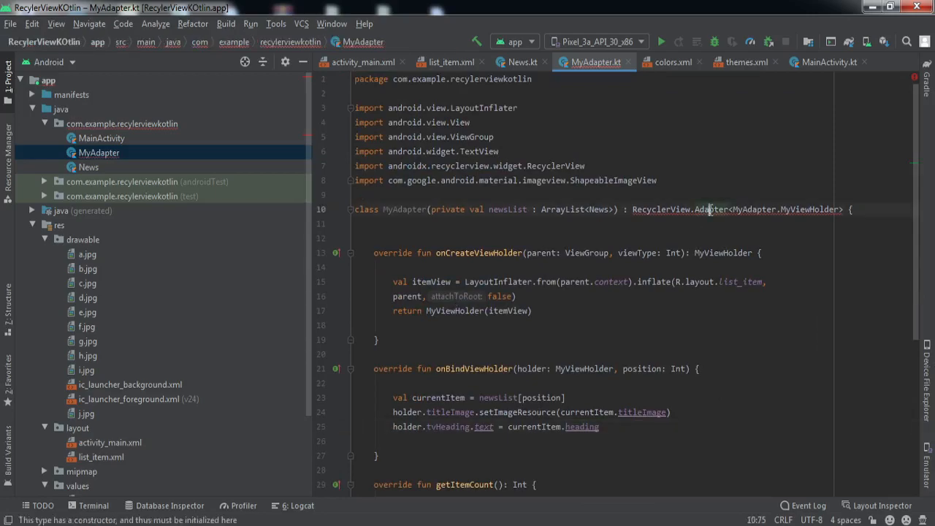
type("()")
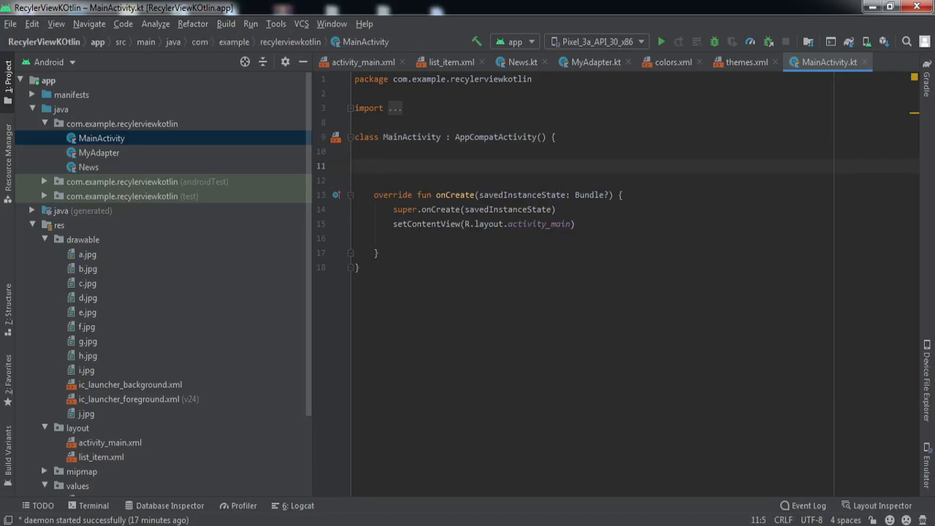
Step: Declare private lateinit var newRecyclerView and newArrayList : ArrayList<News> in MainActivity
type("private")
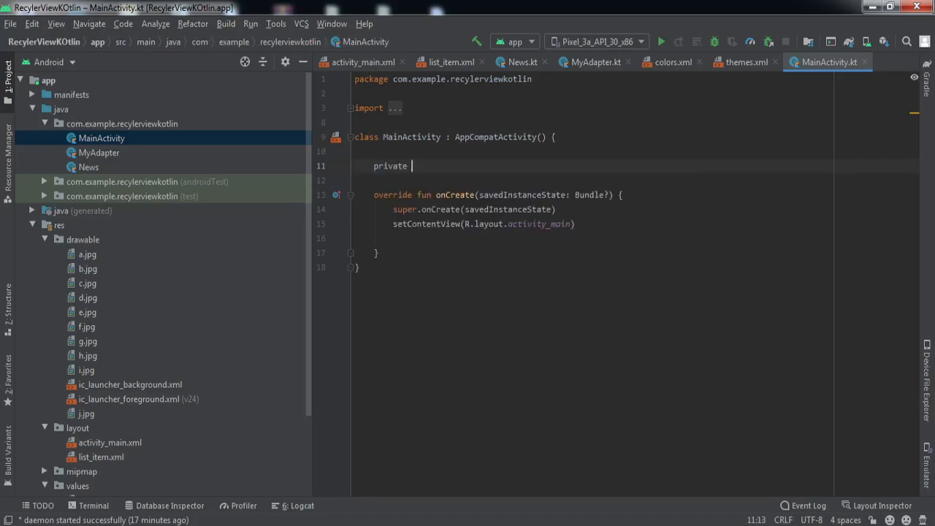
type(";lat")
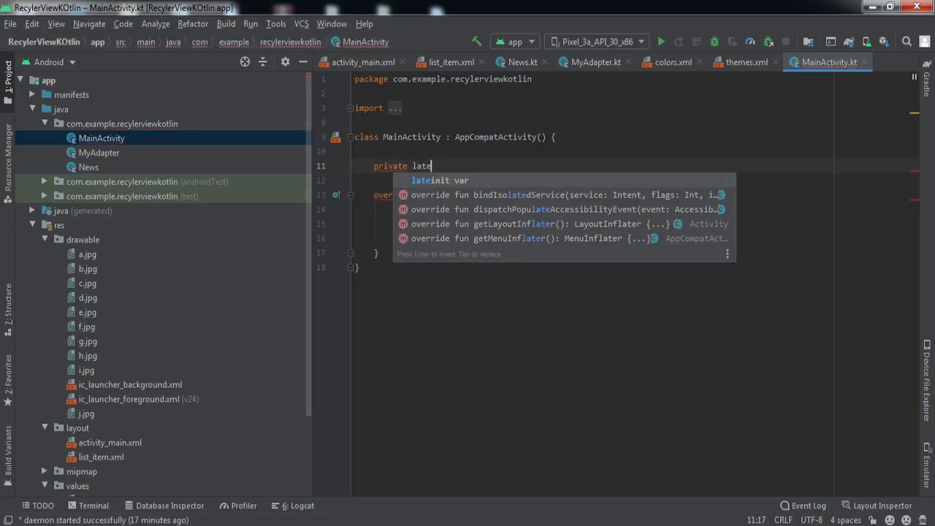
type("init var newRecylerview : RecyclerView")
left_click(591, 180)
type("private lateinit var")
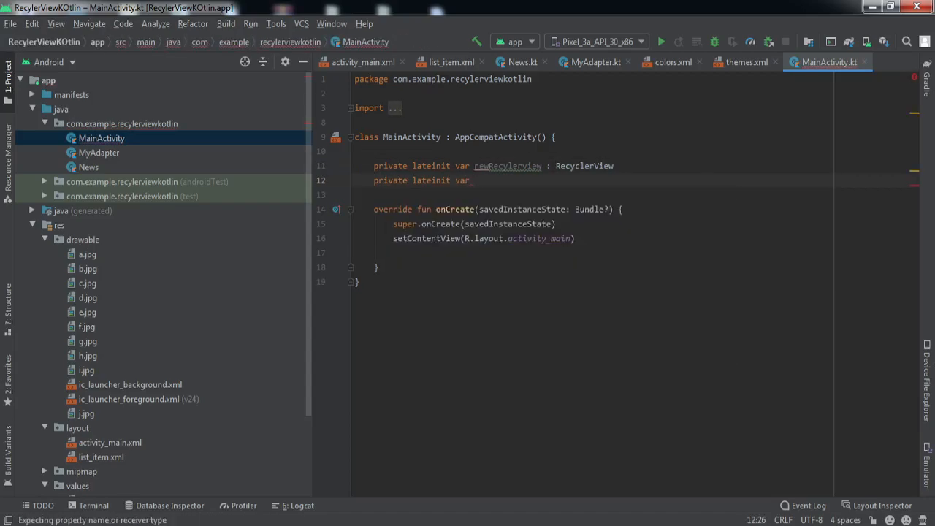
type("newArrayList : A")
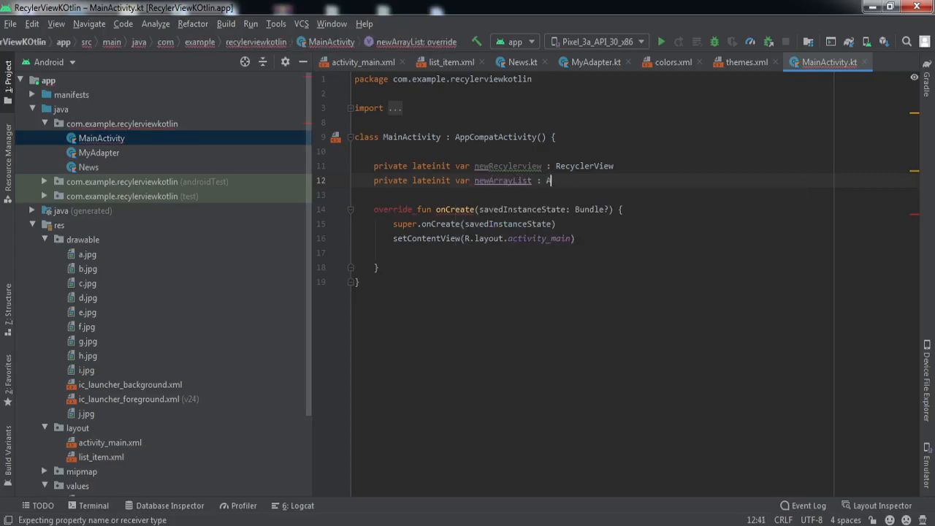
type("ArrayList<>")
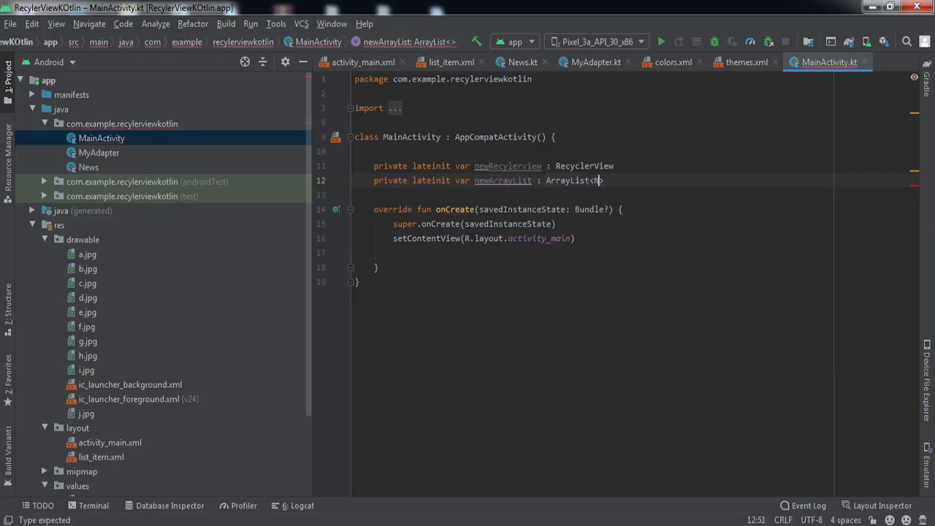
type("News>")
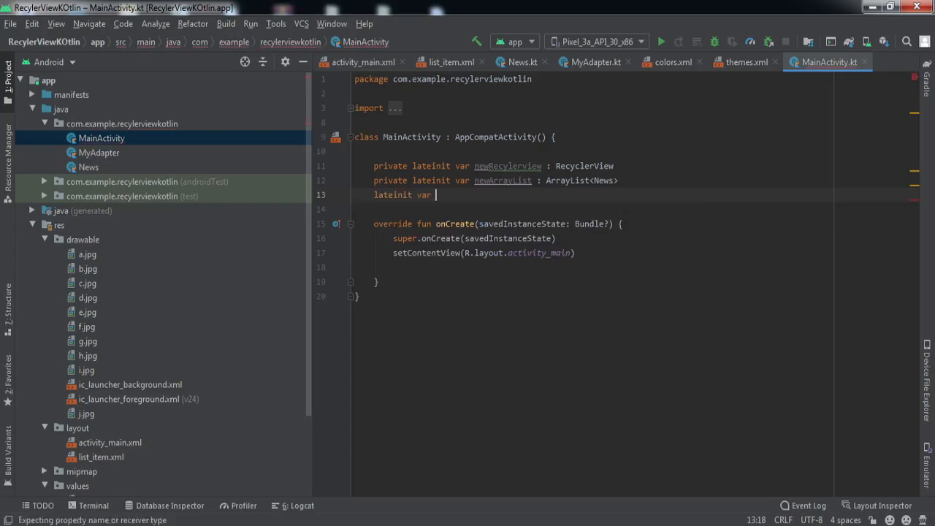
Step: Declare lateinit var imageId : Array<Int> and heading : Array<String>, then begin assigning imageId in onCreate
type("imageId : Array<Int>")
left_click(592, 209)
type("lateinit var")
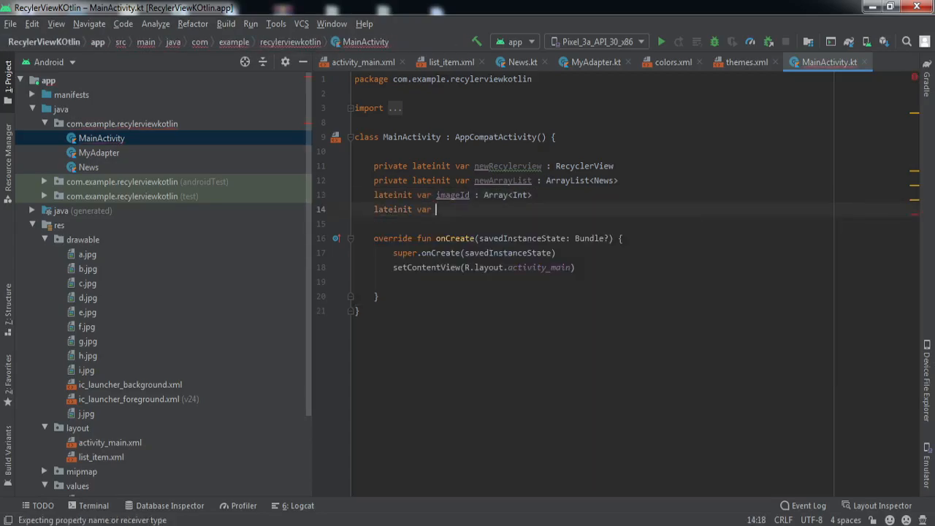
type("heading :")
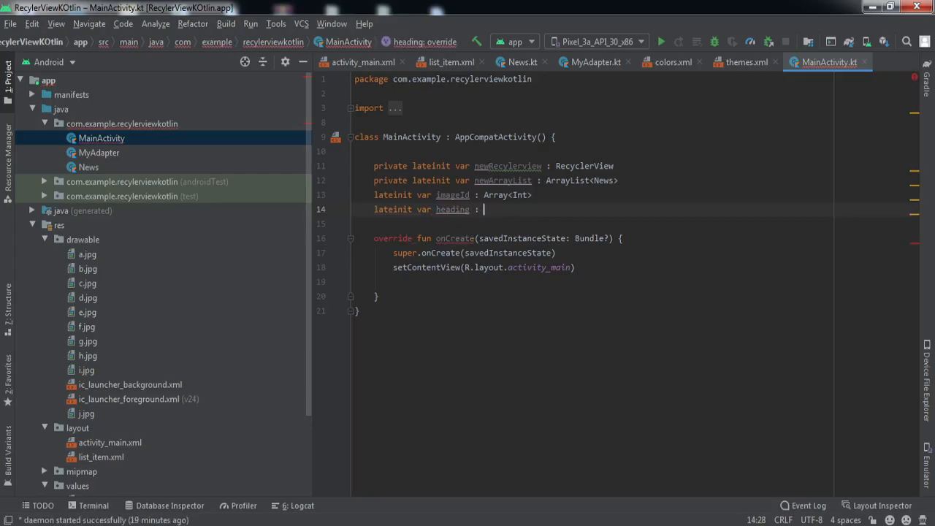
type("Array<String>")
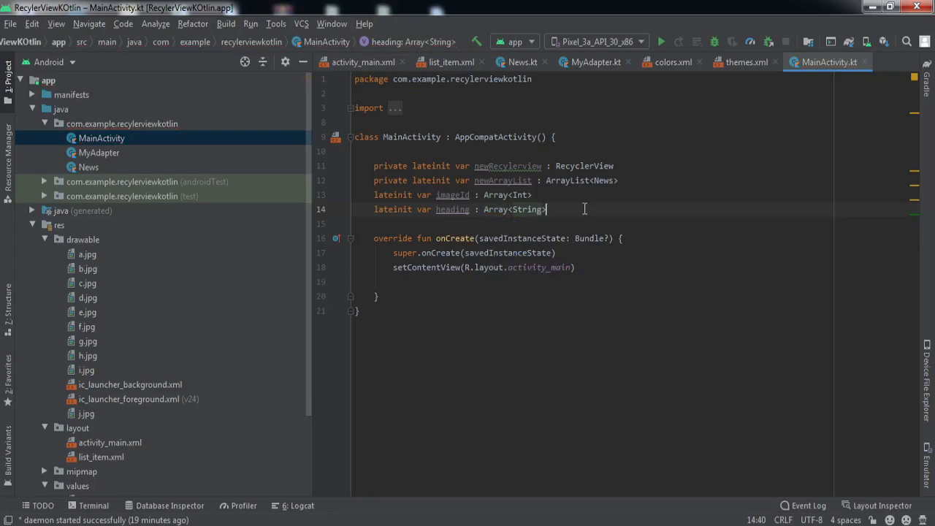
double_click(508, 167)
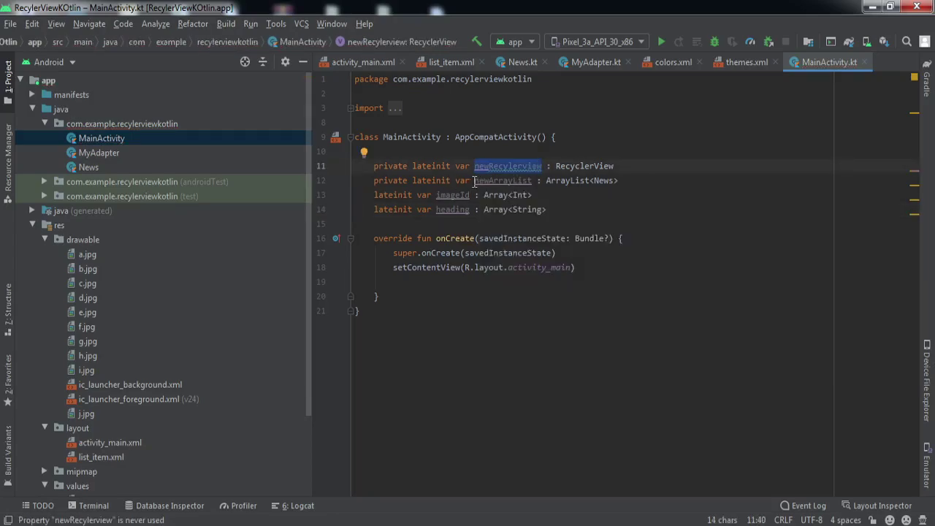
double_click(502, 181)
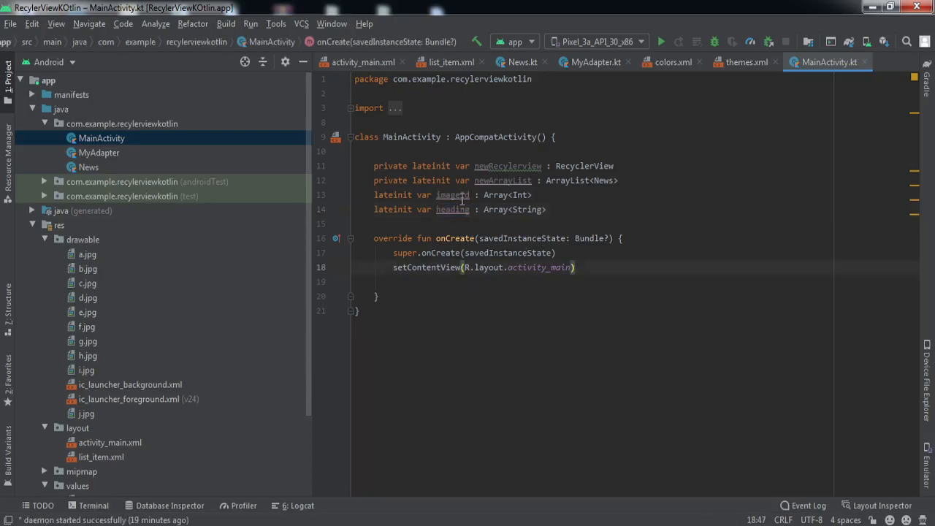
mouse_move(556, 309)
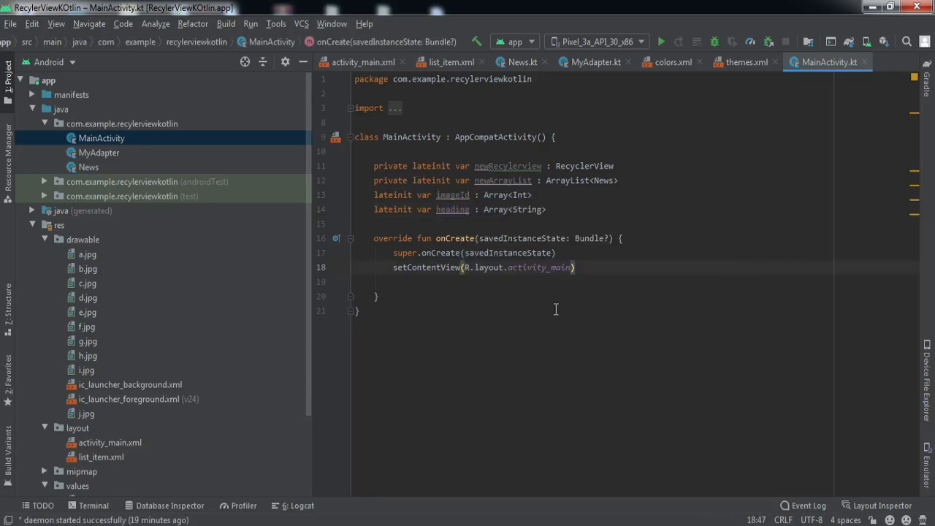
type("imageId")
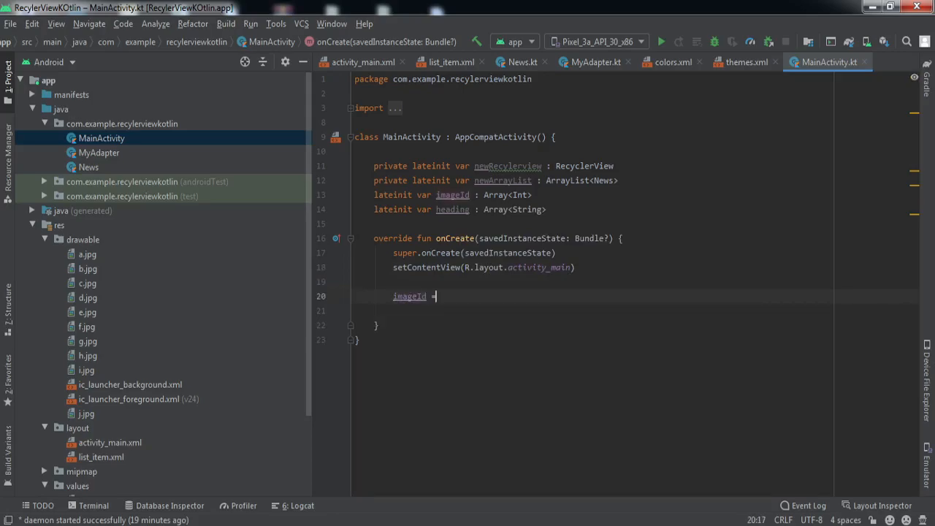
Step: Assign imageId = arrayOf(R.drawable.a through R.drawable.j) in onCreate and check j.jpg in the drawables
type("= arrayOf(")
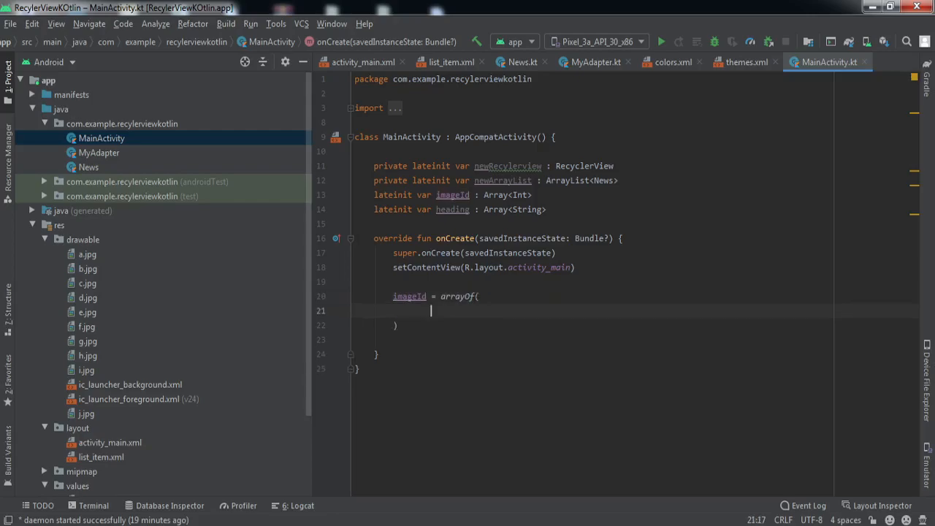
mouse_move(181, 307)
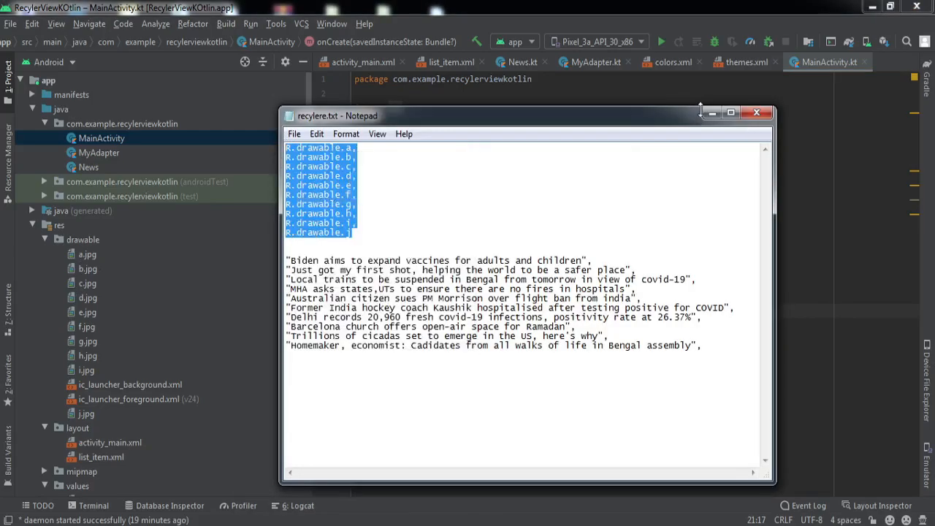
left_click(757, 111)
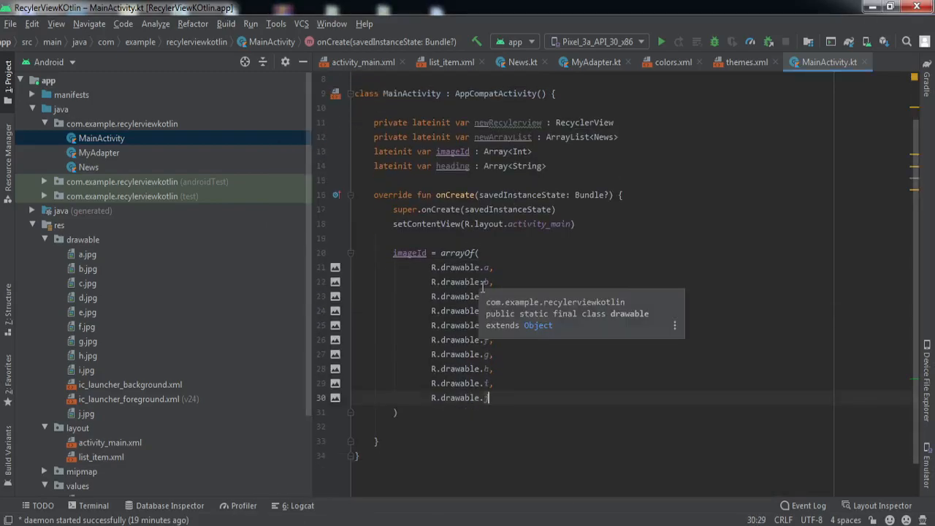
mouse_move(91, 298)
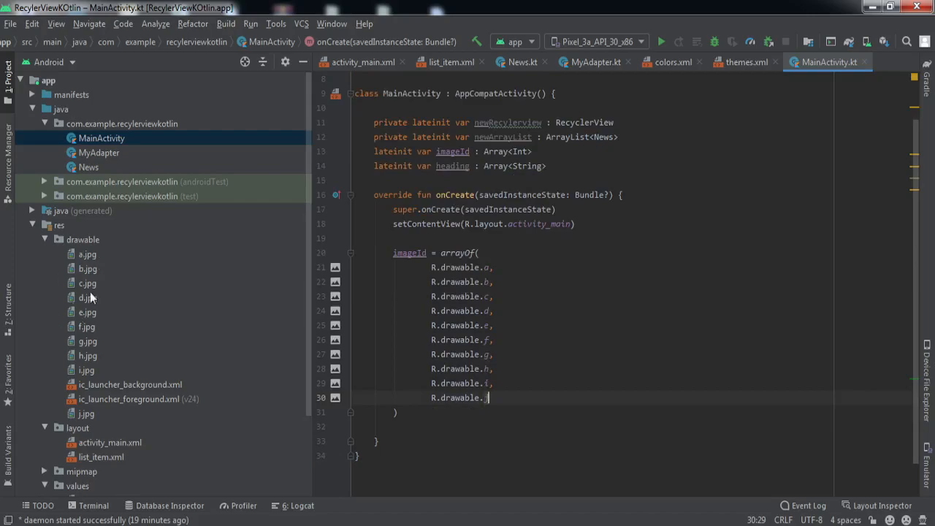
left_click(84, 412)
type("j")
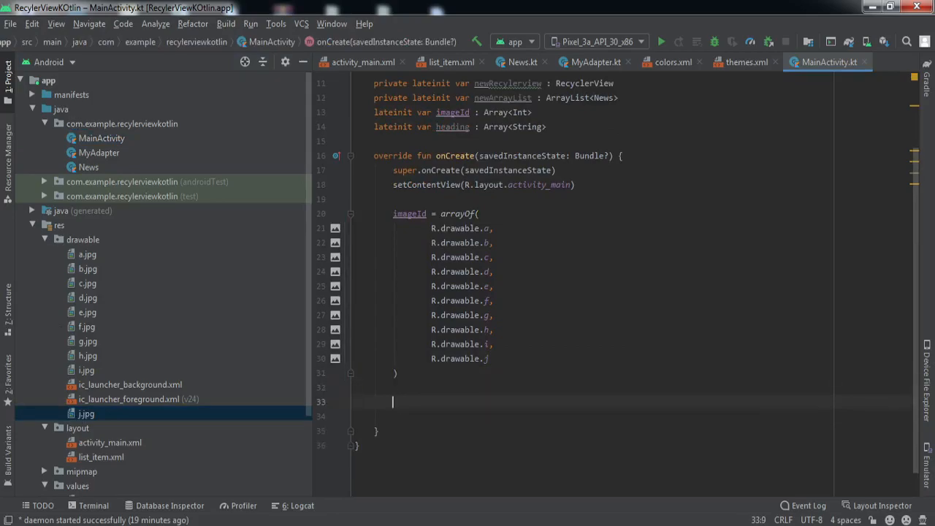
Step: Assign heading = arrayOf(...) with the ten headline strings copied from the notes
type("heading")
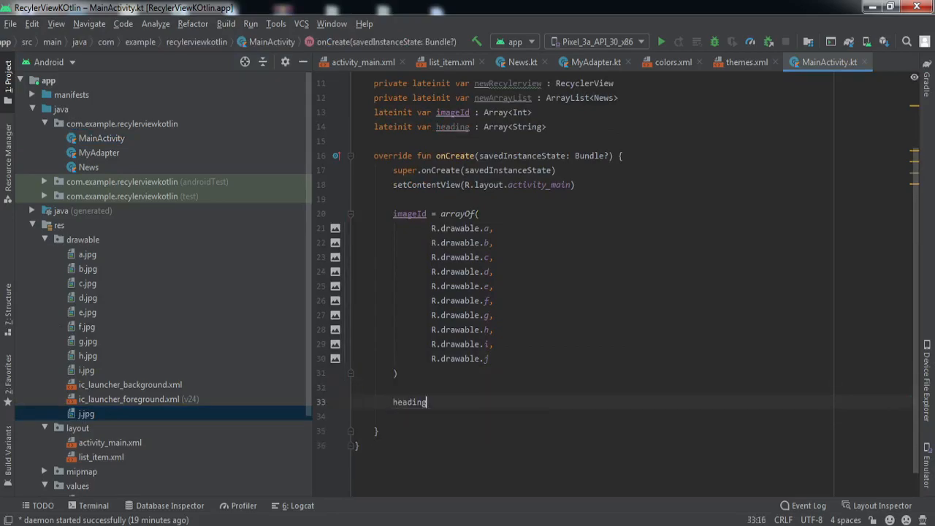
type("=")
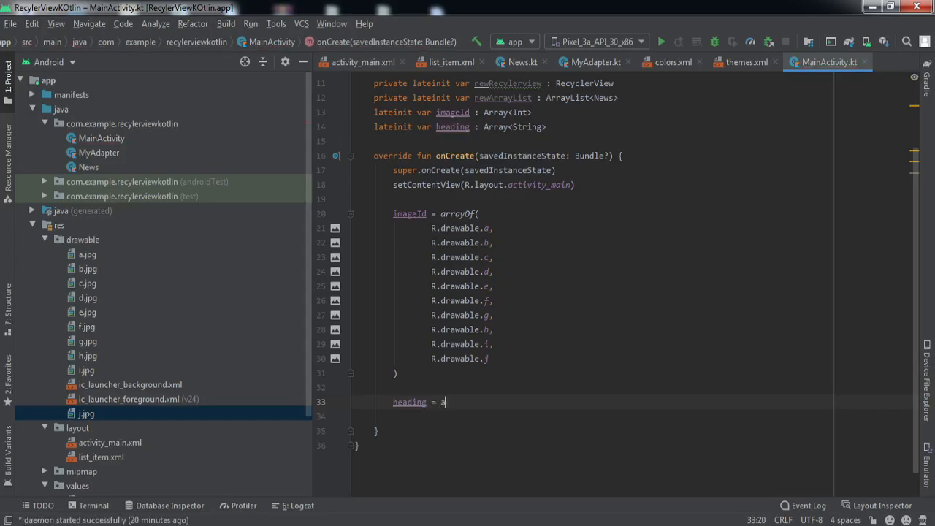
type("arra")
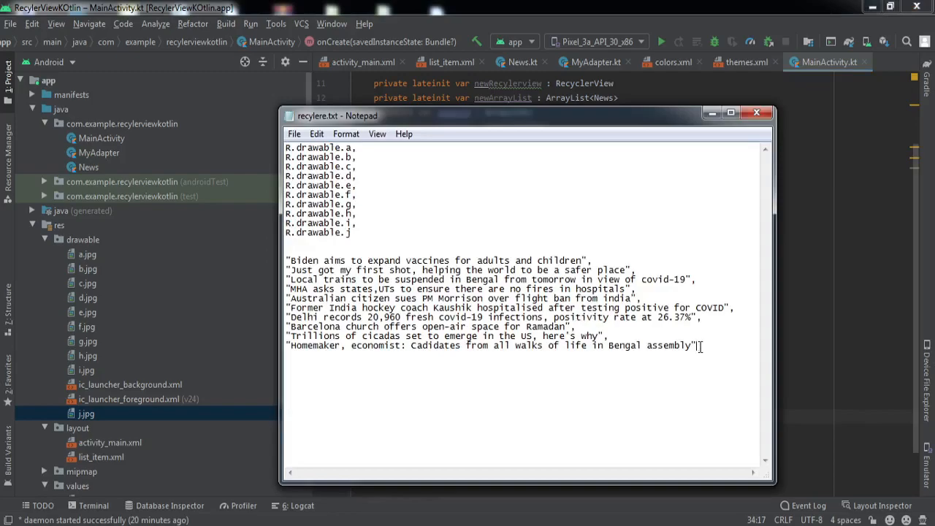
left_click_drag(286, 260, 696, 345)
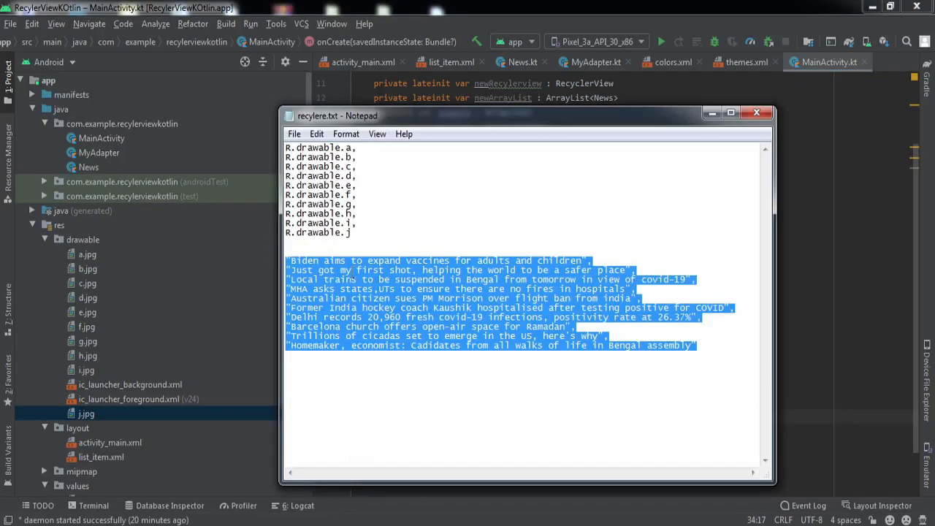
left_click(757, 112)
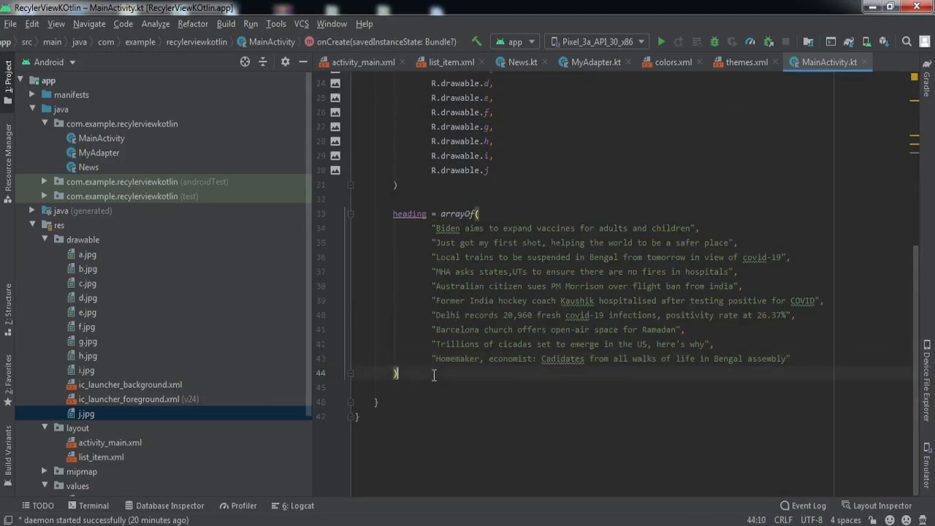
Step: Begin the newRecyclerView assignment line in onCreate
type("user")
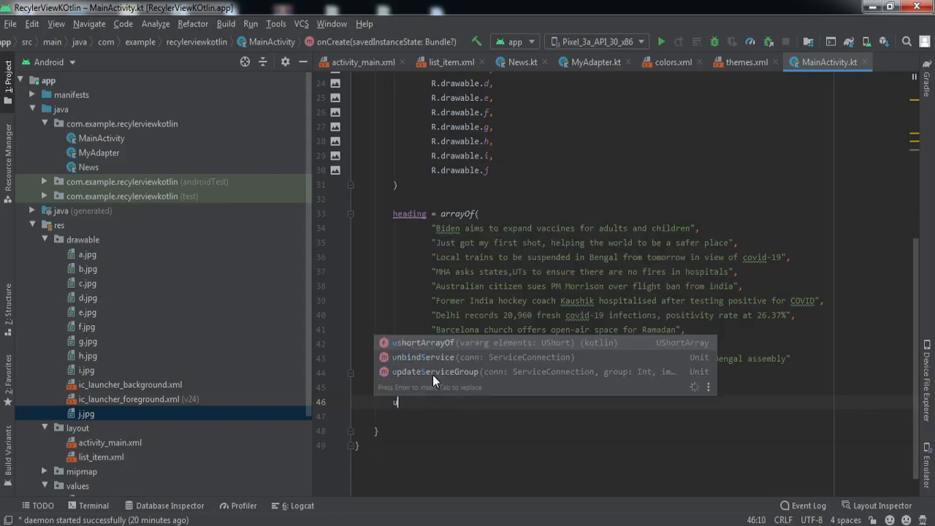
type("rec")
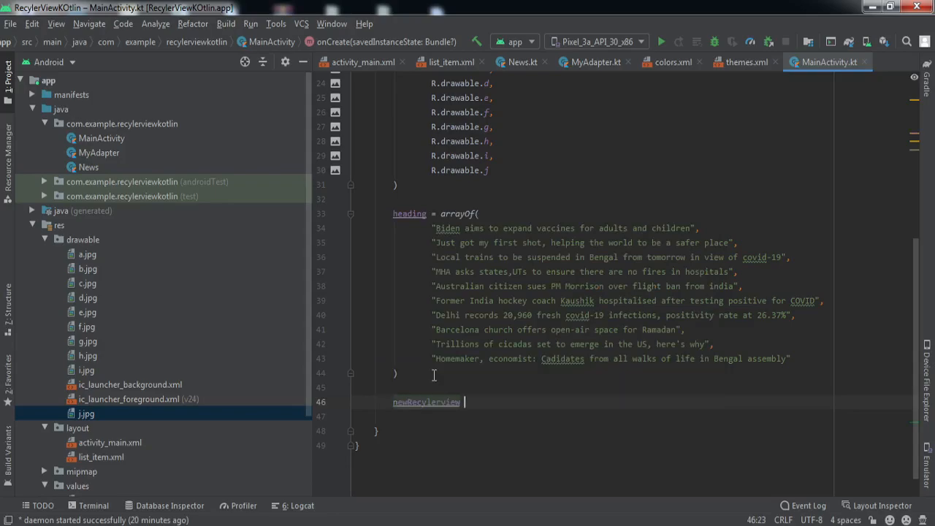
Step: Bind newRecyclerView via findViewById(R.id.recyclerView) and give it LinearLayoutManager(this)
type("=findViewById()")
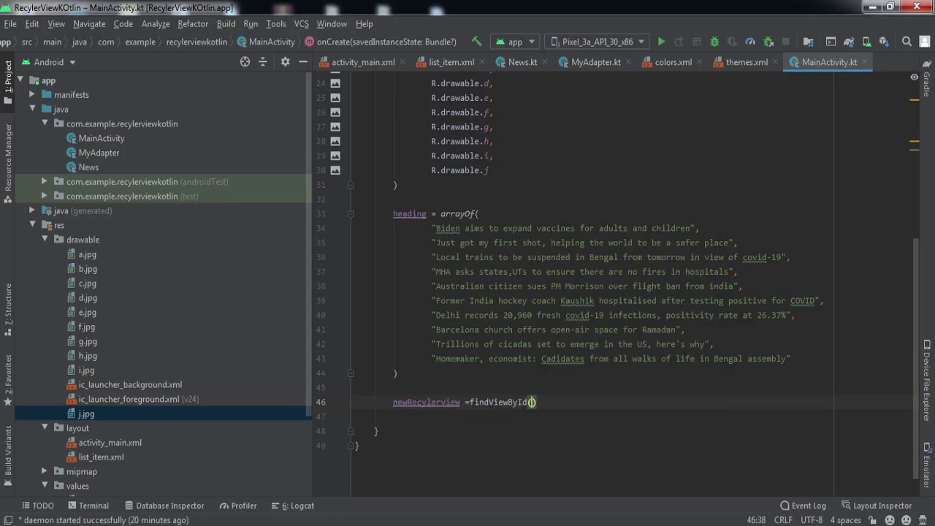
type("R.id.recyclerView")
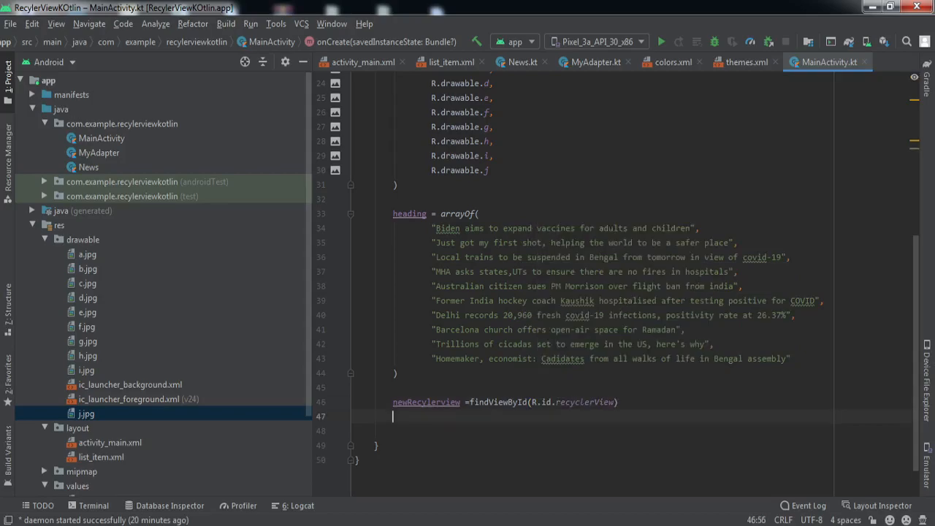
type("new")
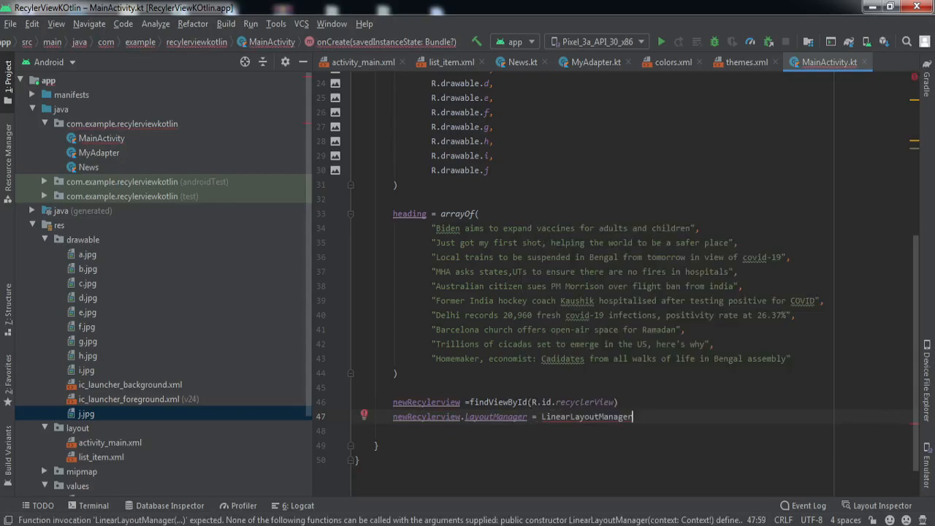
type("(this)")
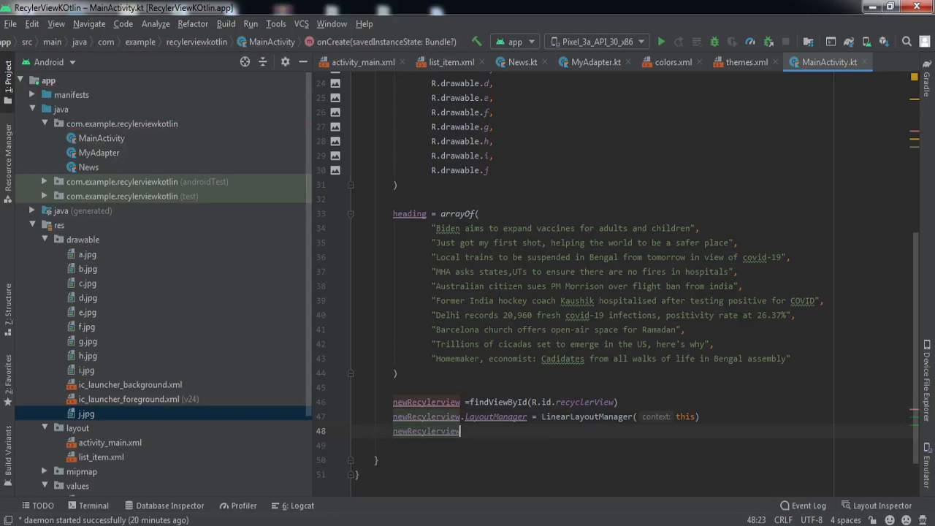
Step: Call setHasFixedSize(true) on the recycler view and begin the array list line
type(".set")
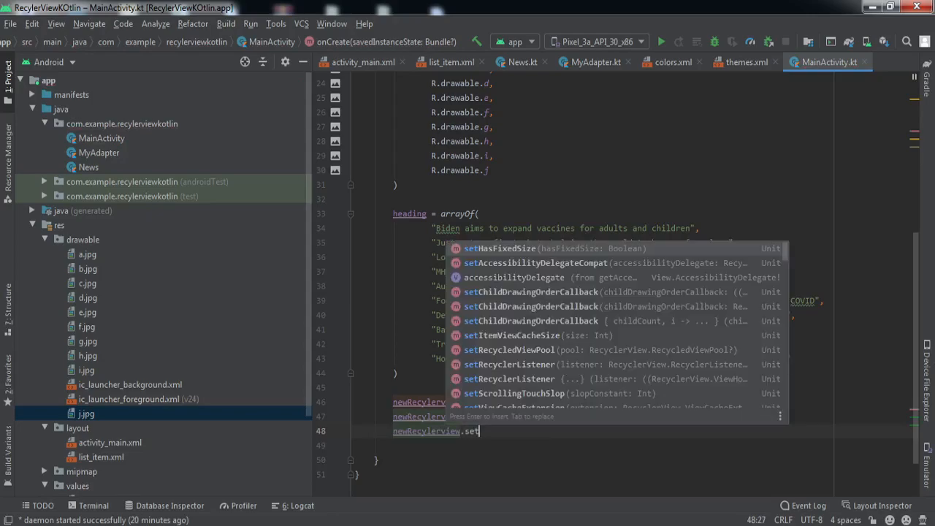
type("HasFixedSize(tru")
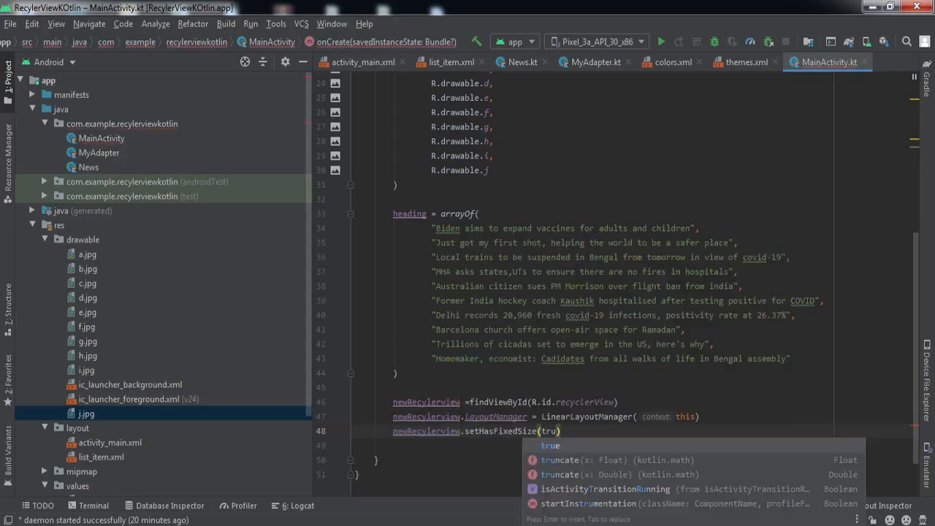
key("Enter")
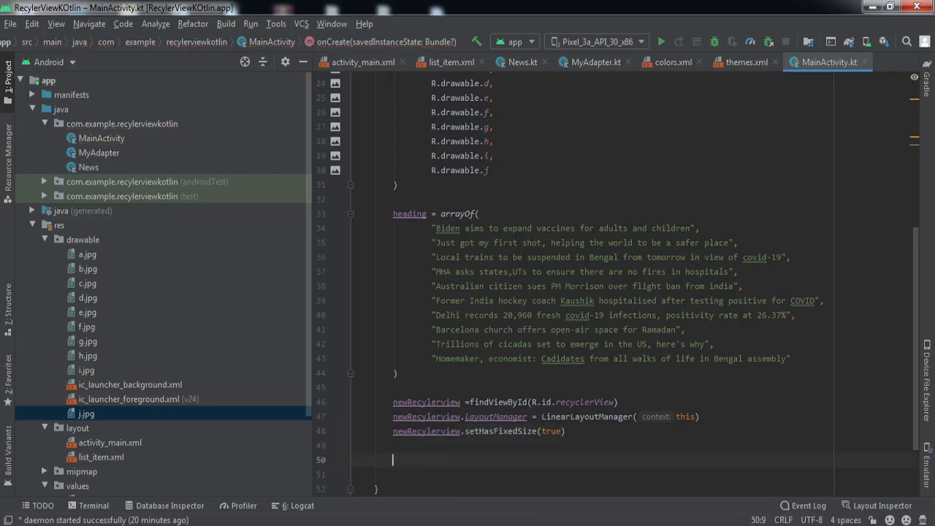
type("arral")
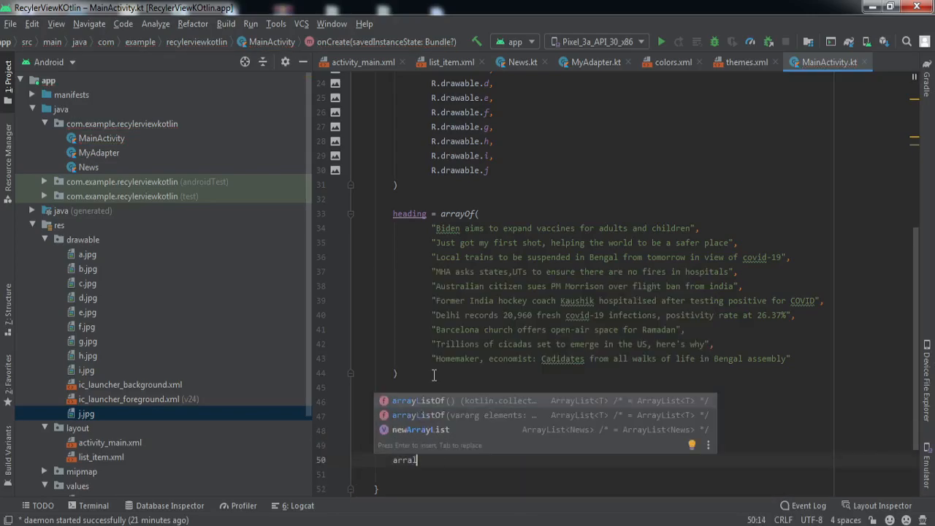
Step: Initialise newArrayList = arrayListOf<News>() and call getUserdata(), generating its stub function
type("newArrayList = arr")
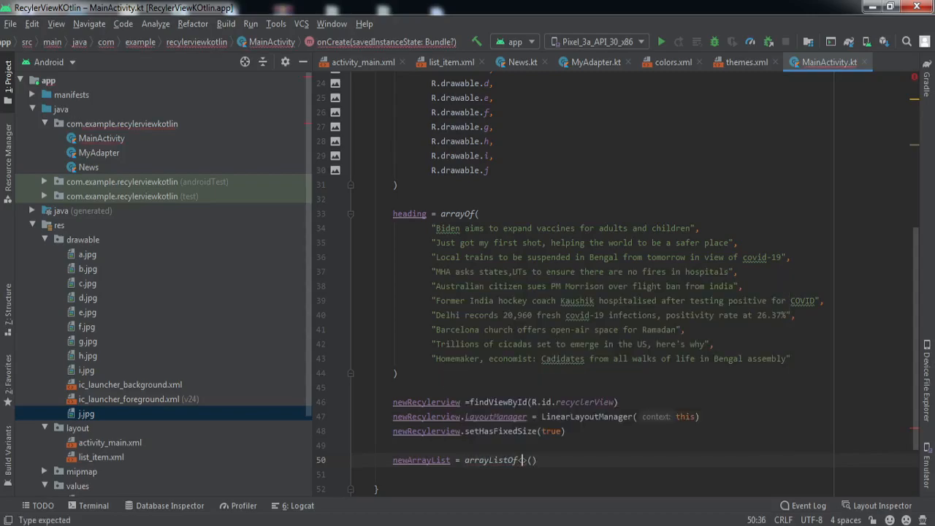
type("<News")
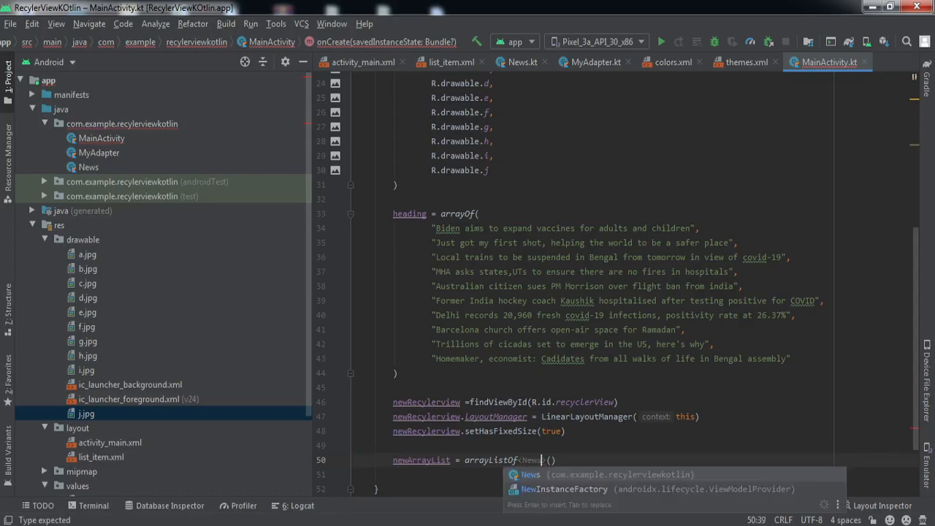
key("Enter")
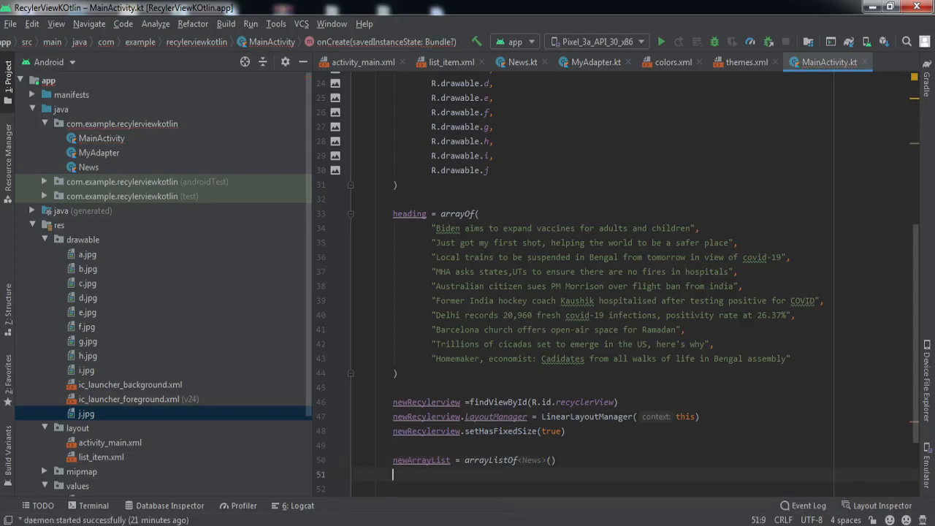
type("getUserdata")
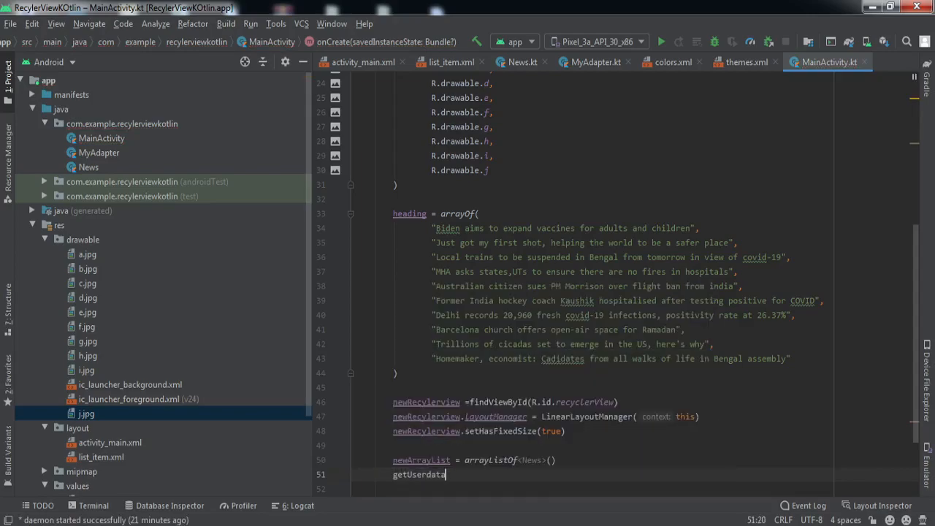
type("()")
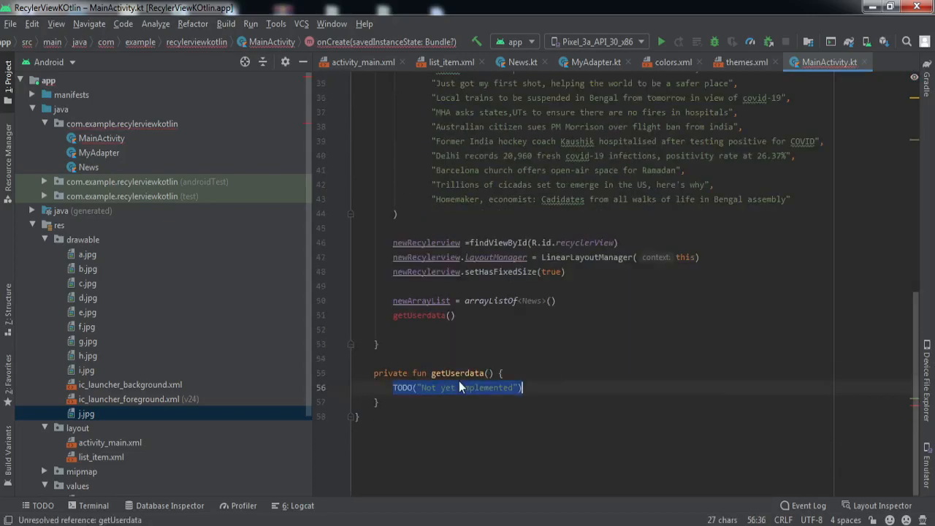
Step: Replace the TODO in getUserdata with a for loop over imageId.indices
key("Delete")
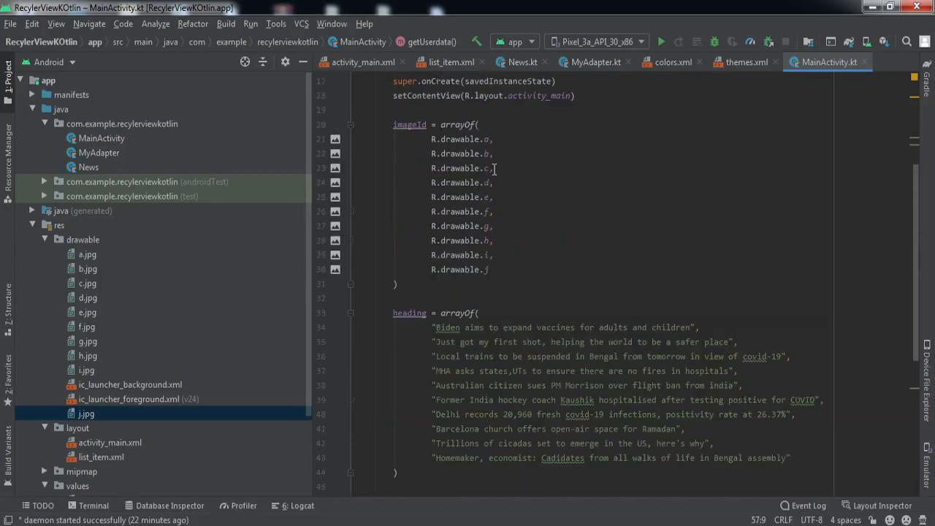
scroll("down", 3)
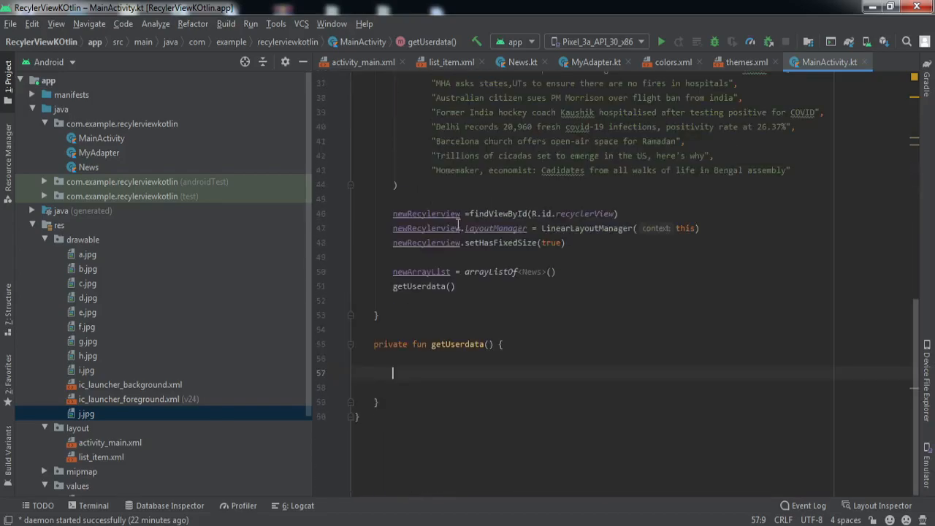
left_click(87, 166)
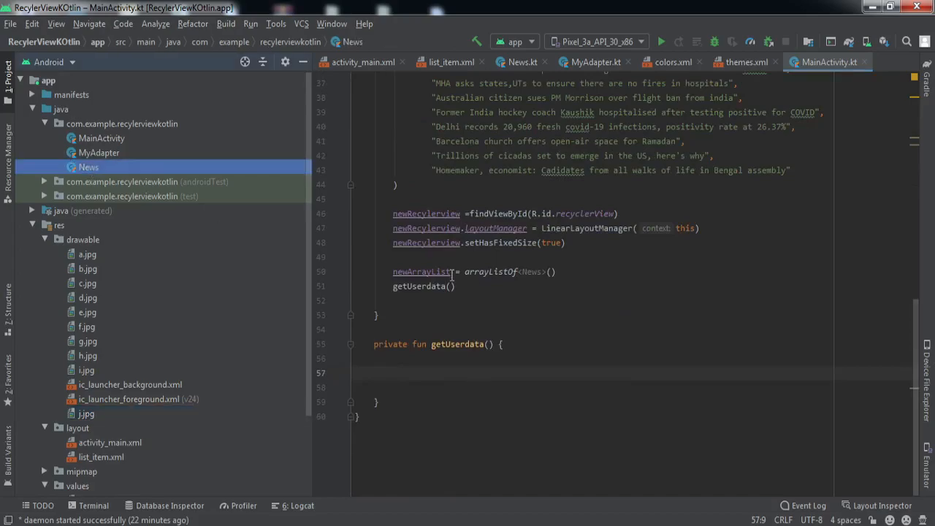
left_click(391, 358)
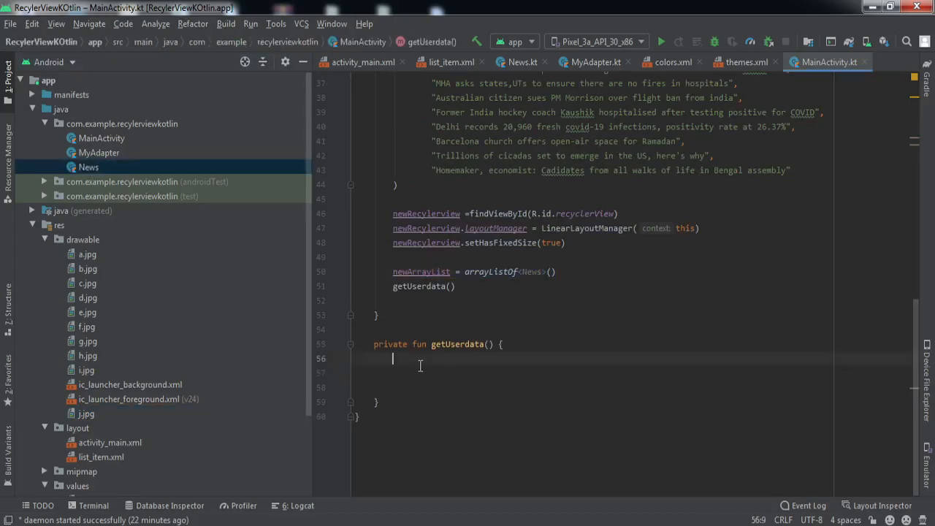
type("for(i in")
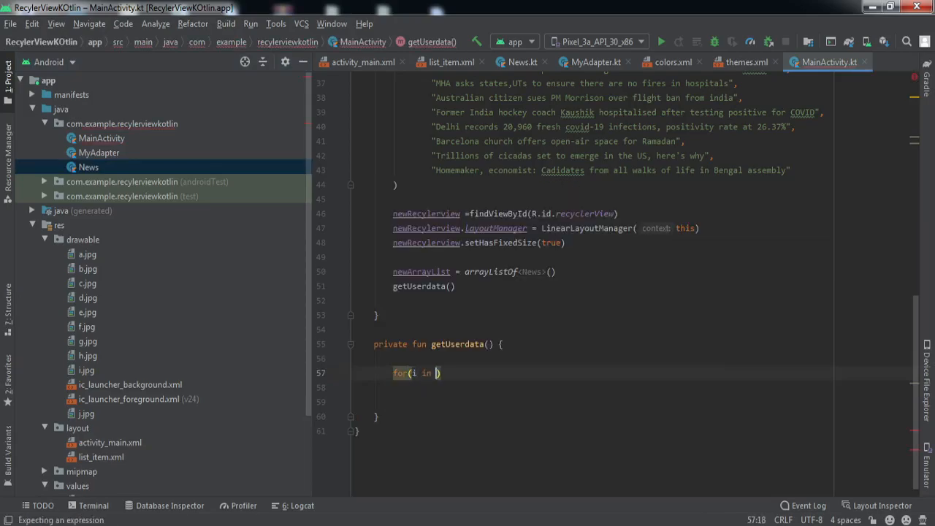
type("imageId.indices")
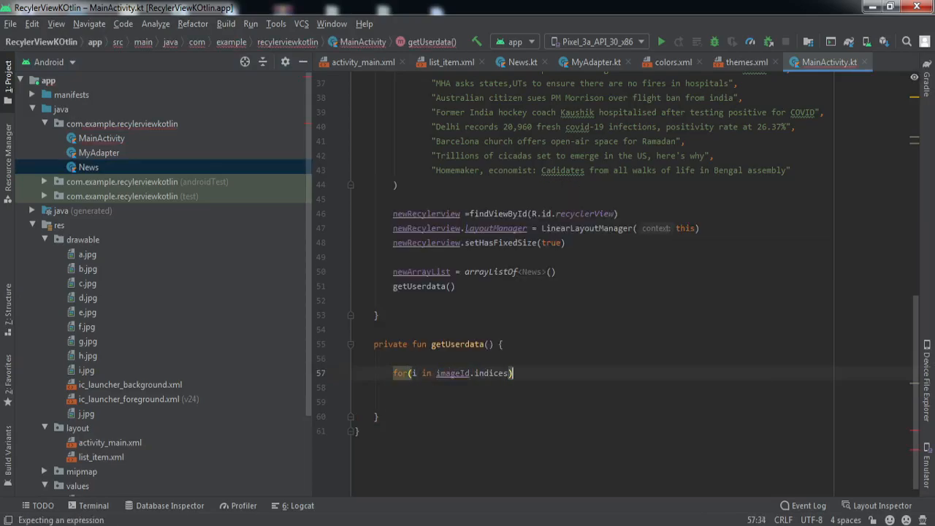
type("{")
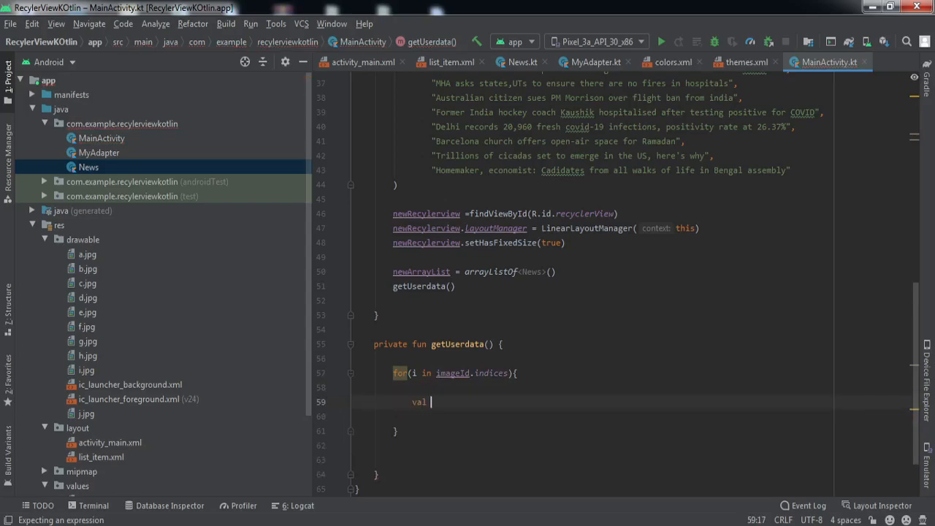
Step: Inside the loop build News(imageId[i], heading[i]) and add it to newArrayList
type("news = N")
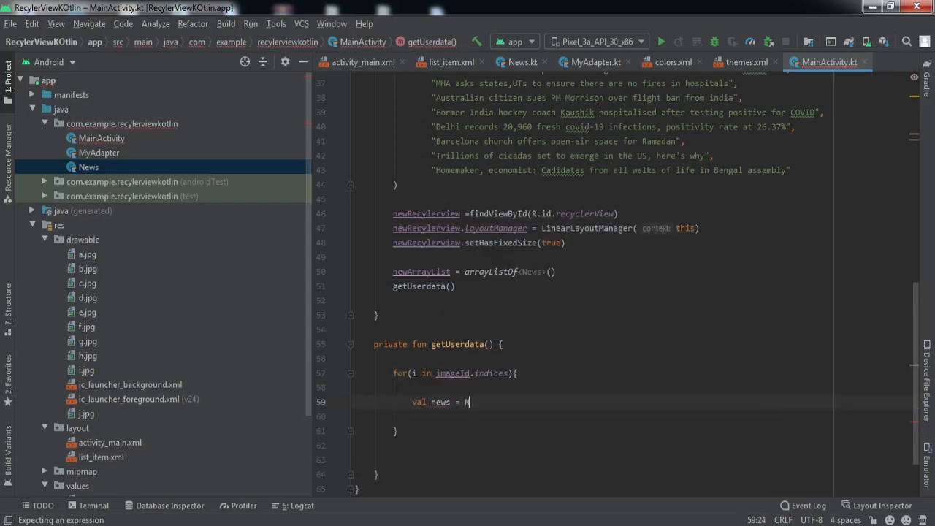
type("ews()")
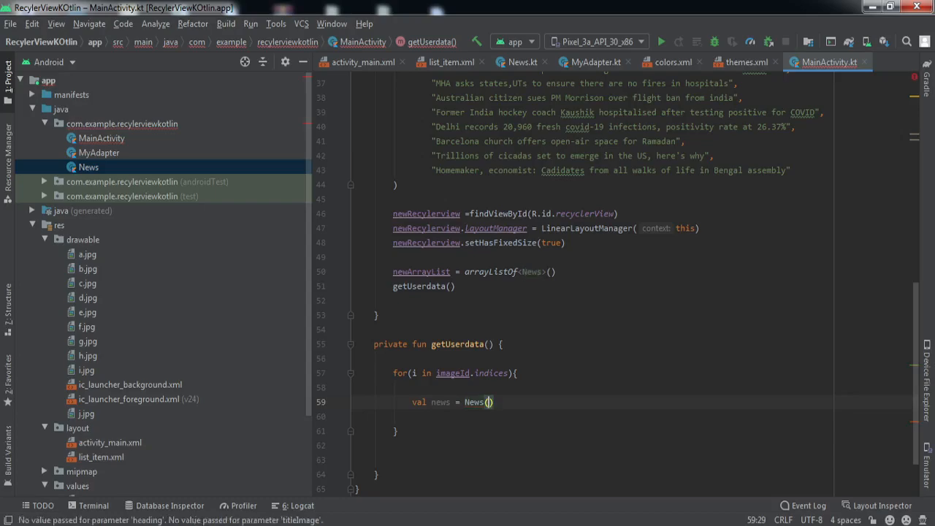
type("imageId[i],he")
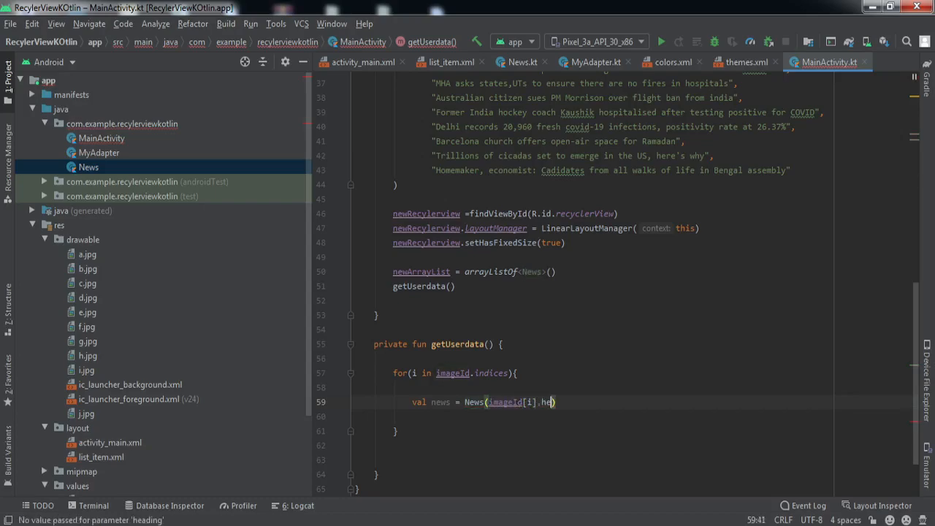
type("ading[i])")
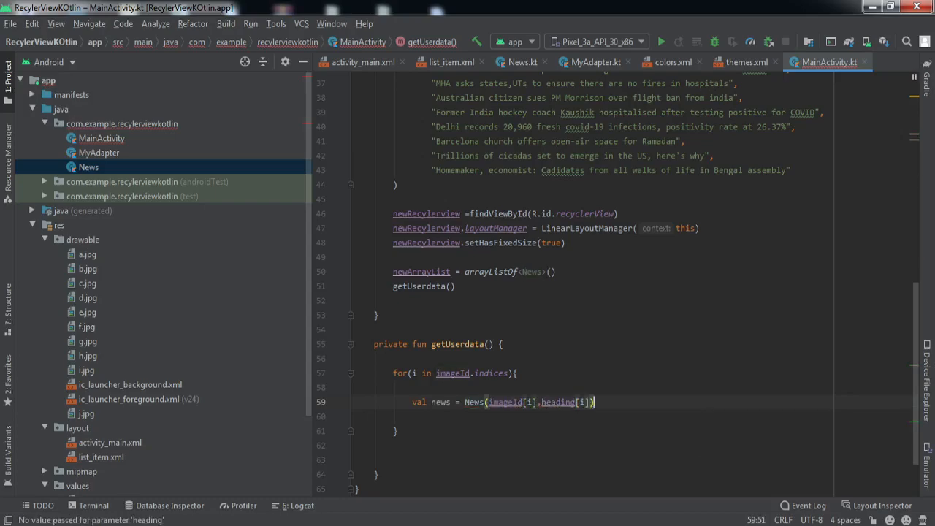
type("newa")
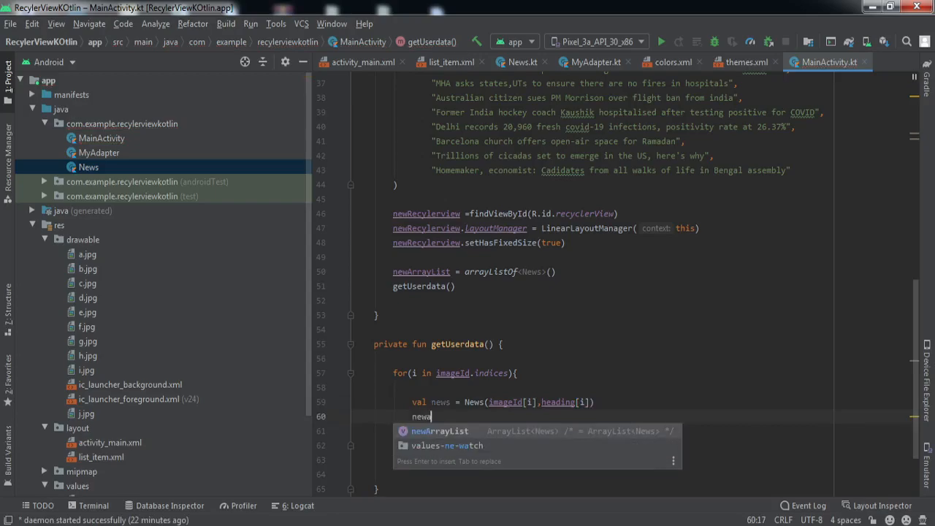
type("rrayList.add(news)")
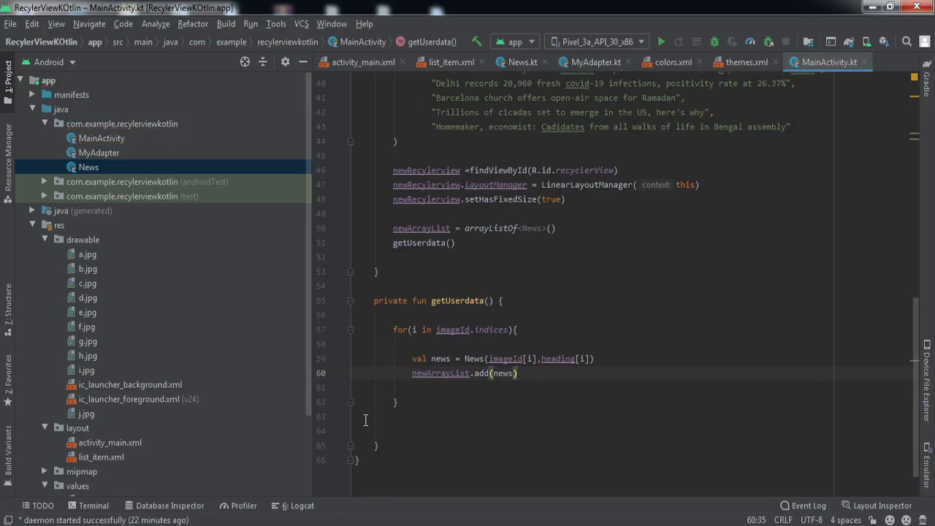
Step: Set newRecyclerview.adapter = MyAdapter(newArrayList)
type("new")
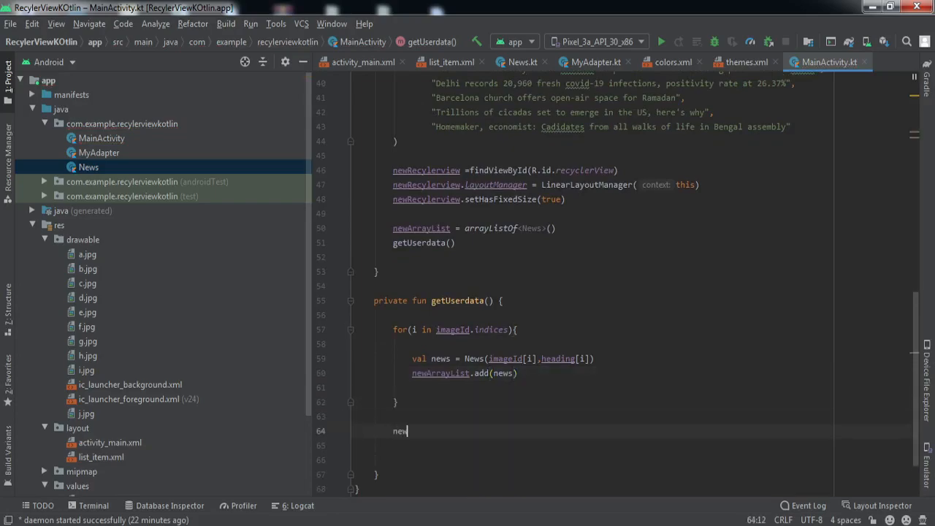
type("Recylerview.a")
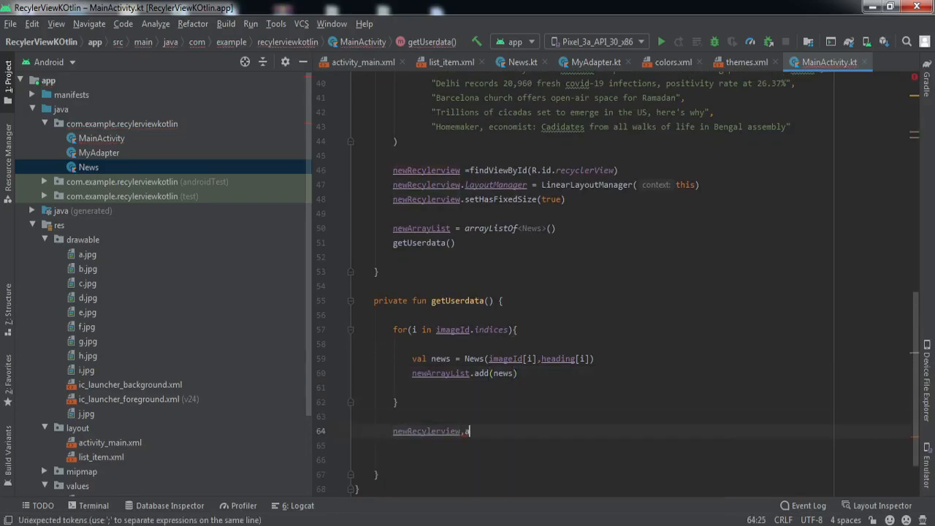
type("dapter")
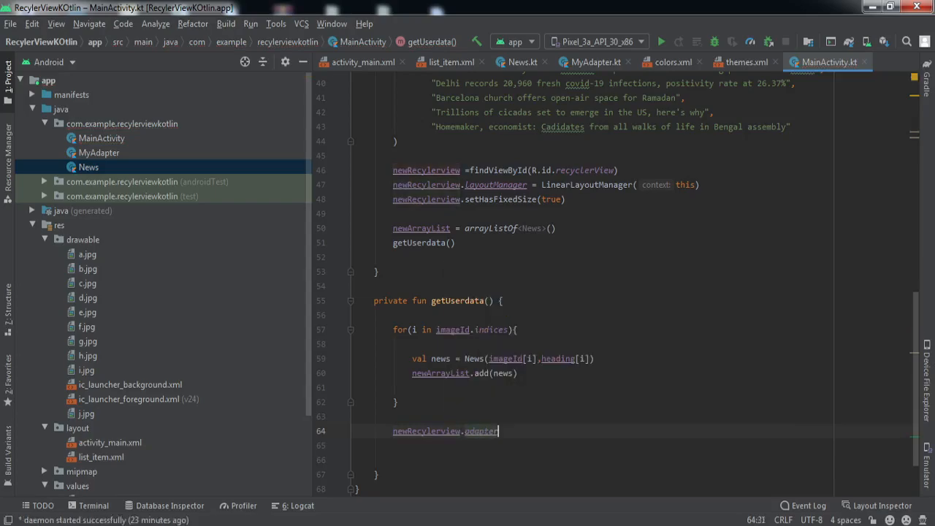
type("= MyAdapter")
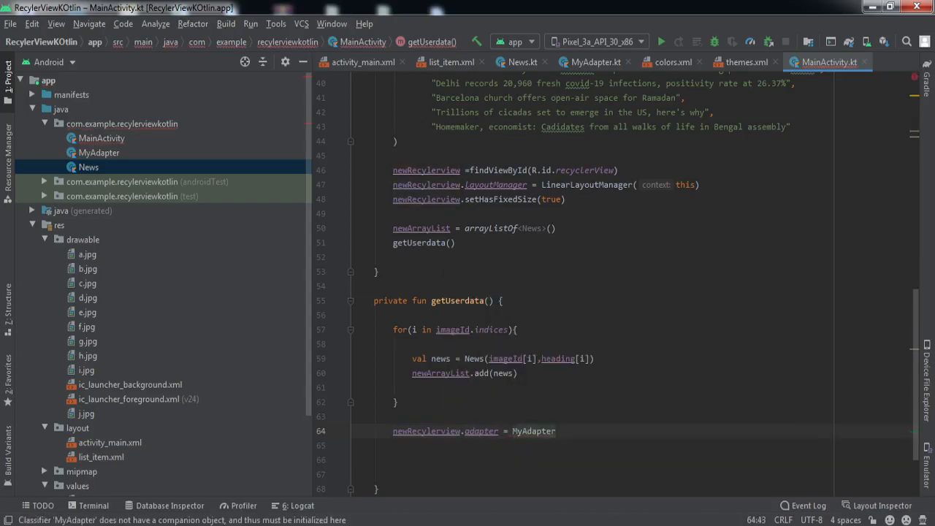
type("(newArrayList)")
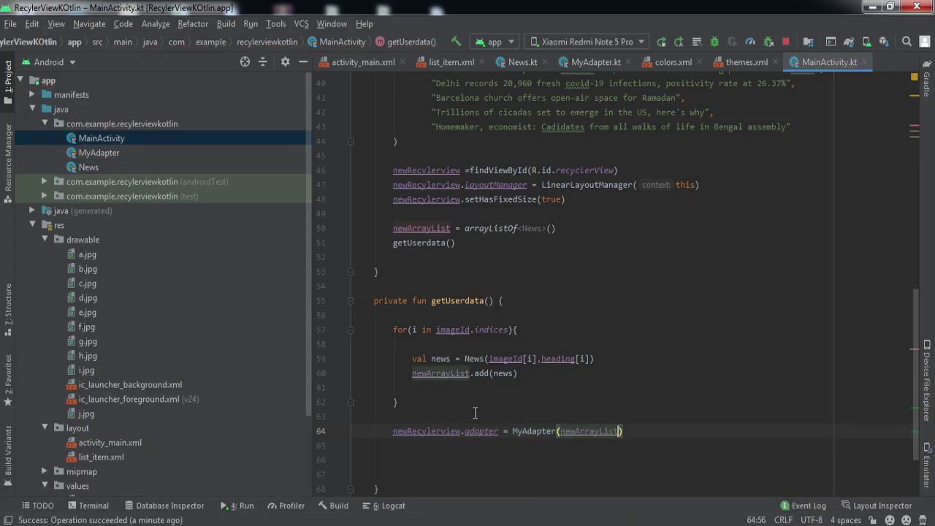
mouse_move(79, 458)
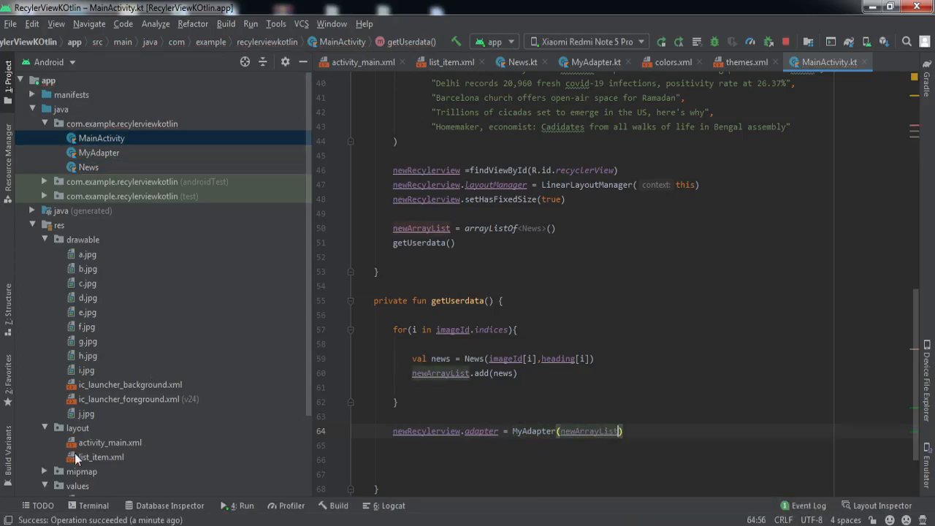
left_click(100, 456)
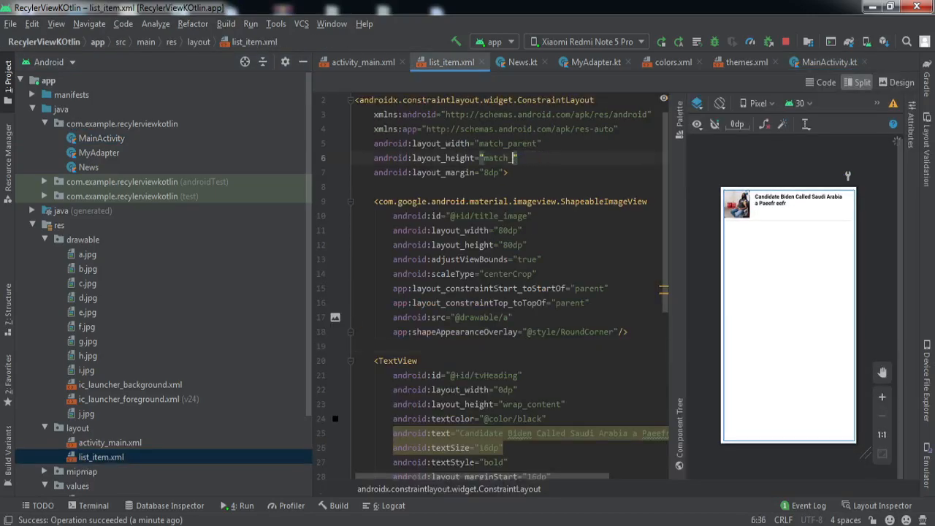
Step: Change list_item's layout_height to wrap_content and run the app on the Redmi Note 5 Pro
type("wr")
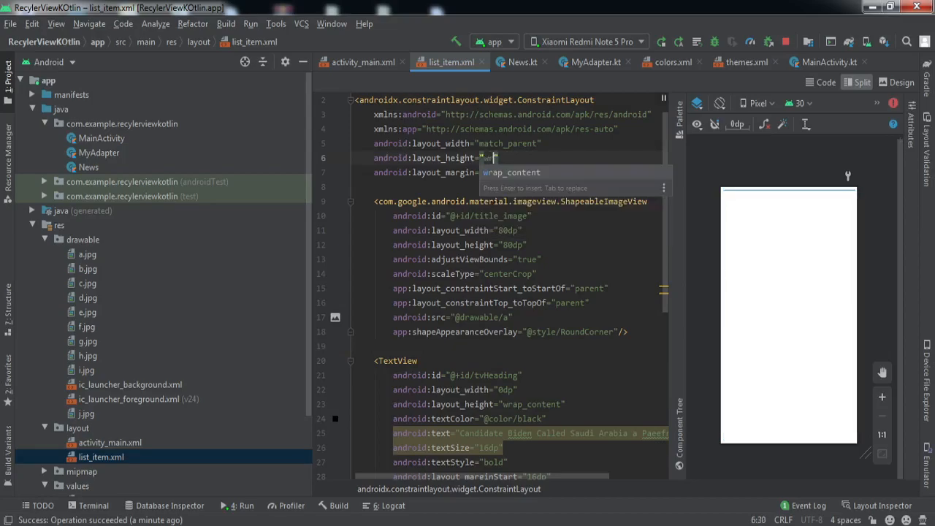
key("Enter")
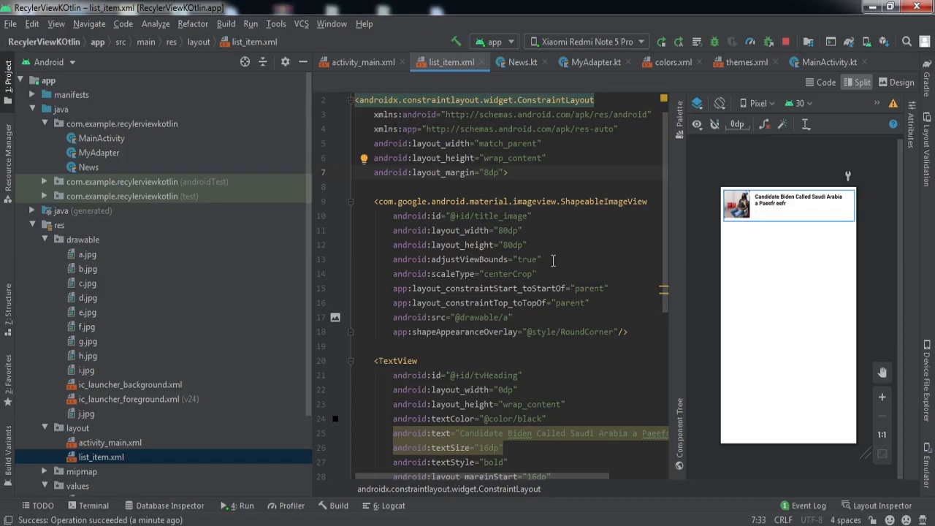
left_click(233, 506)
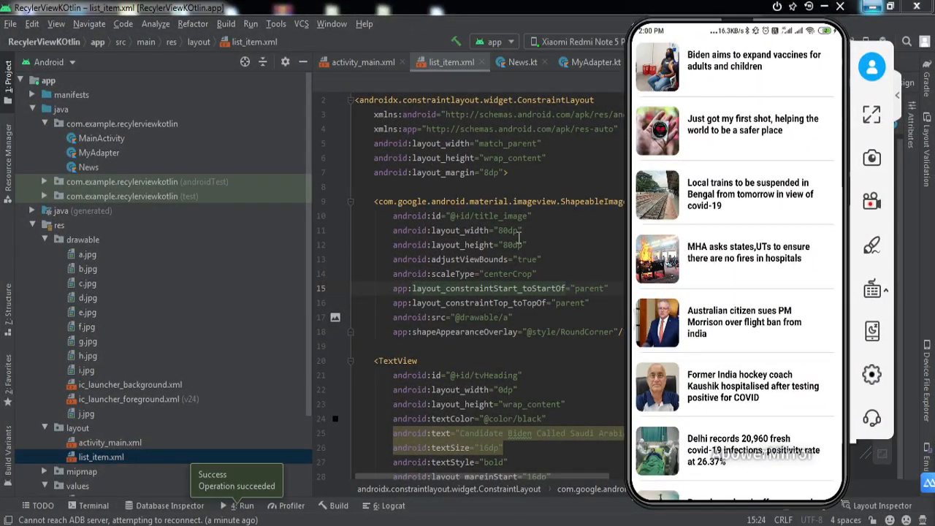
scroll("down", 3)
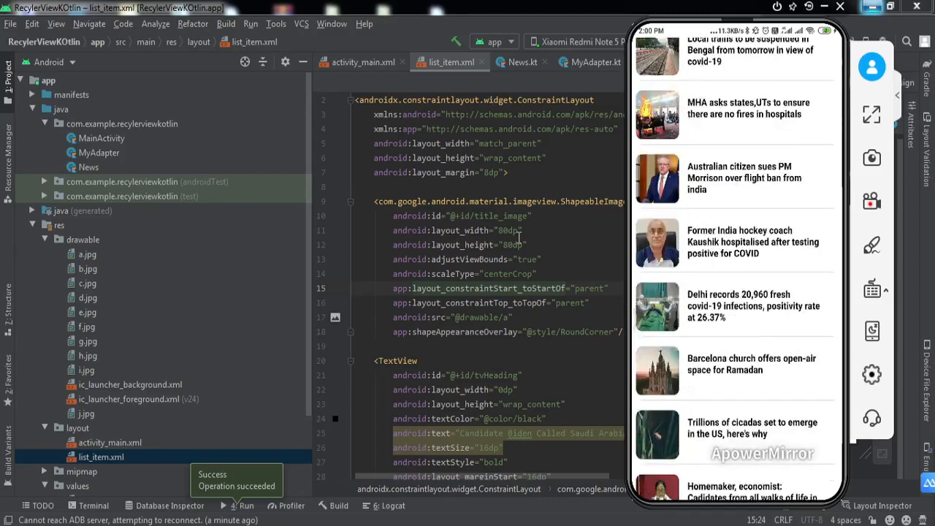